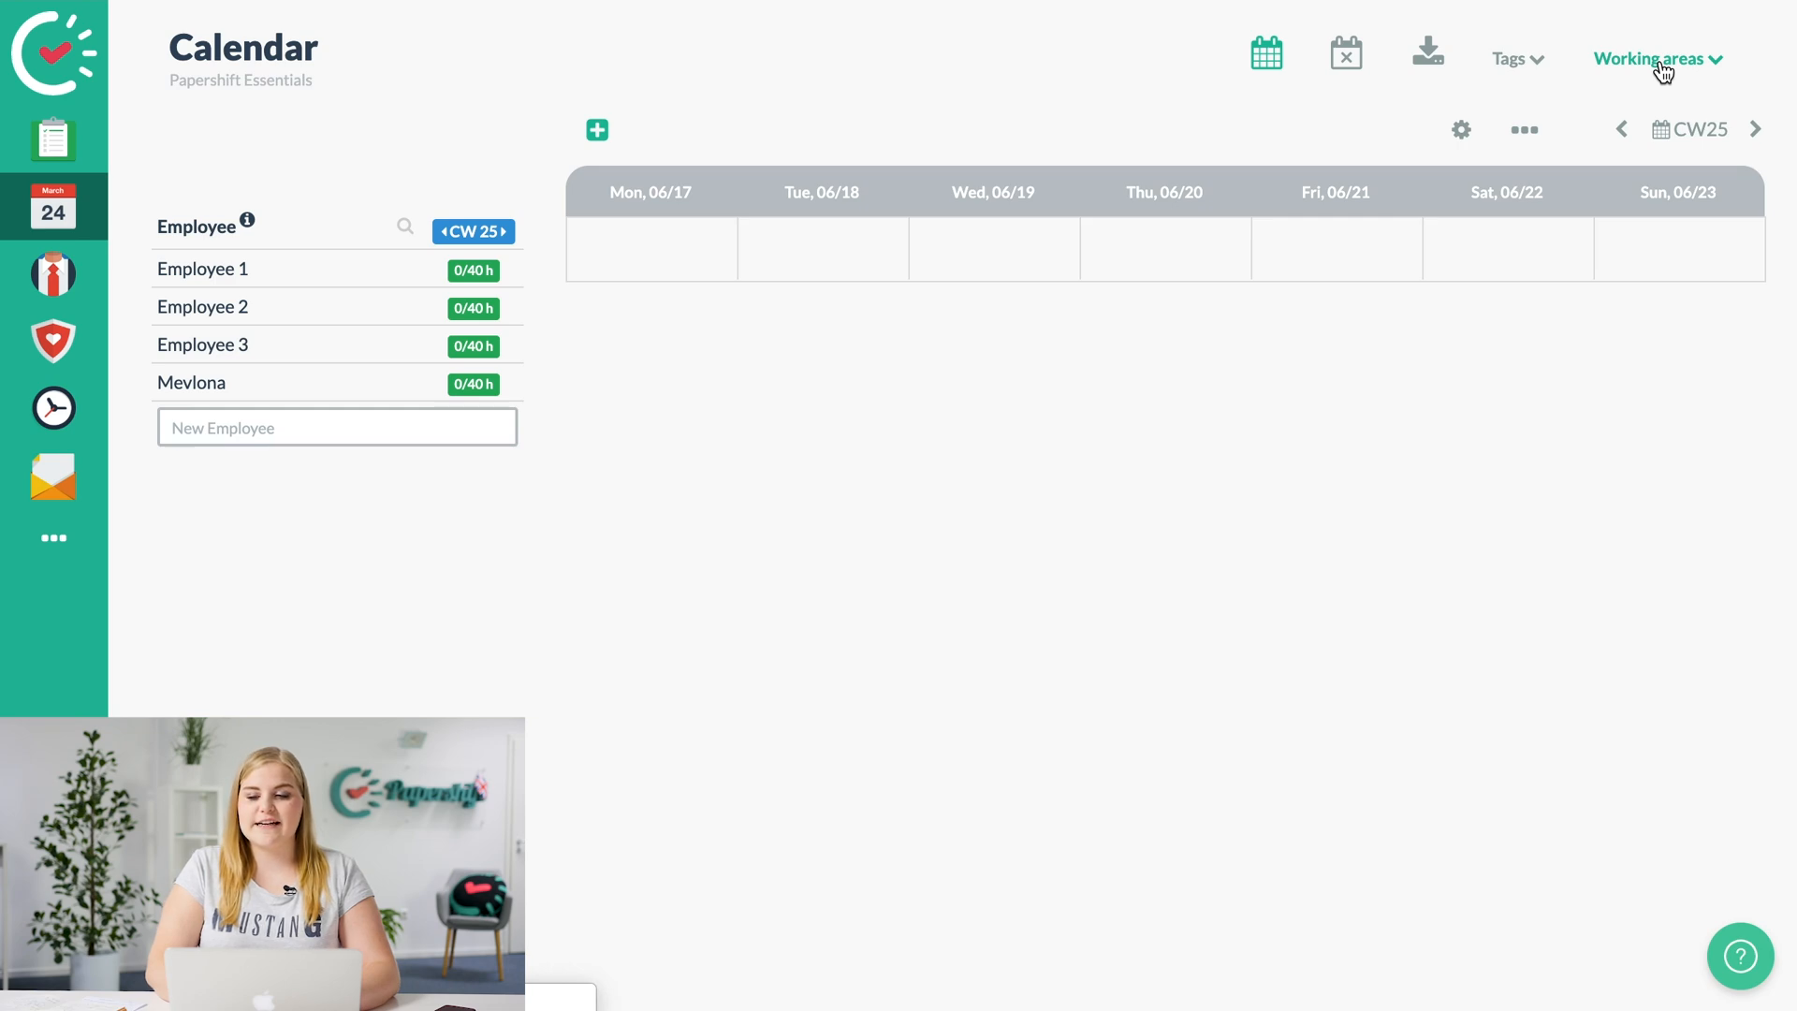
# Create a new working area named 'Area 2' in the working-areas list.
pyautogui.click(1650, 58)
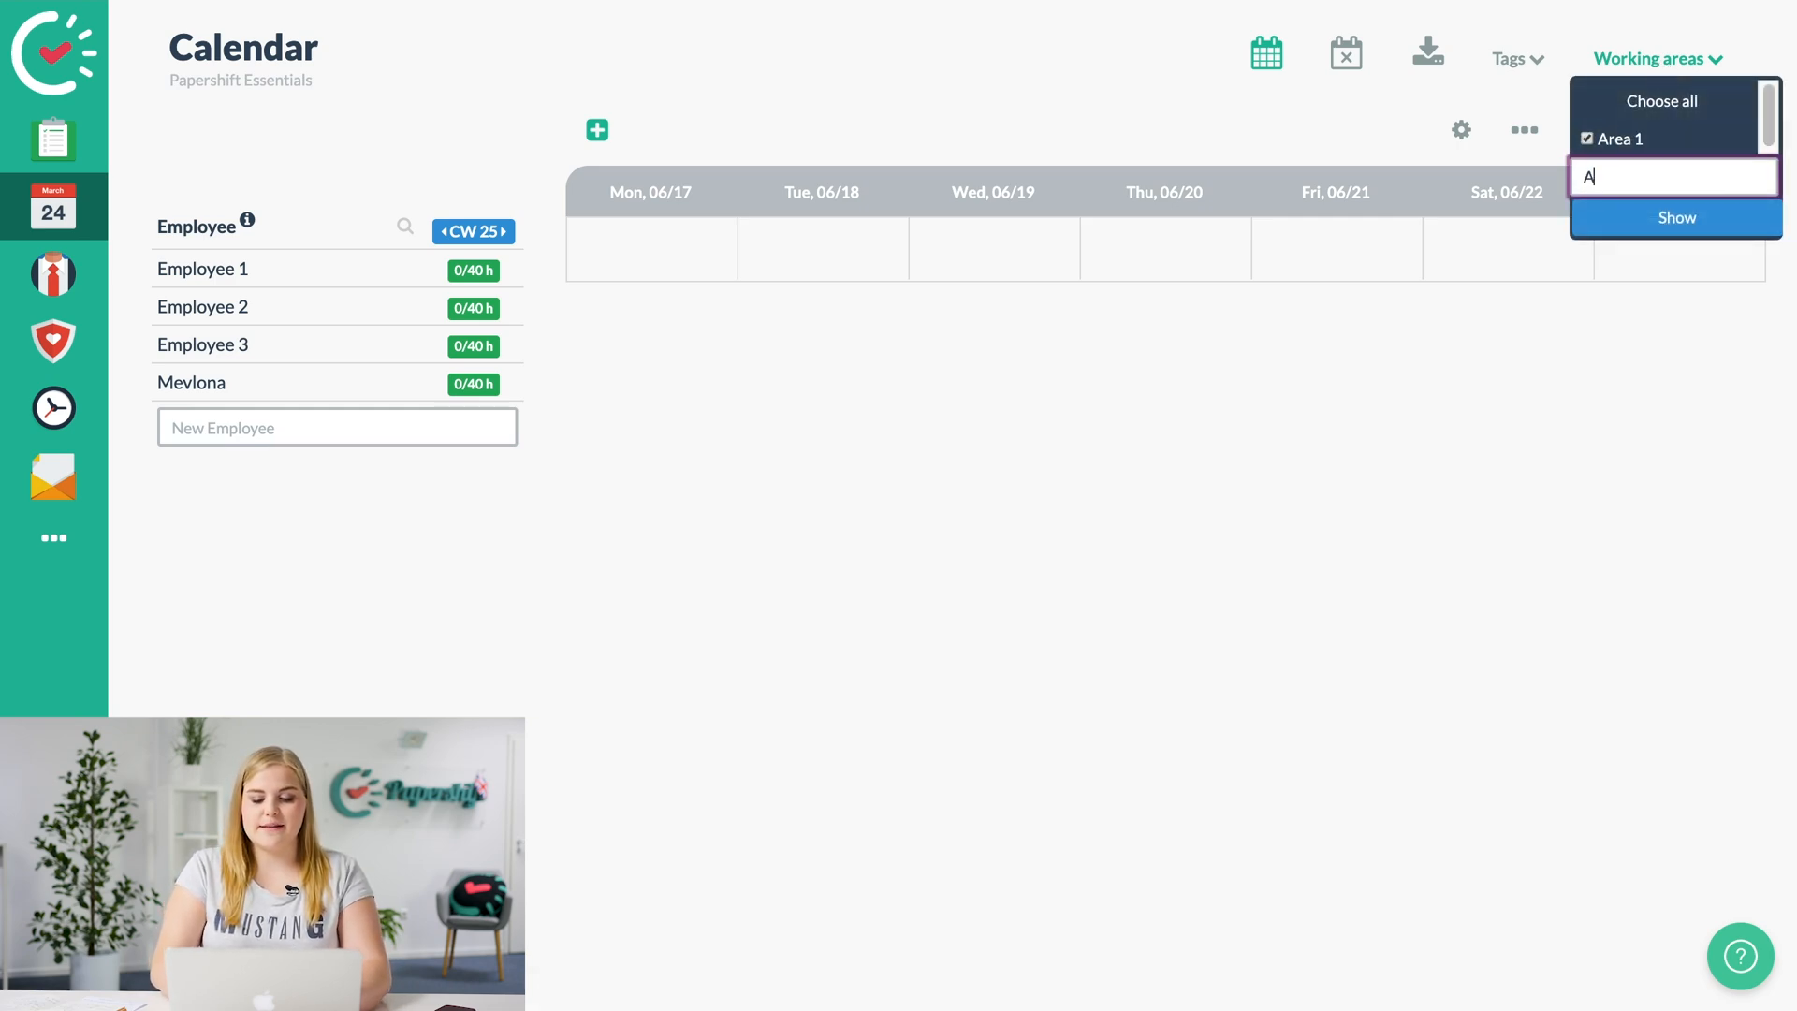
pyautogui.write('Area 2')
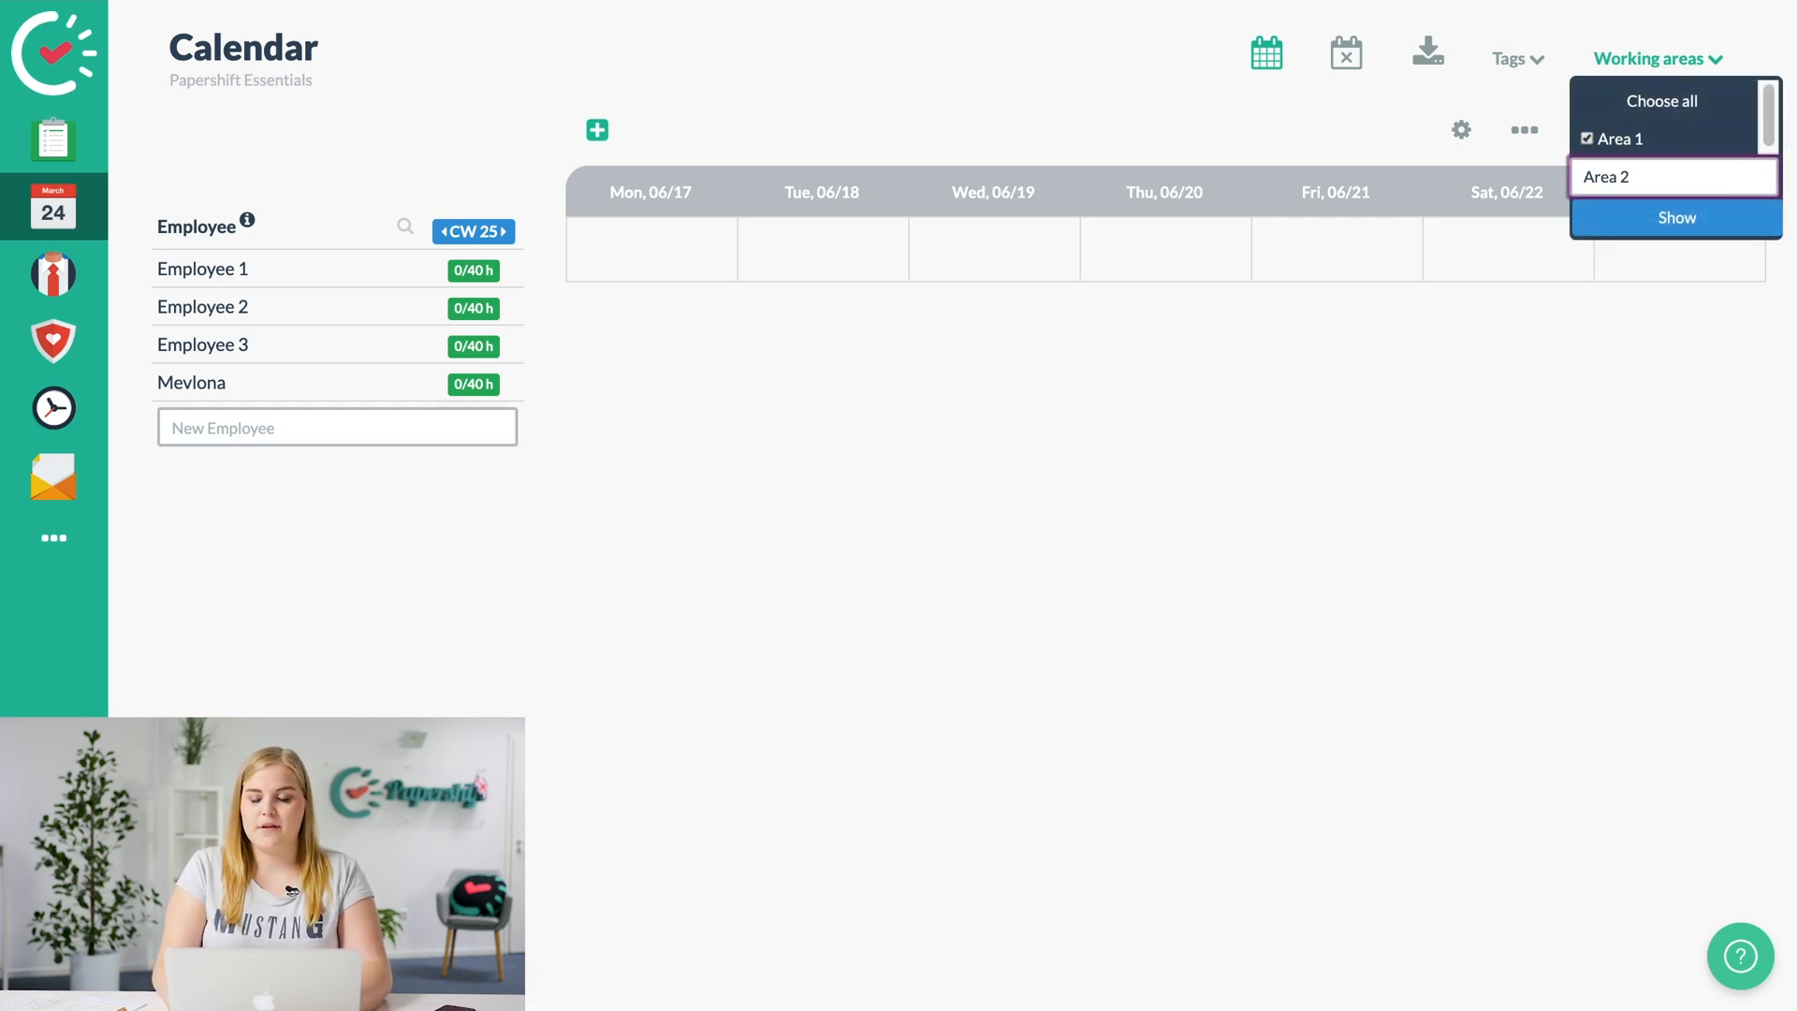
pyautogui.click(1586, 177)
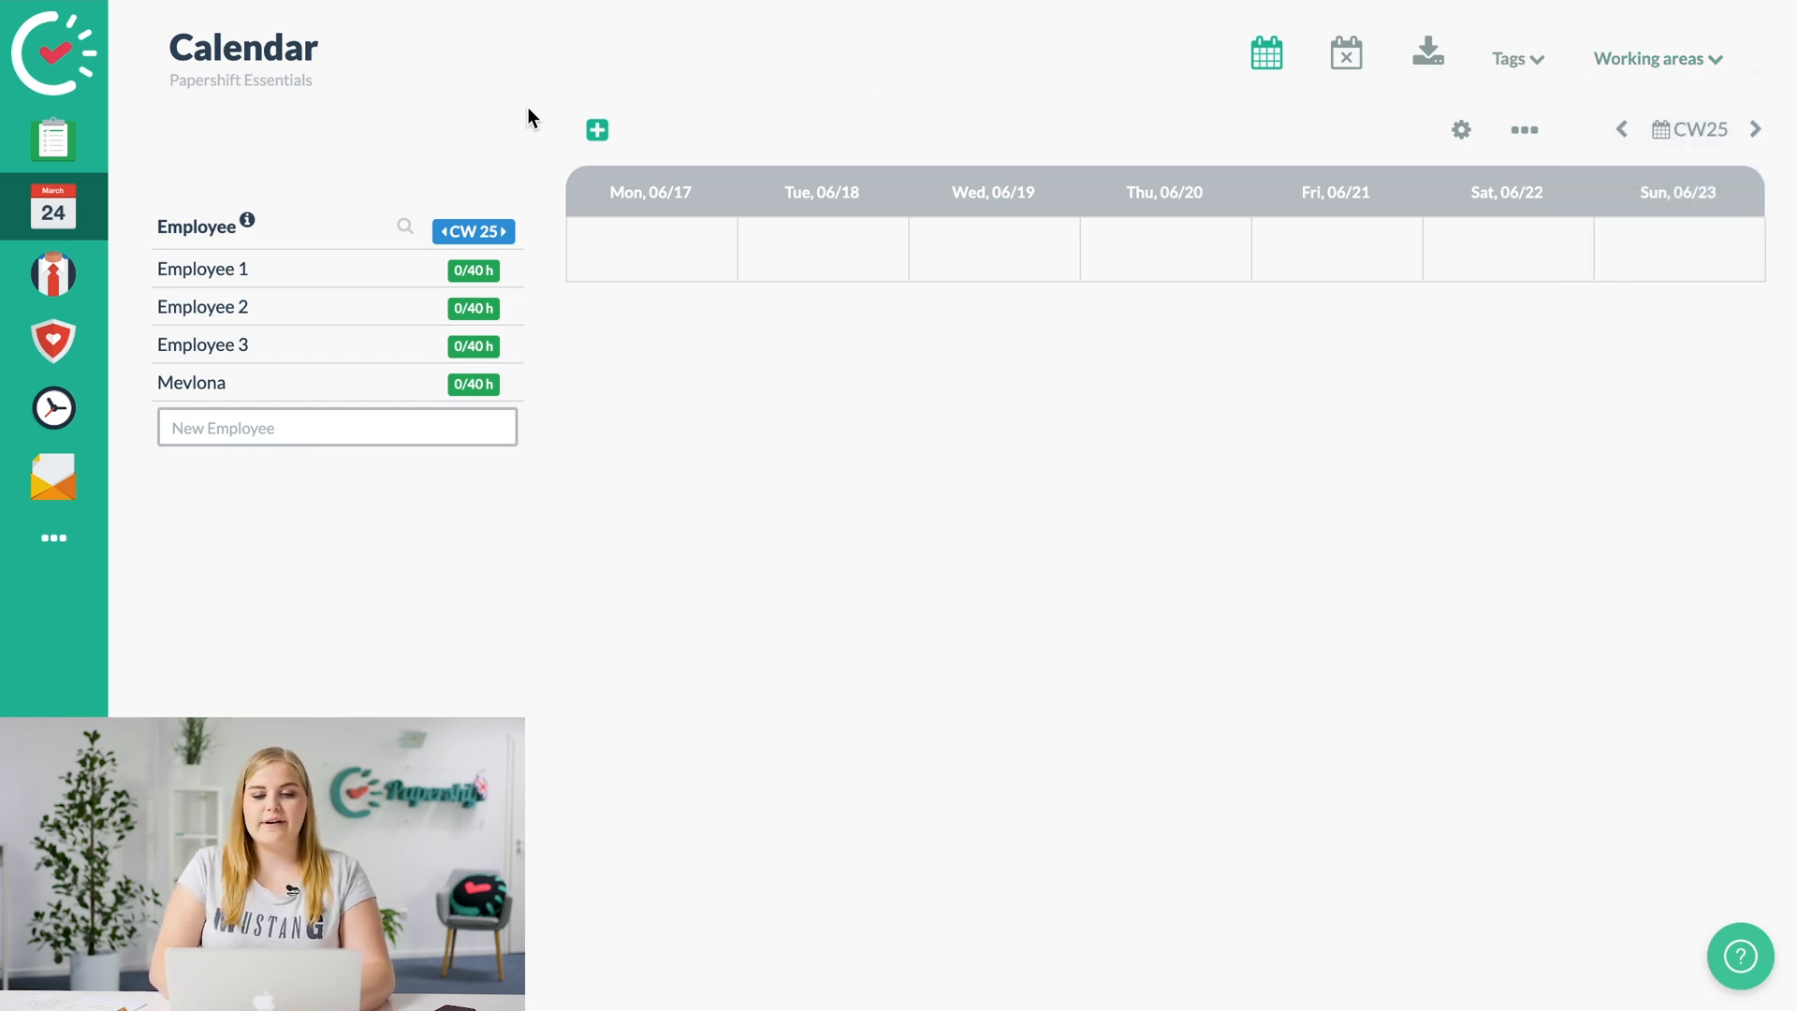
pyautogui.moveTo(379, 165)
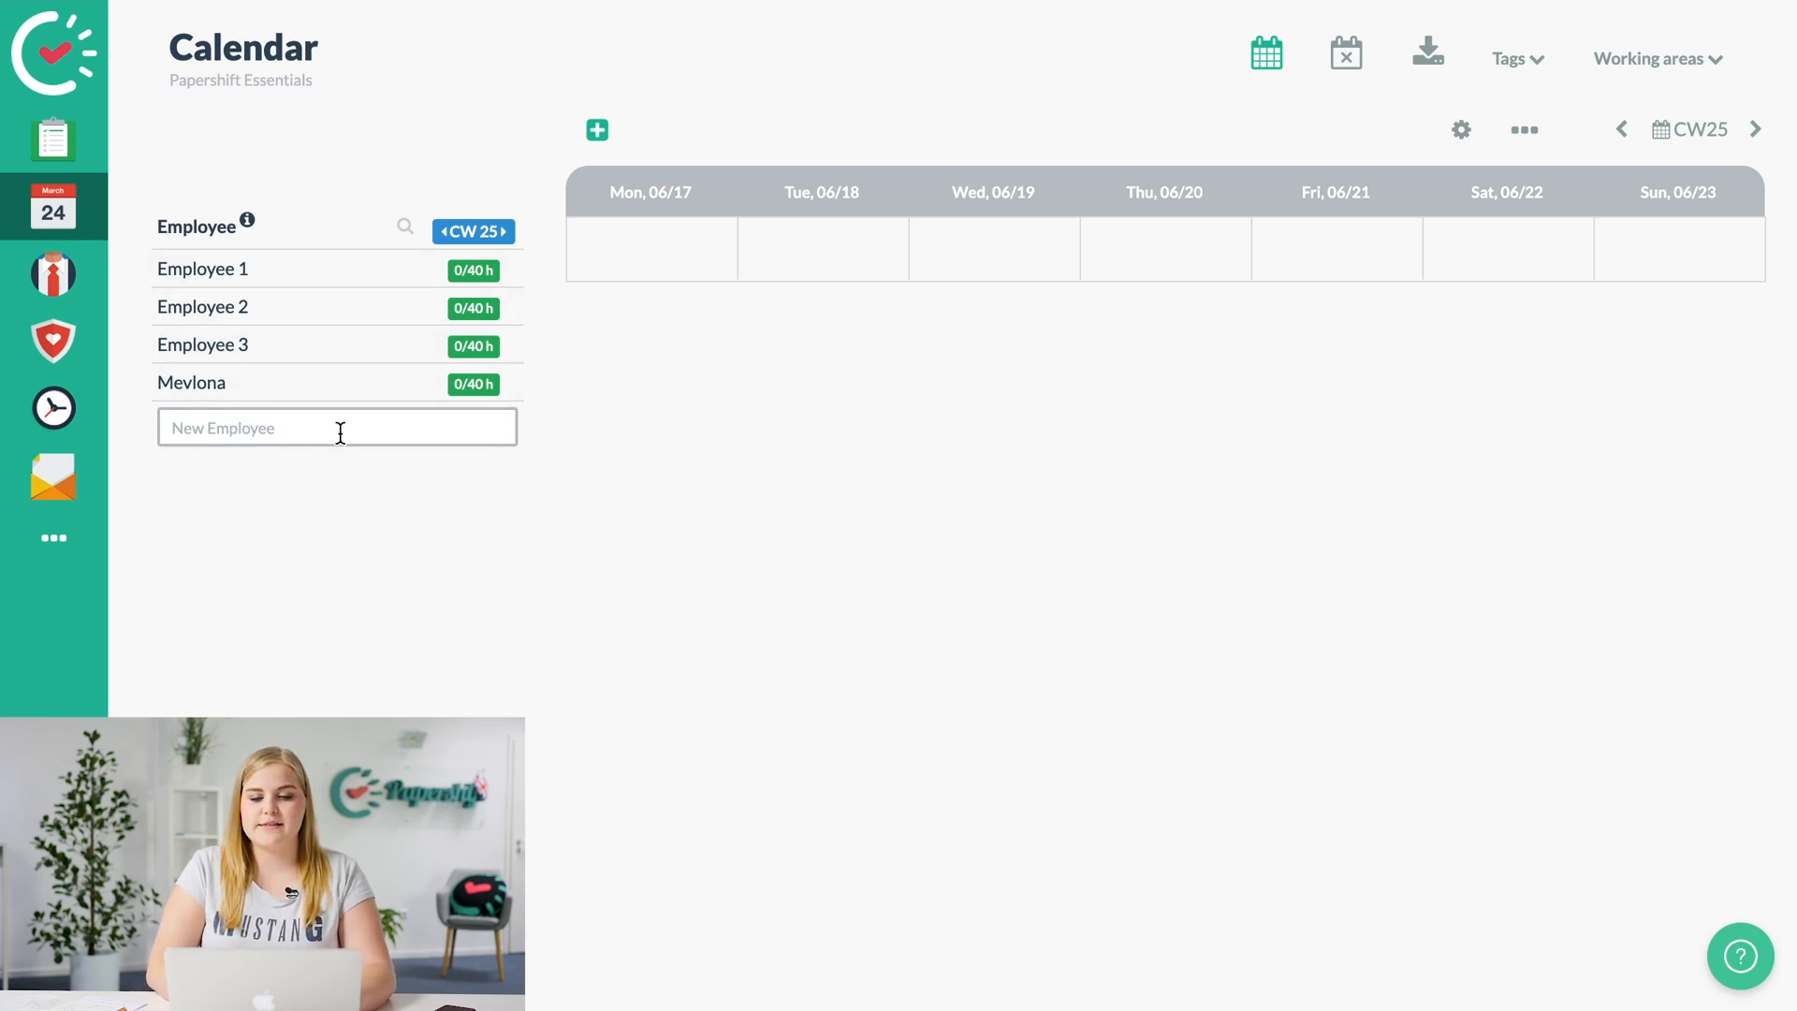
pyautogui.moveTo(736, 474)
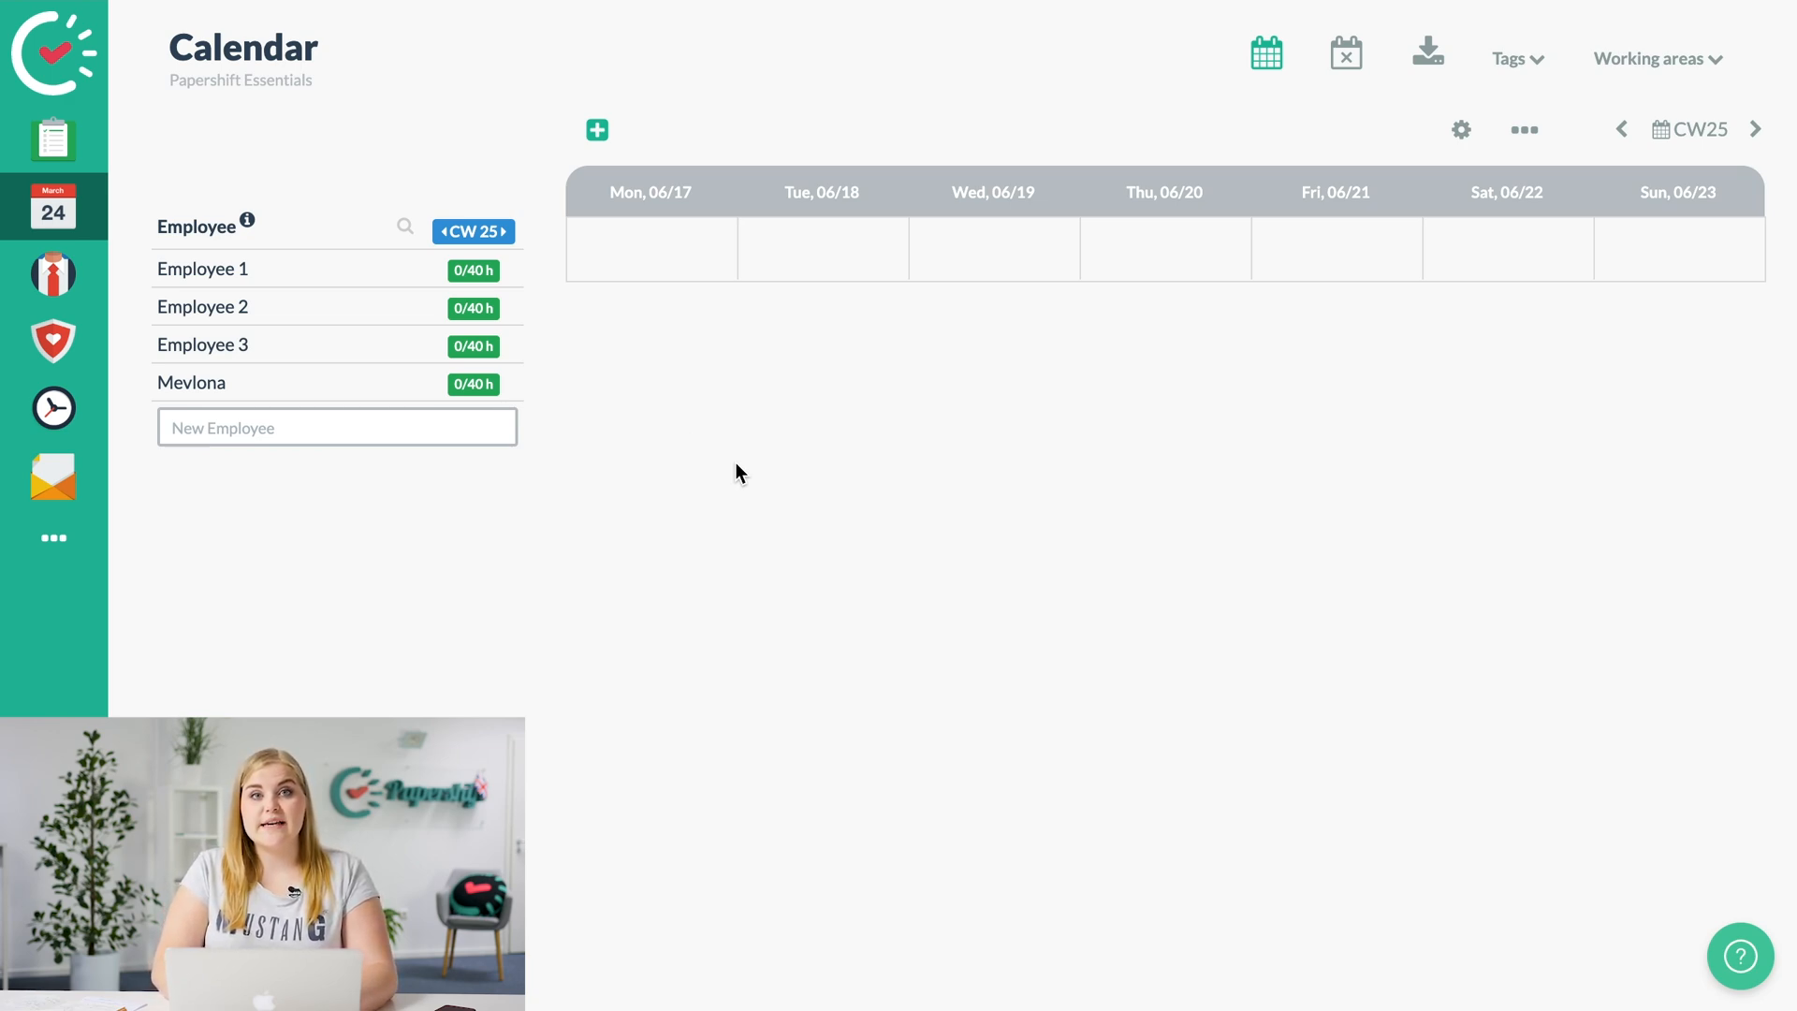
pyautogui.moveTo(766, 102)
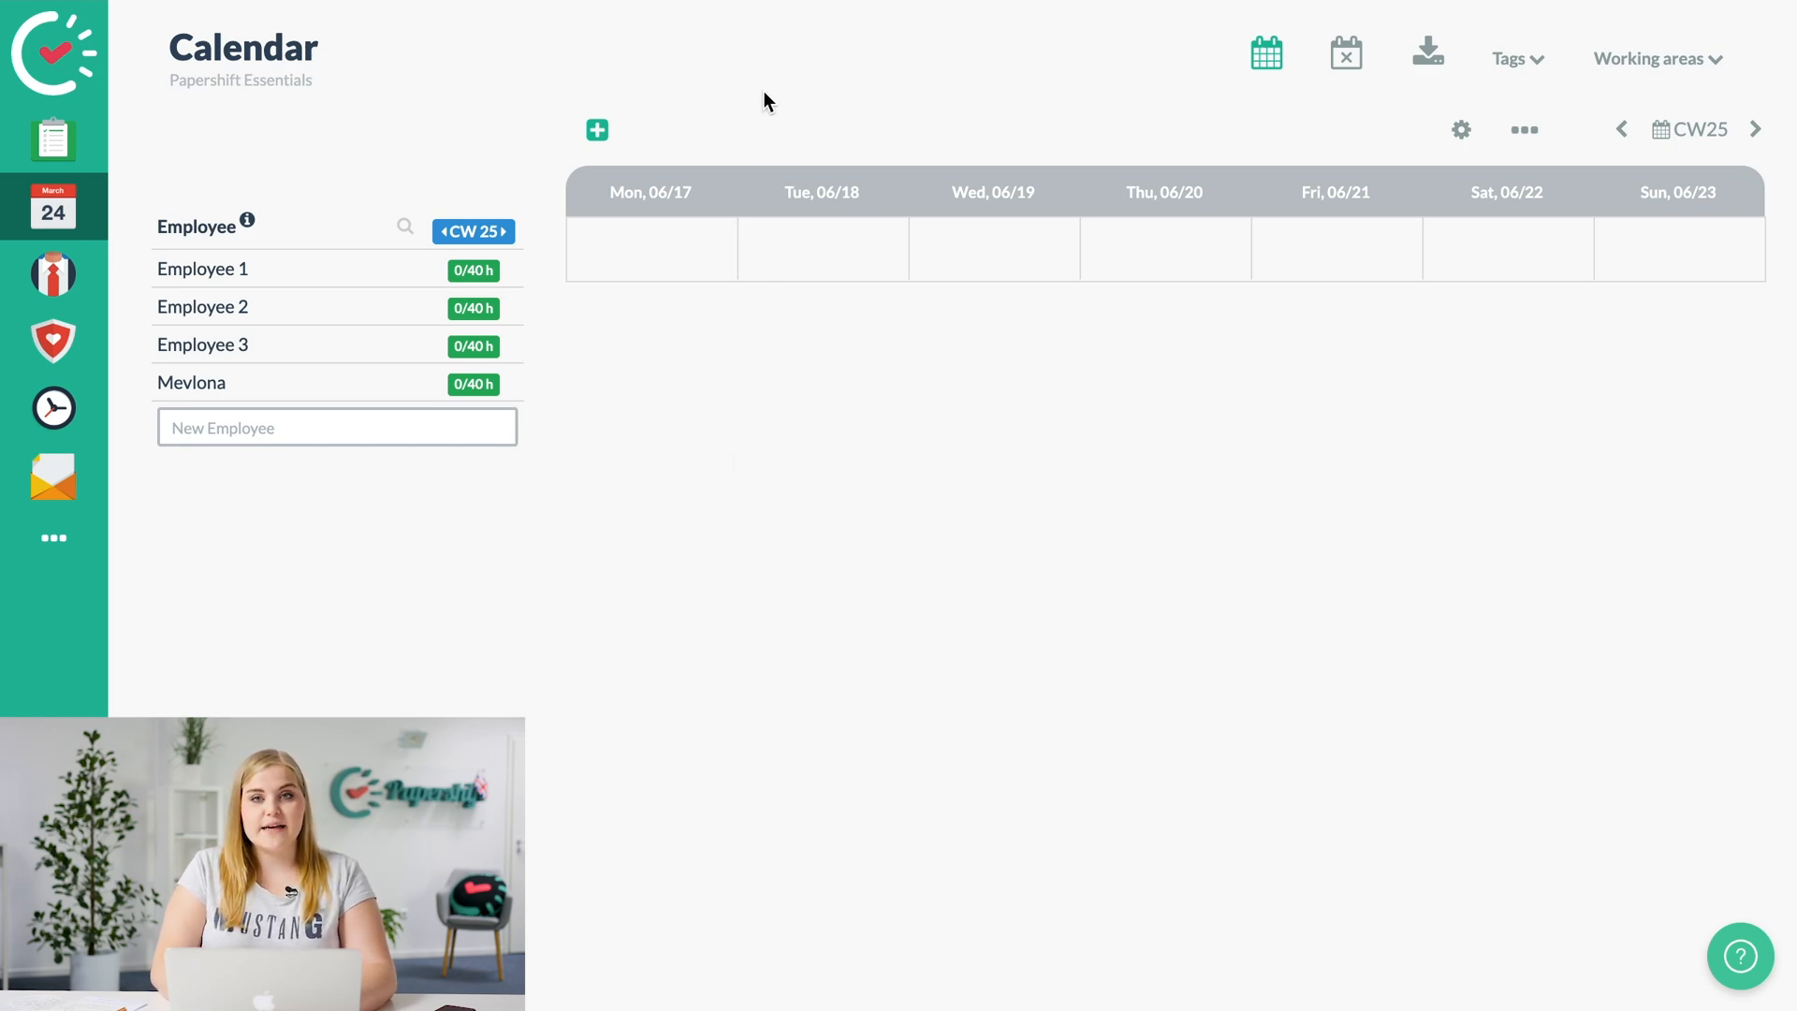
pyautogui.moveTo(596, 129)
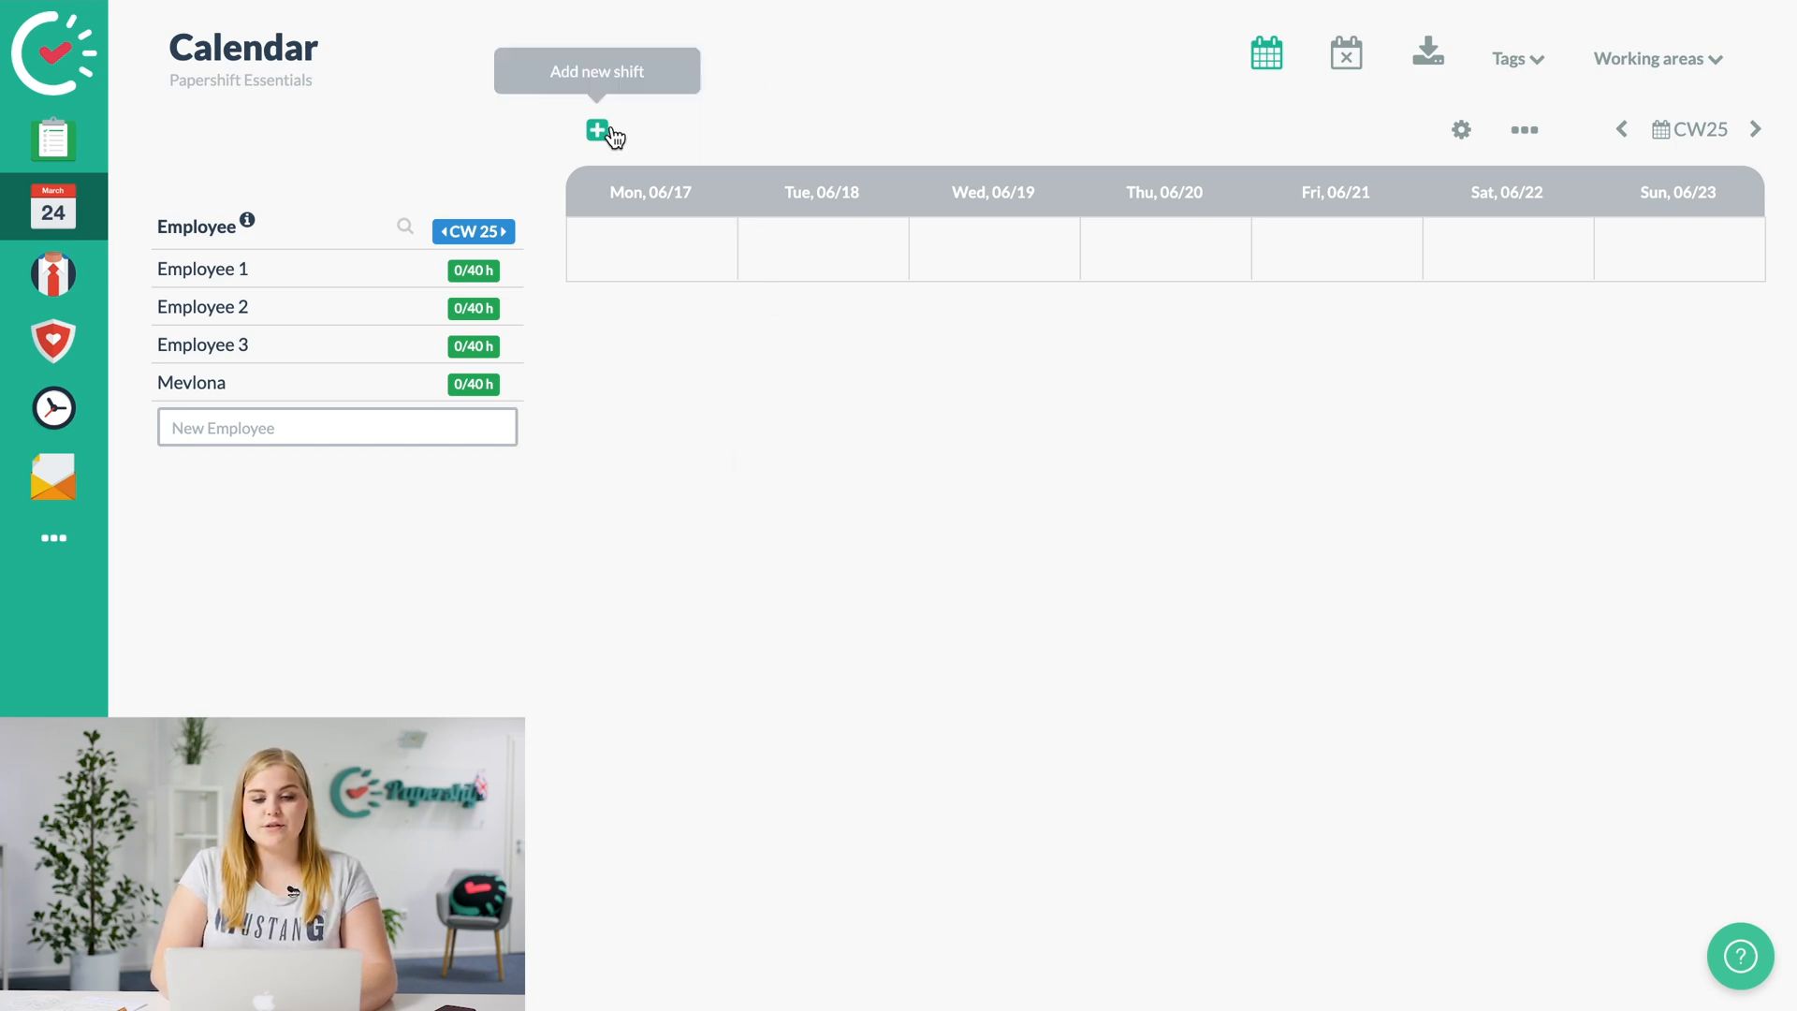
# Create a 09:00–17:00 Area 1 shift recurring weekly Monday to Friday.
pyautogui.click(596, 129)
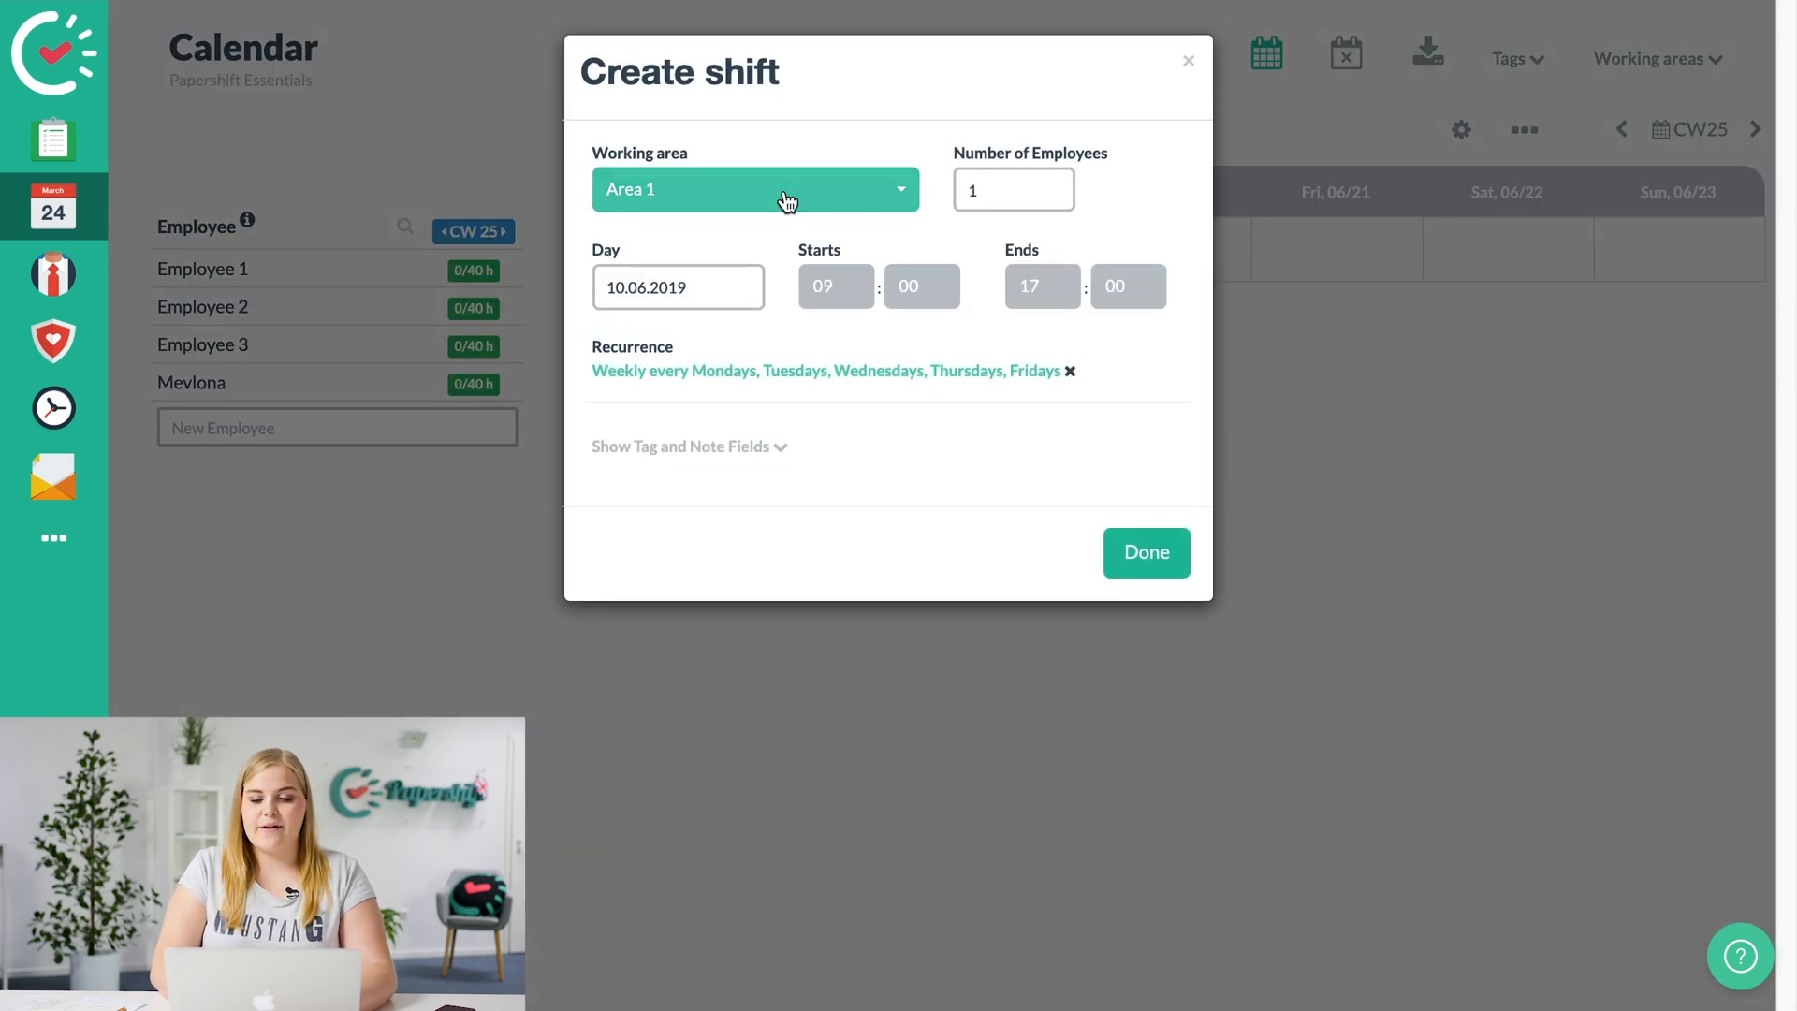
pyautogui.moveTo(1071, 163)
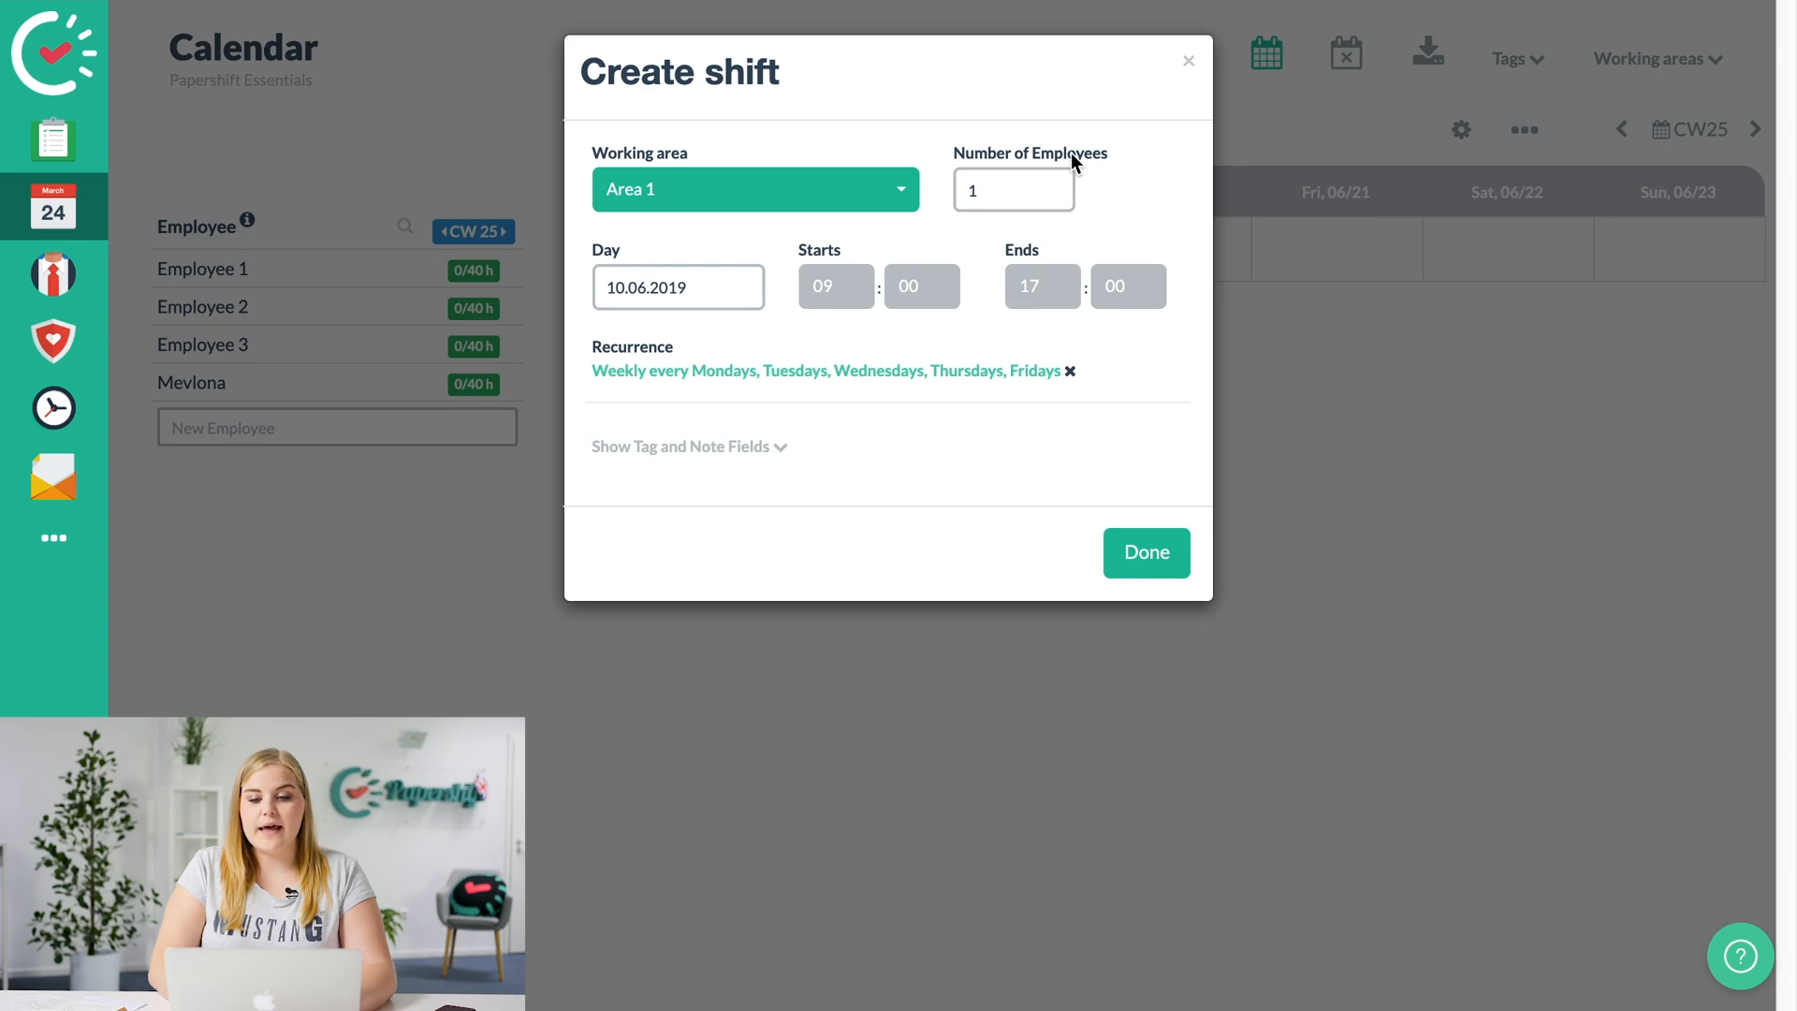
pyautogui.moveTo(836, 285)
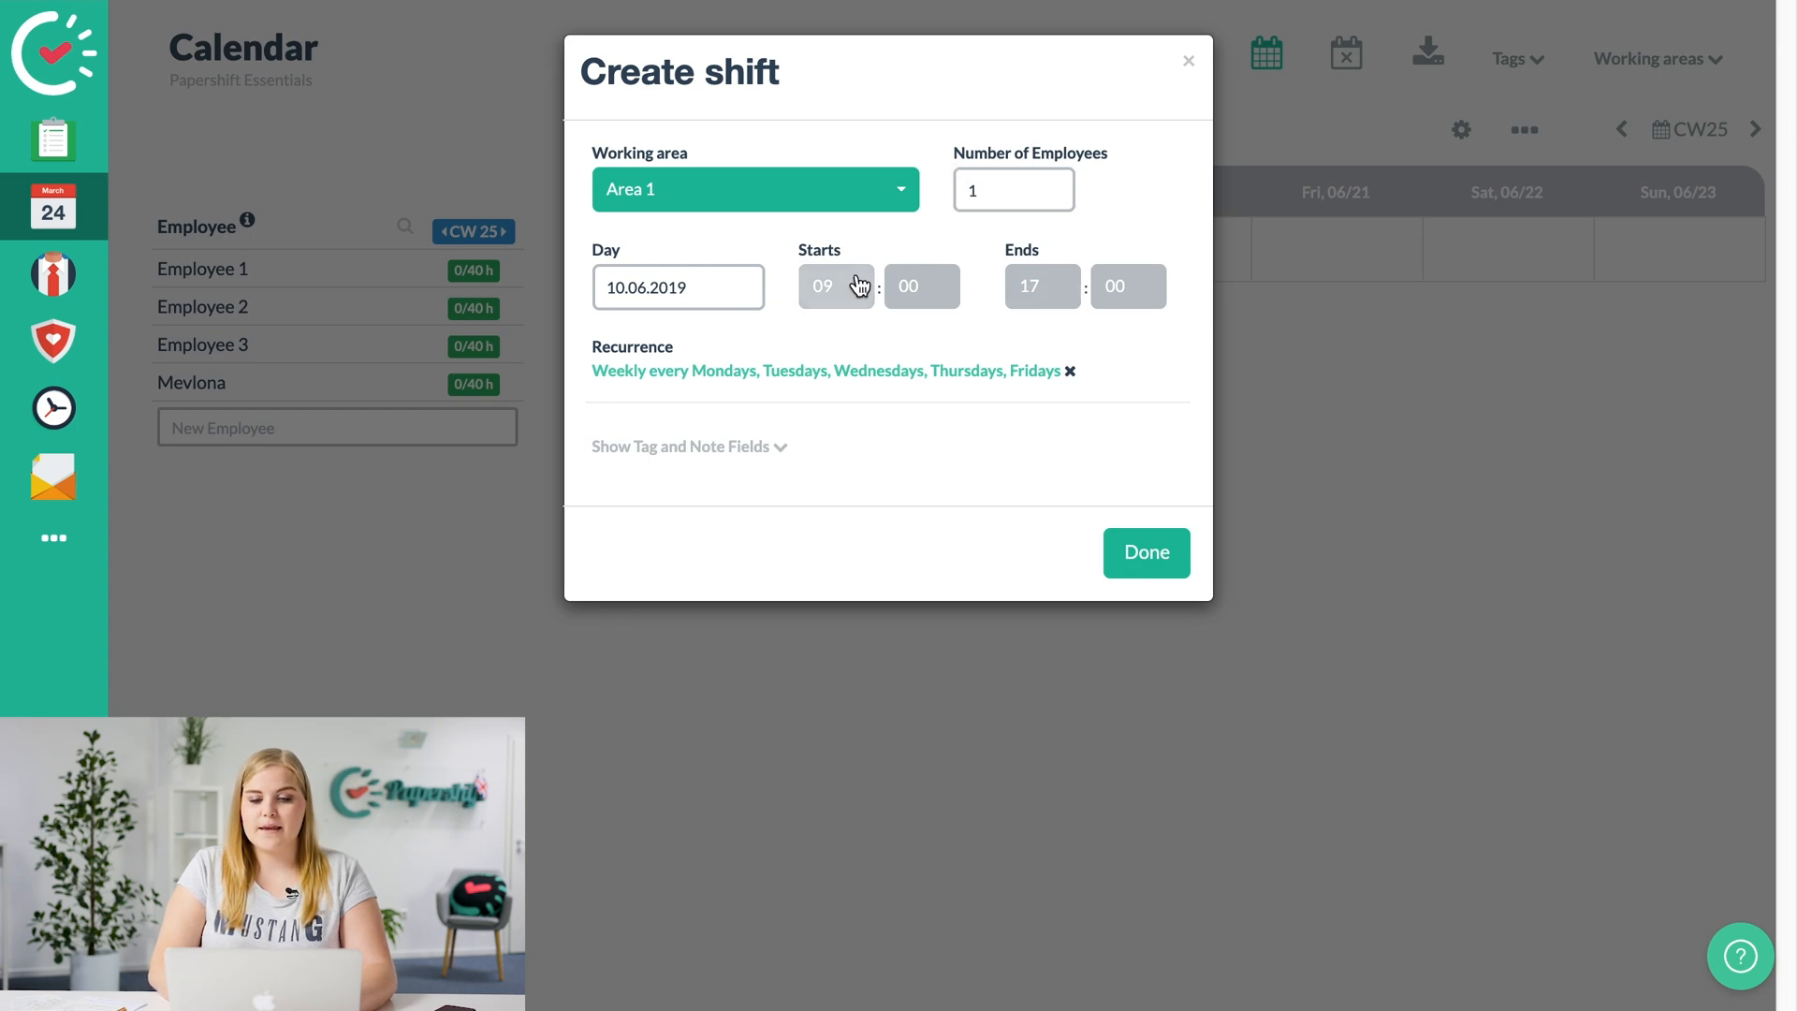
pyautogui.moveTo(961, 328)
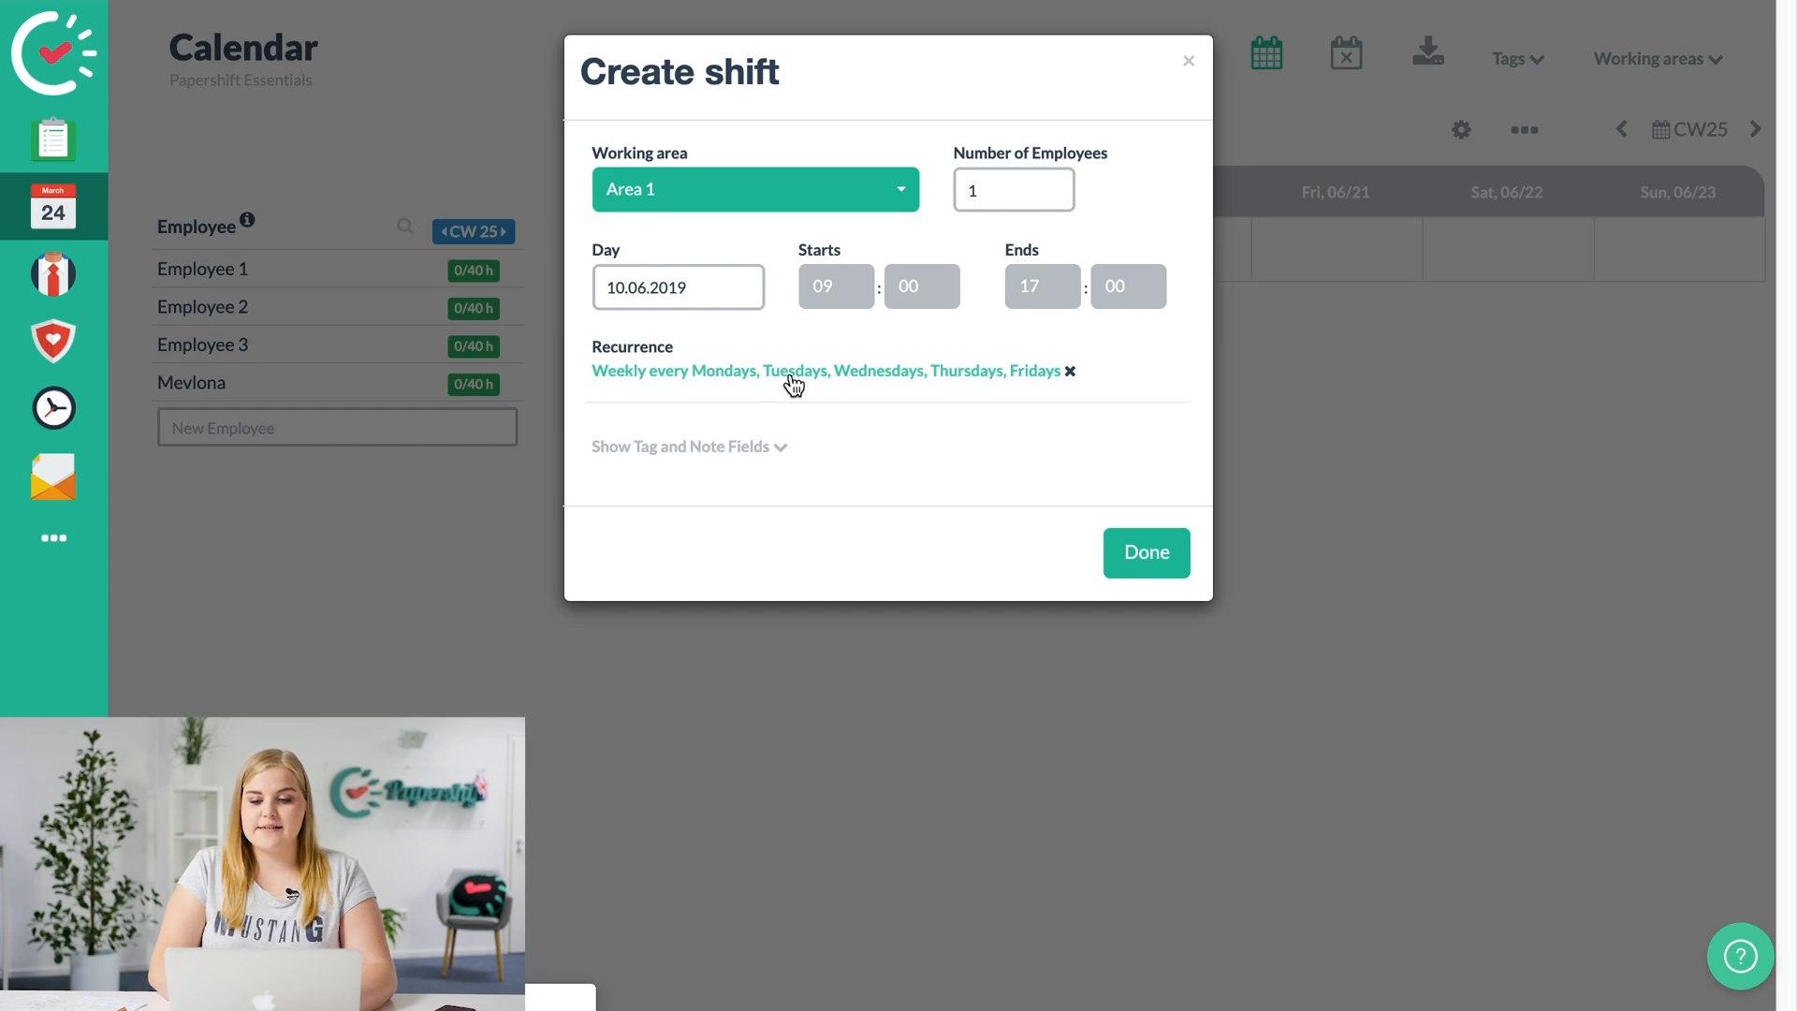
pyautogui.click(1144, 552)
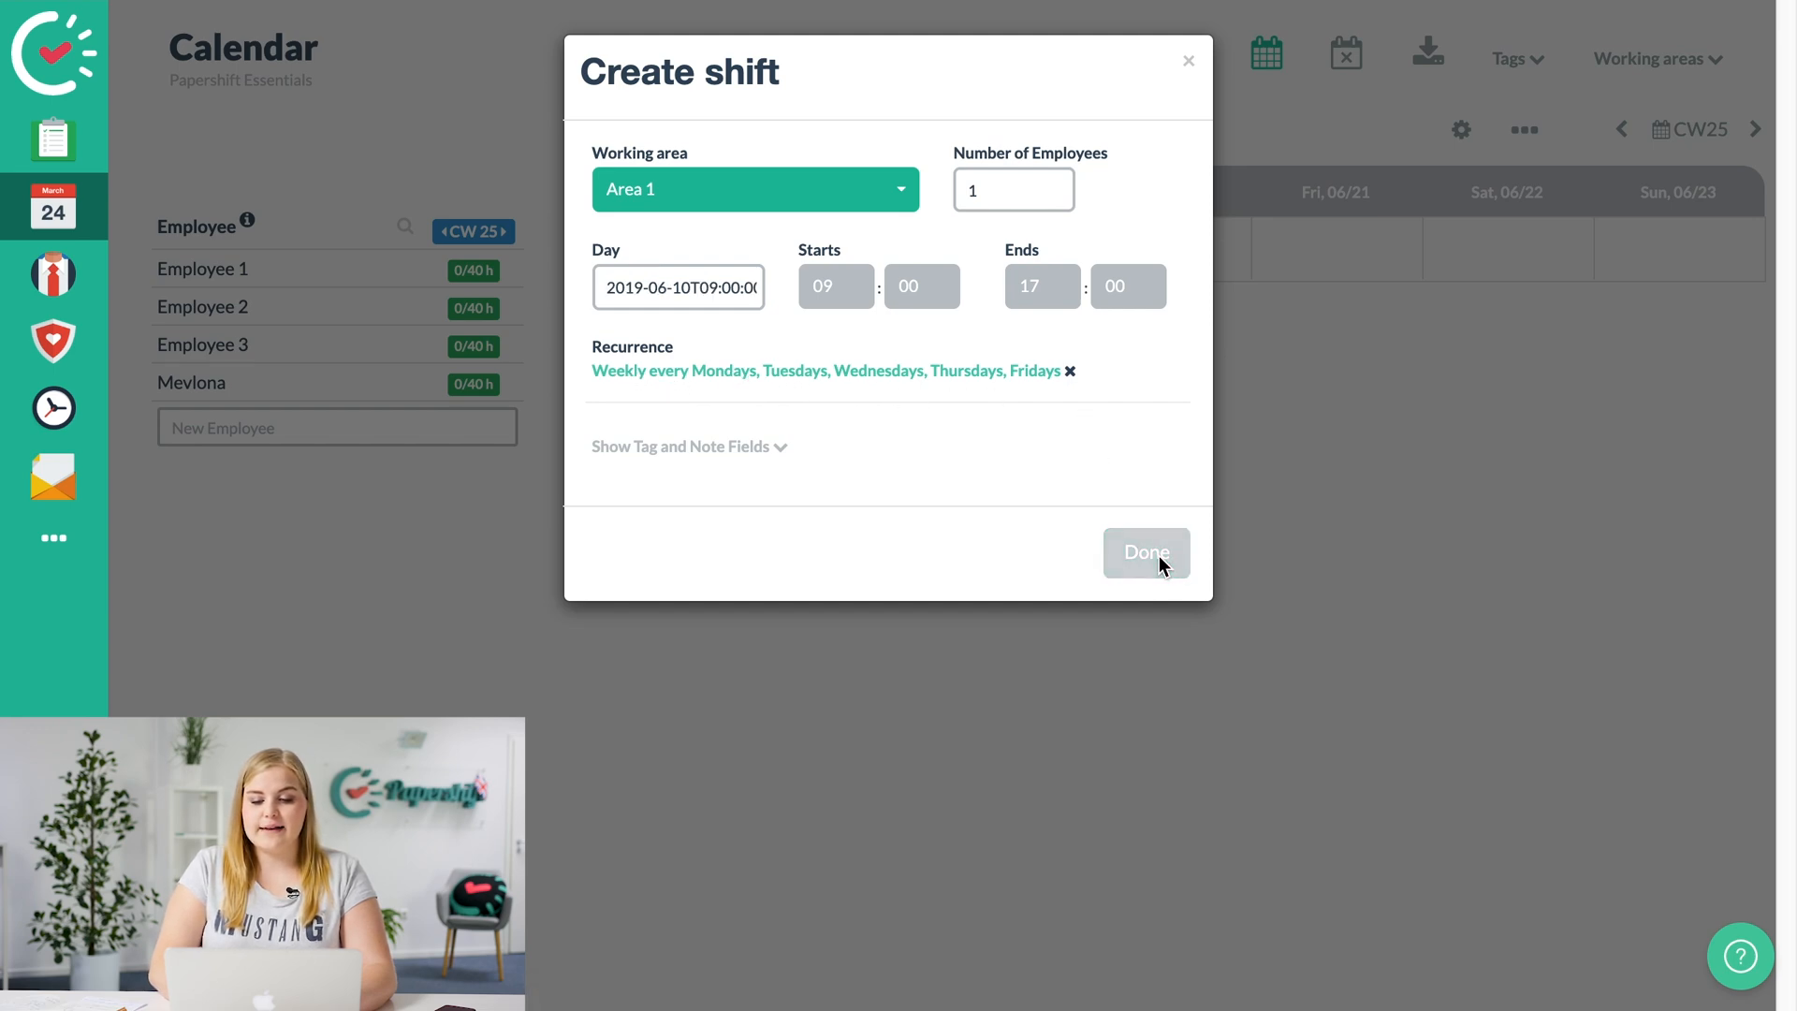
pyautogui.click(1145, 552)
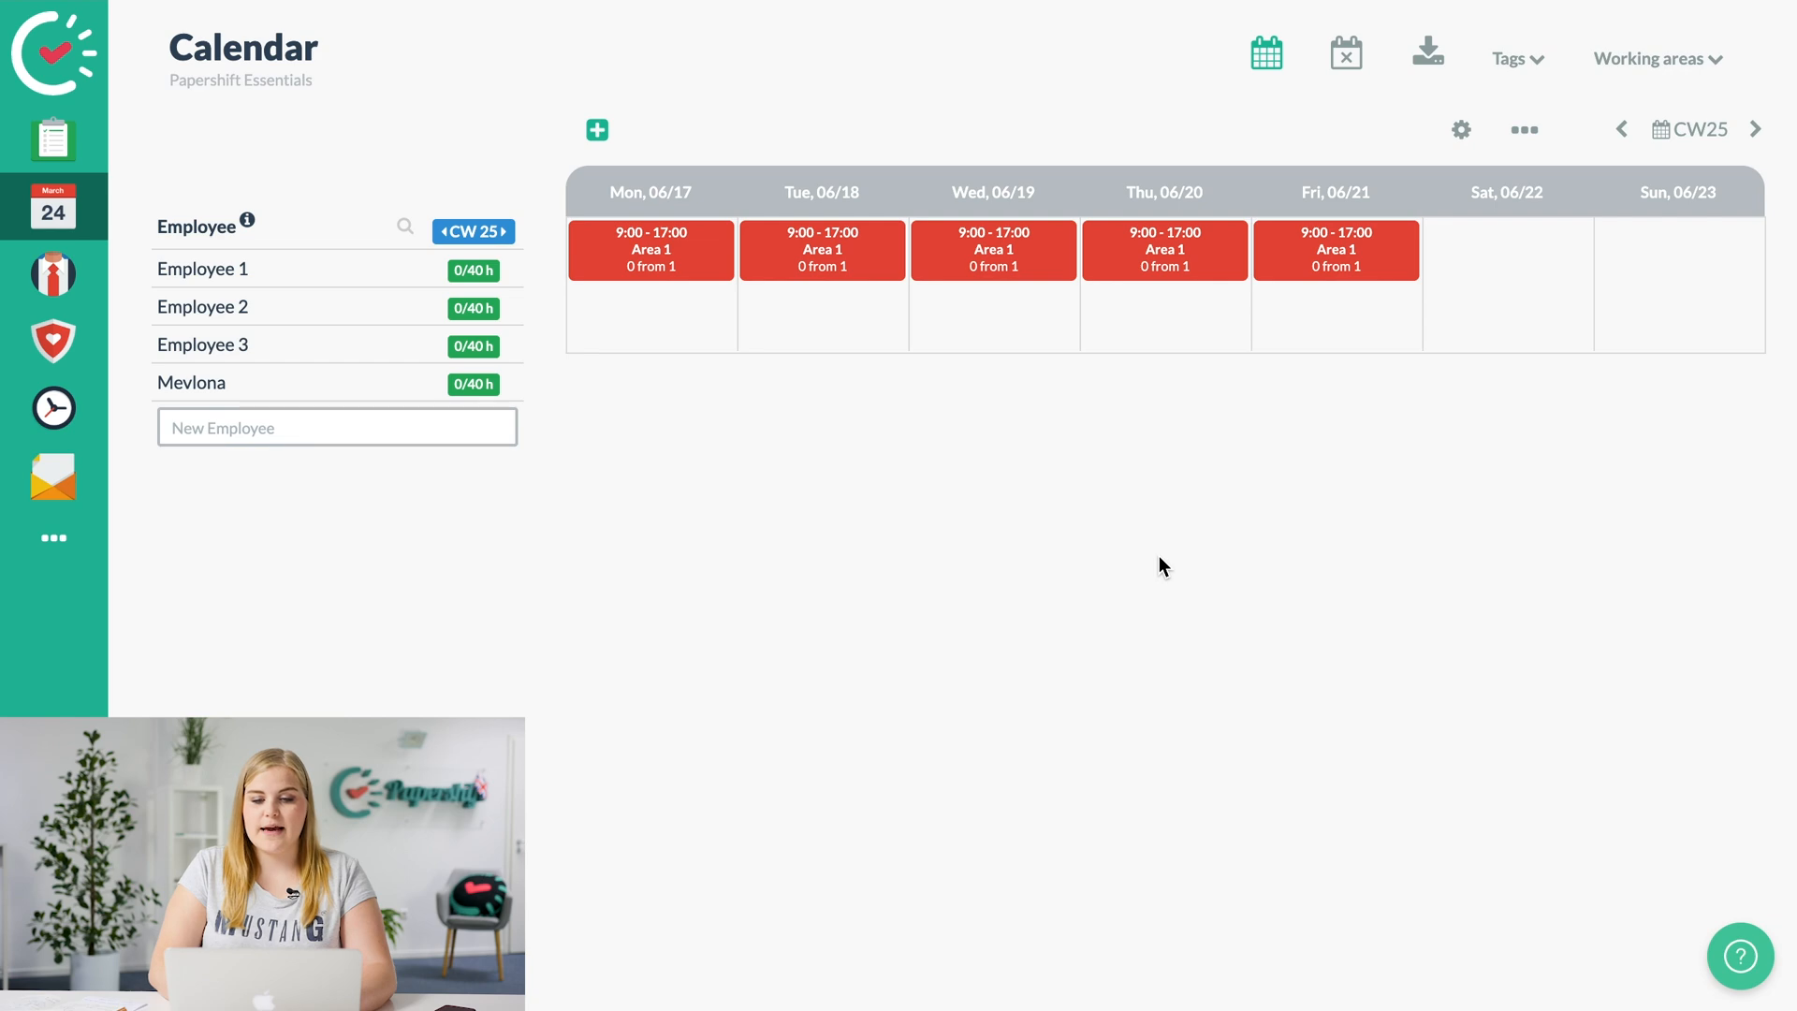
pyautogui.moveTo(556, 483)
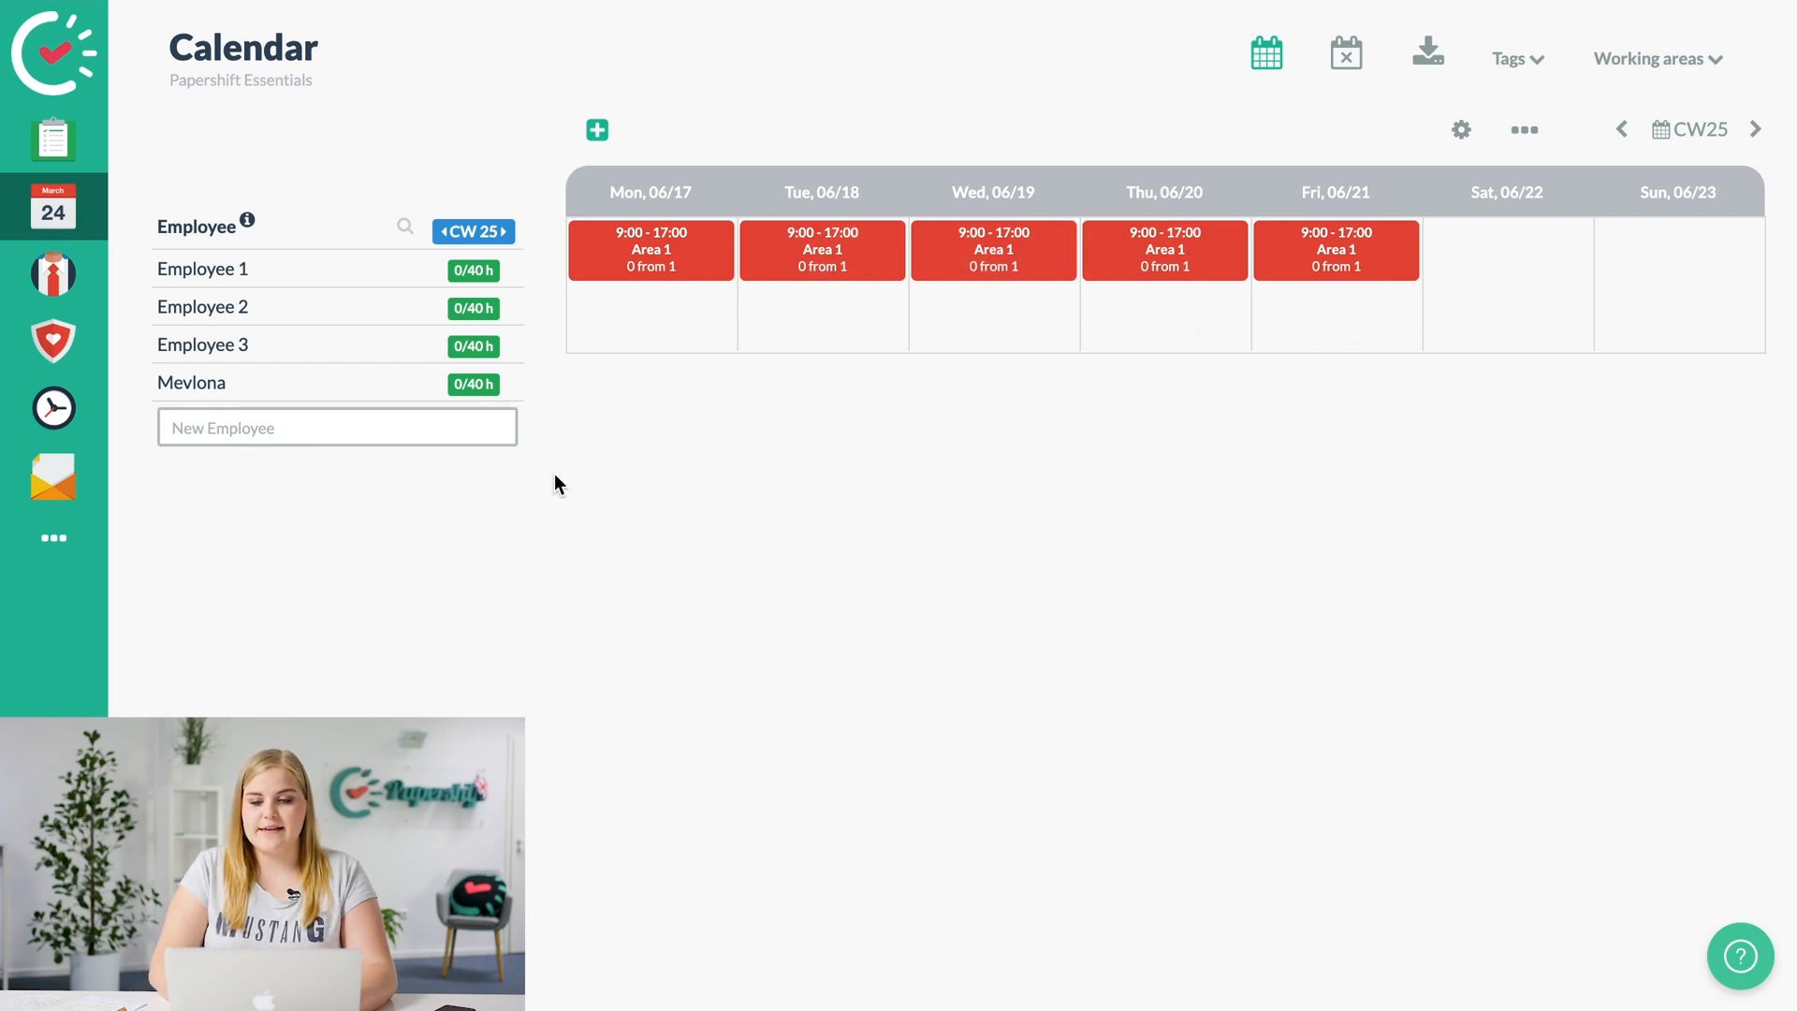
pyautogui.moveTo(658, 376)
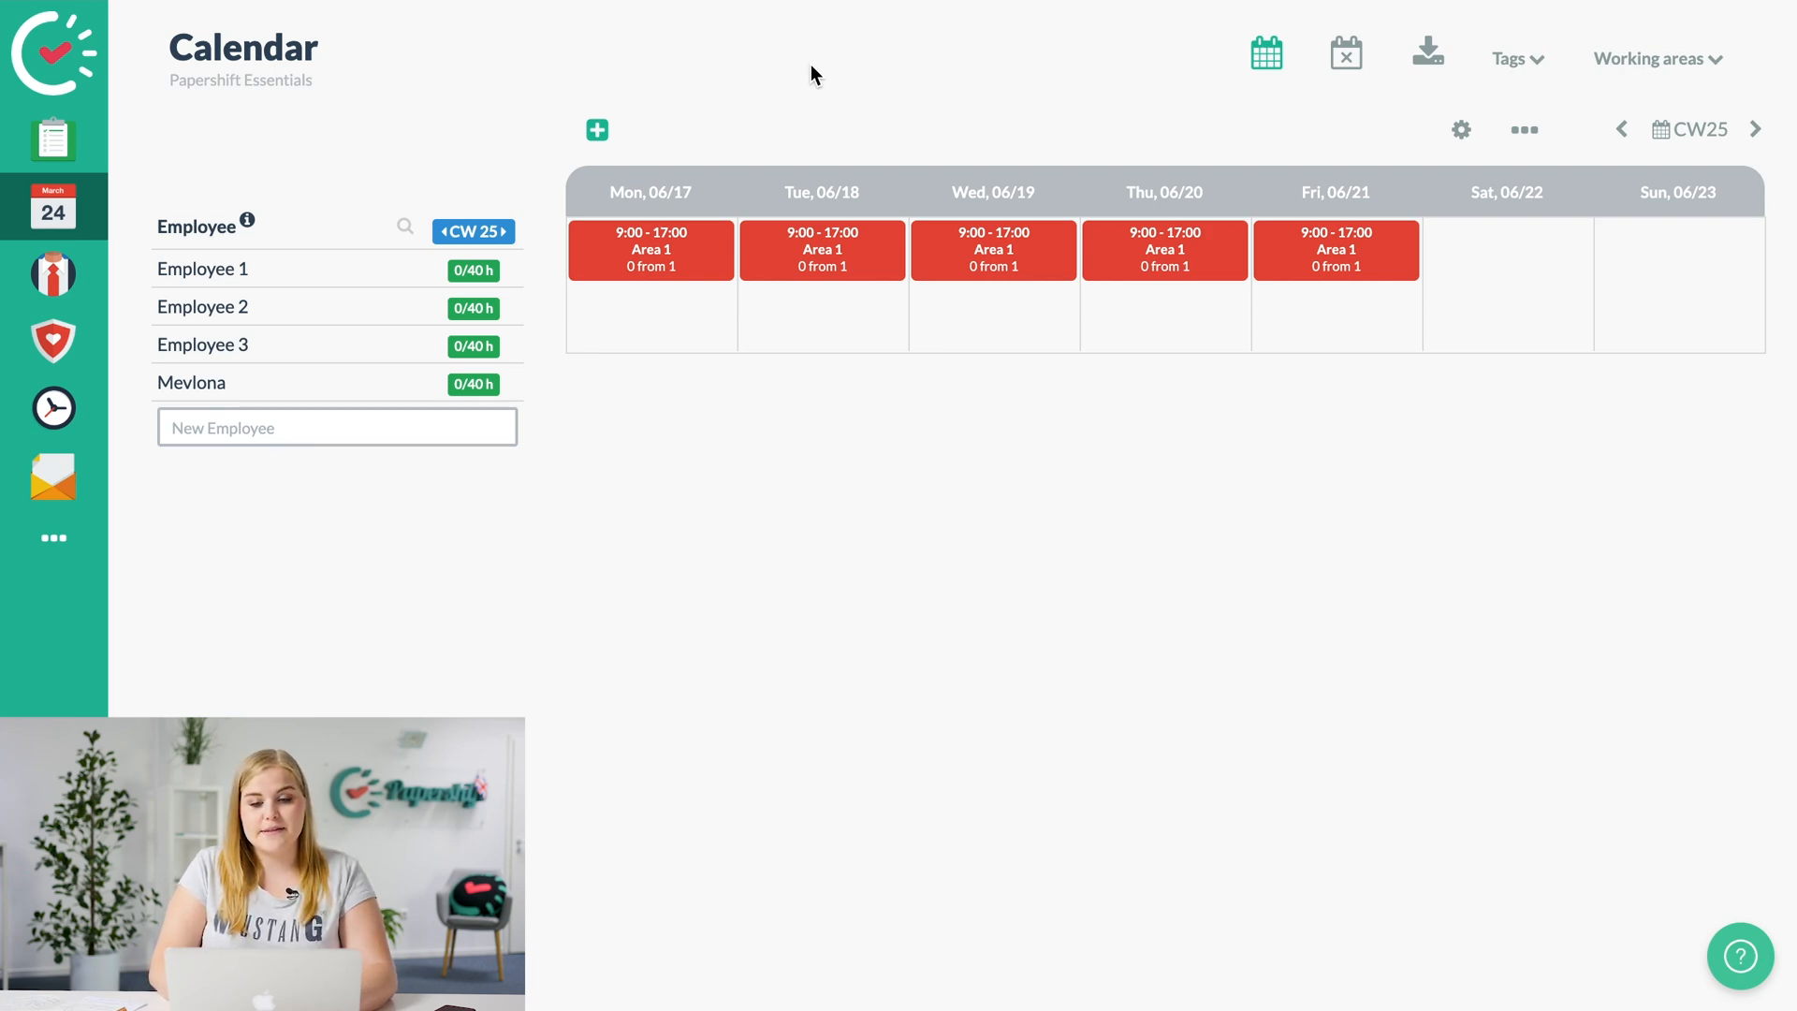
pyautogui.moveTo(653, 139)
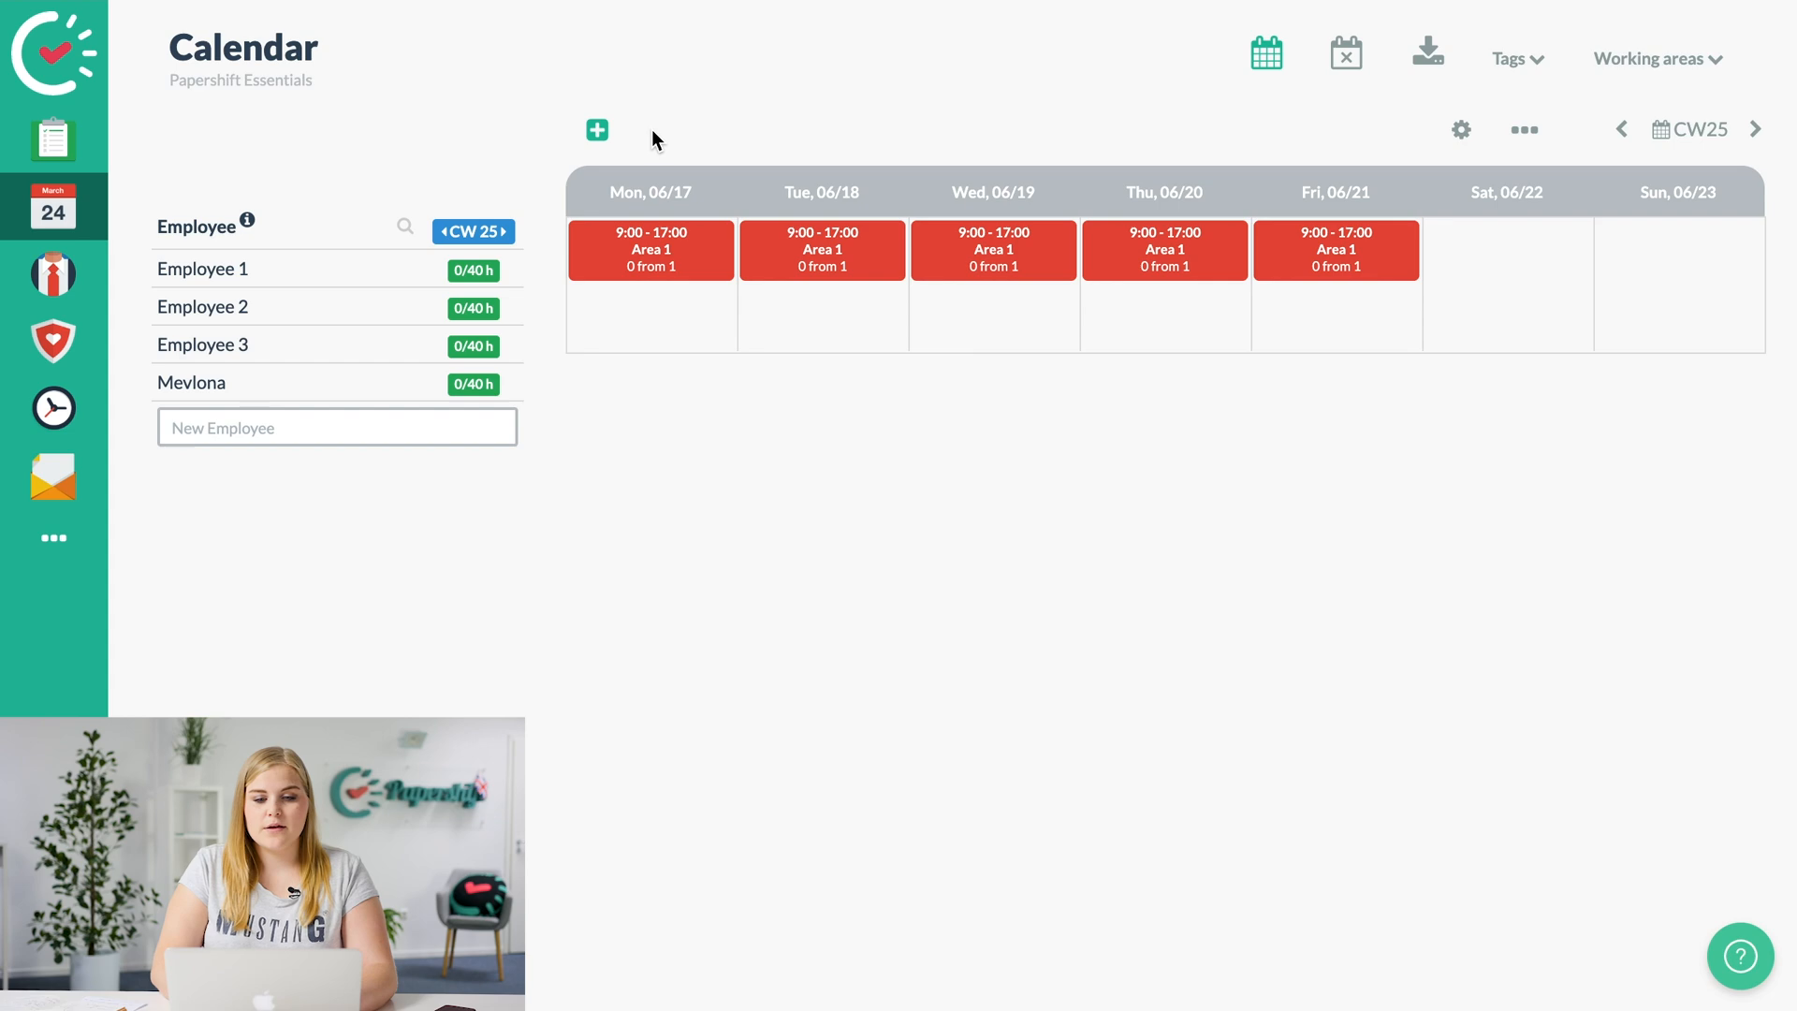
pyautogui.moveTo(808, 113)
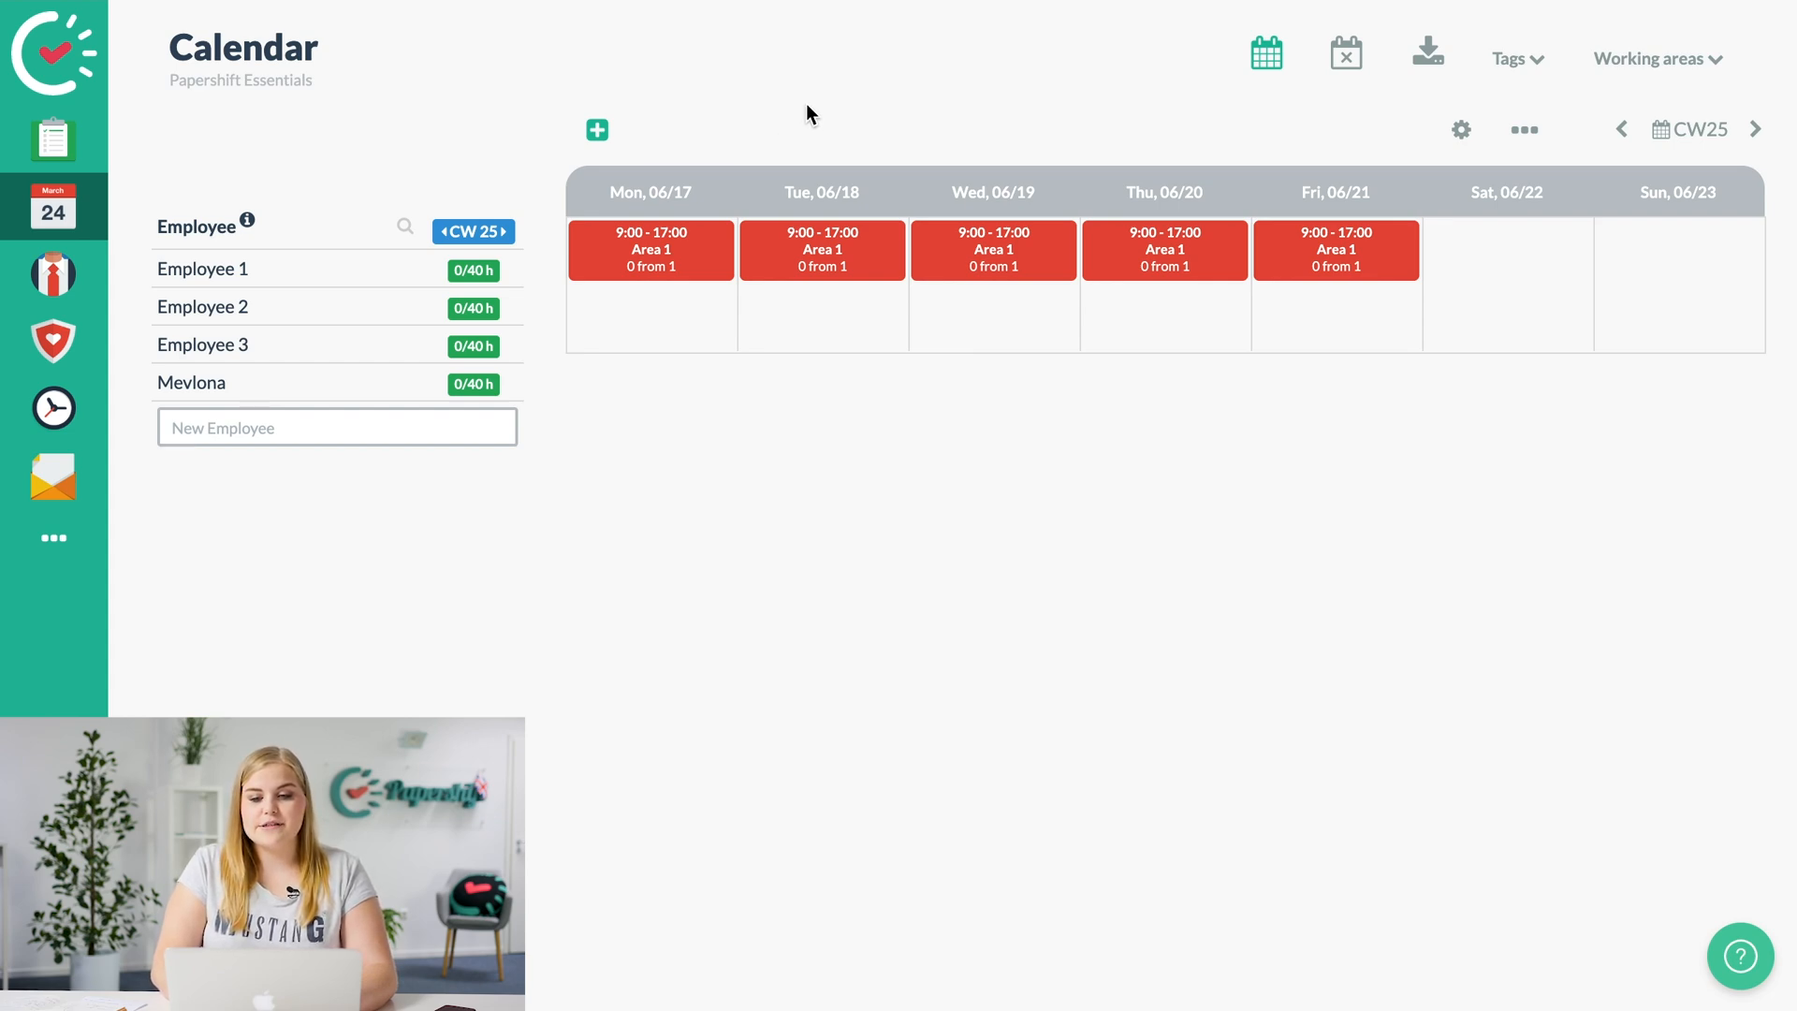
pyautogui.moveTo(924, 87)
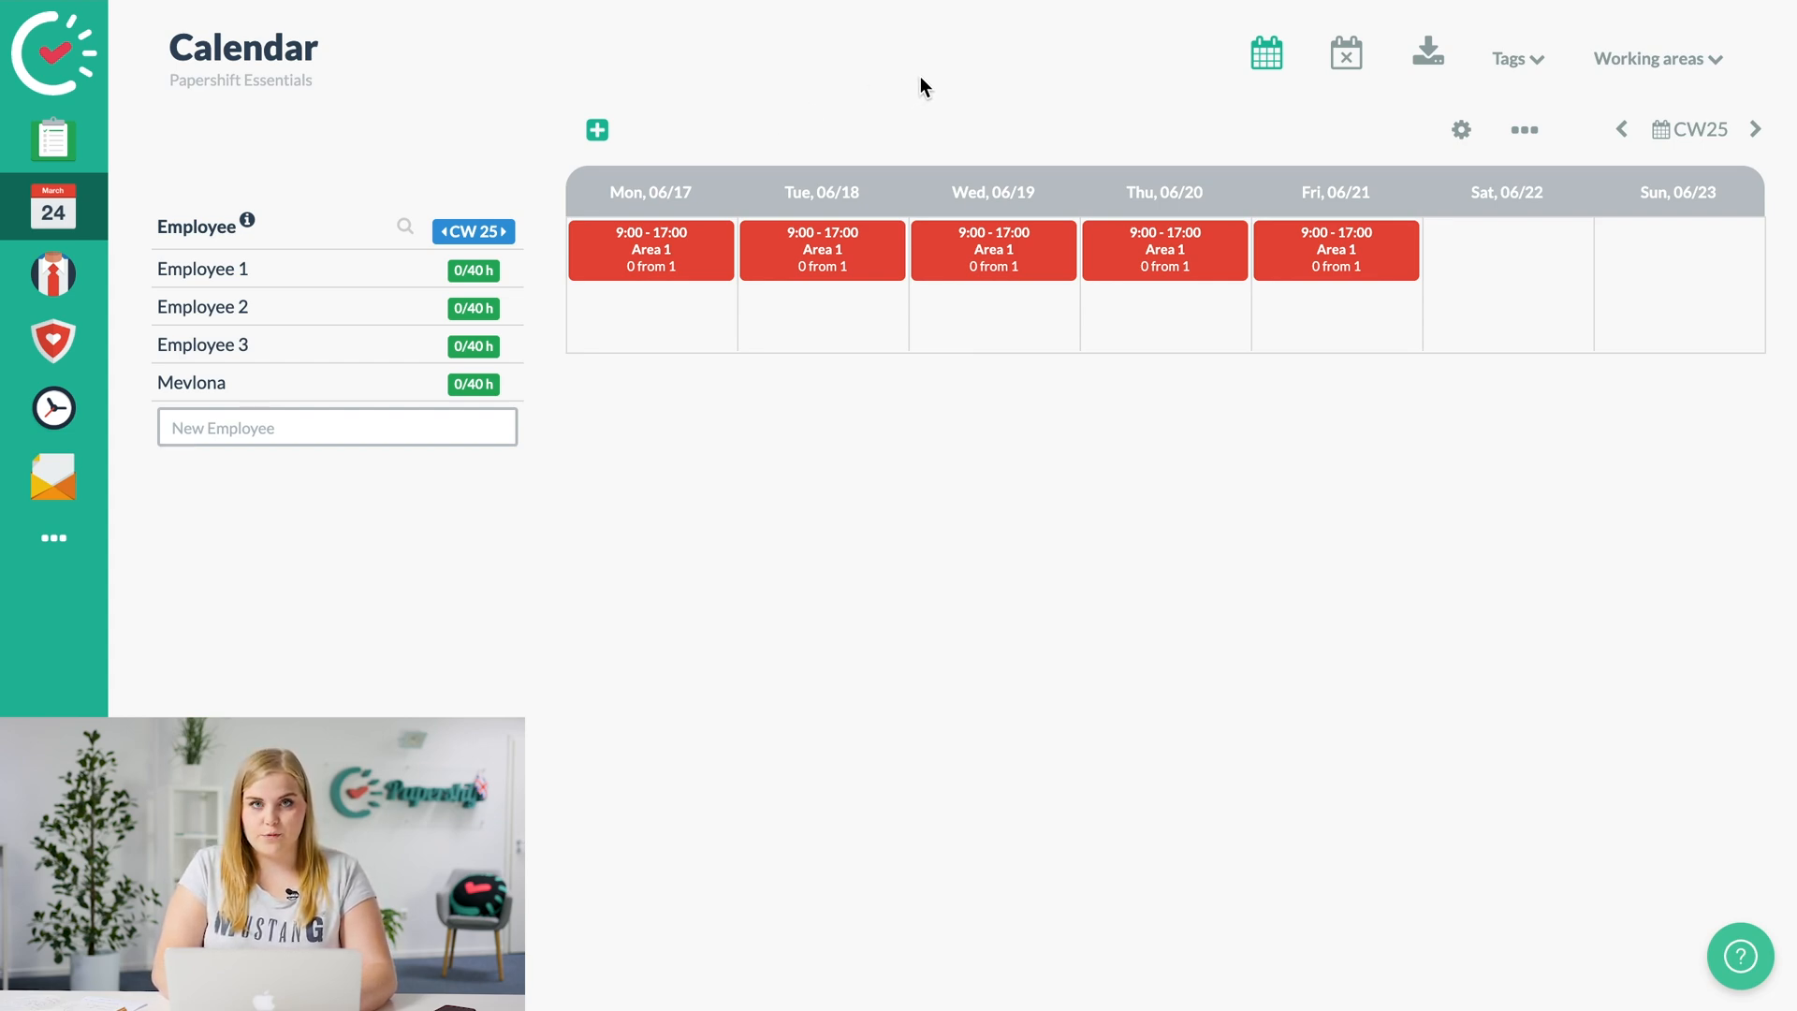
pyautogui.moveTo(1002, 343)
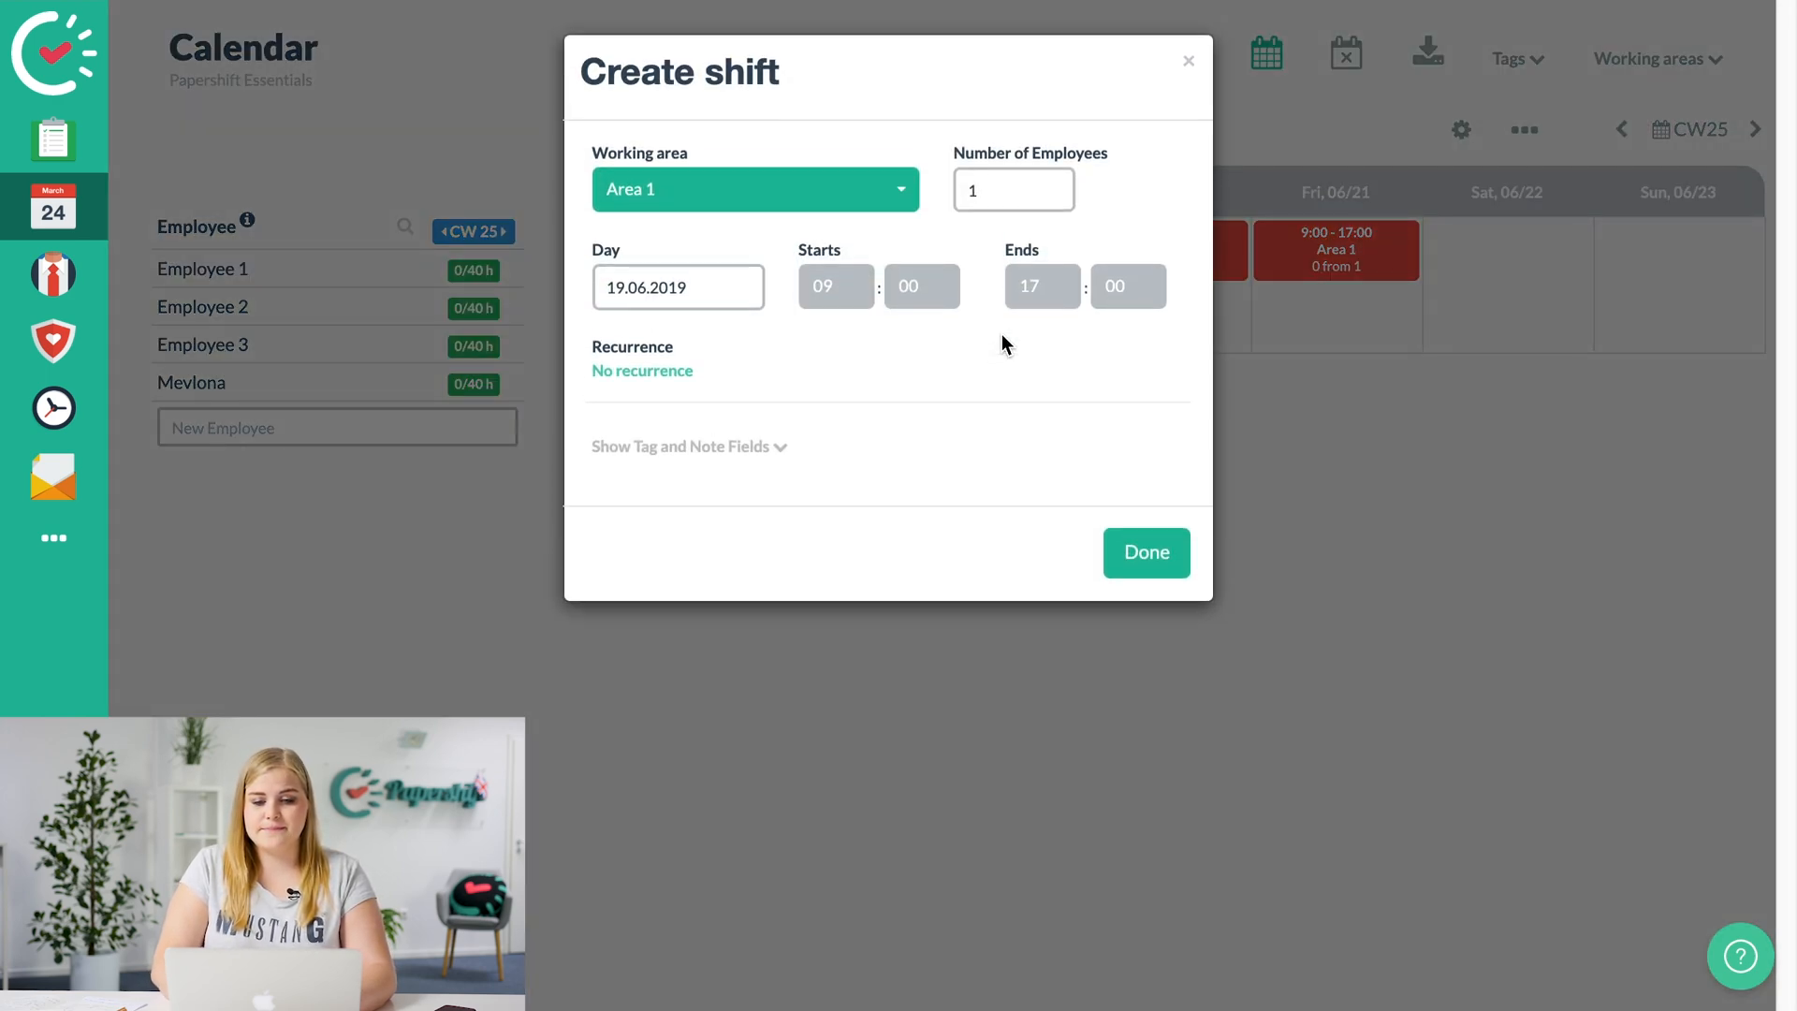
# Create a non-recurring 17:00–19:00 Area 2 shift on Wednesday 06/19.
pyautogui.click(835, 285)
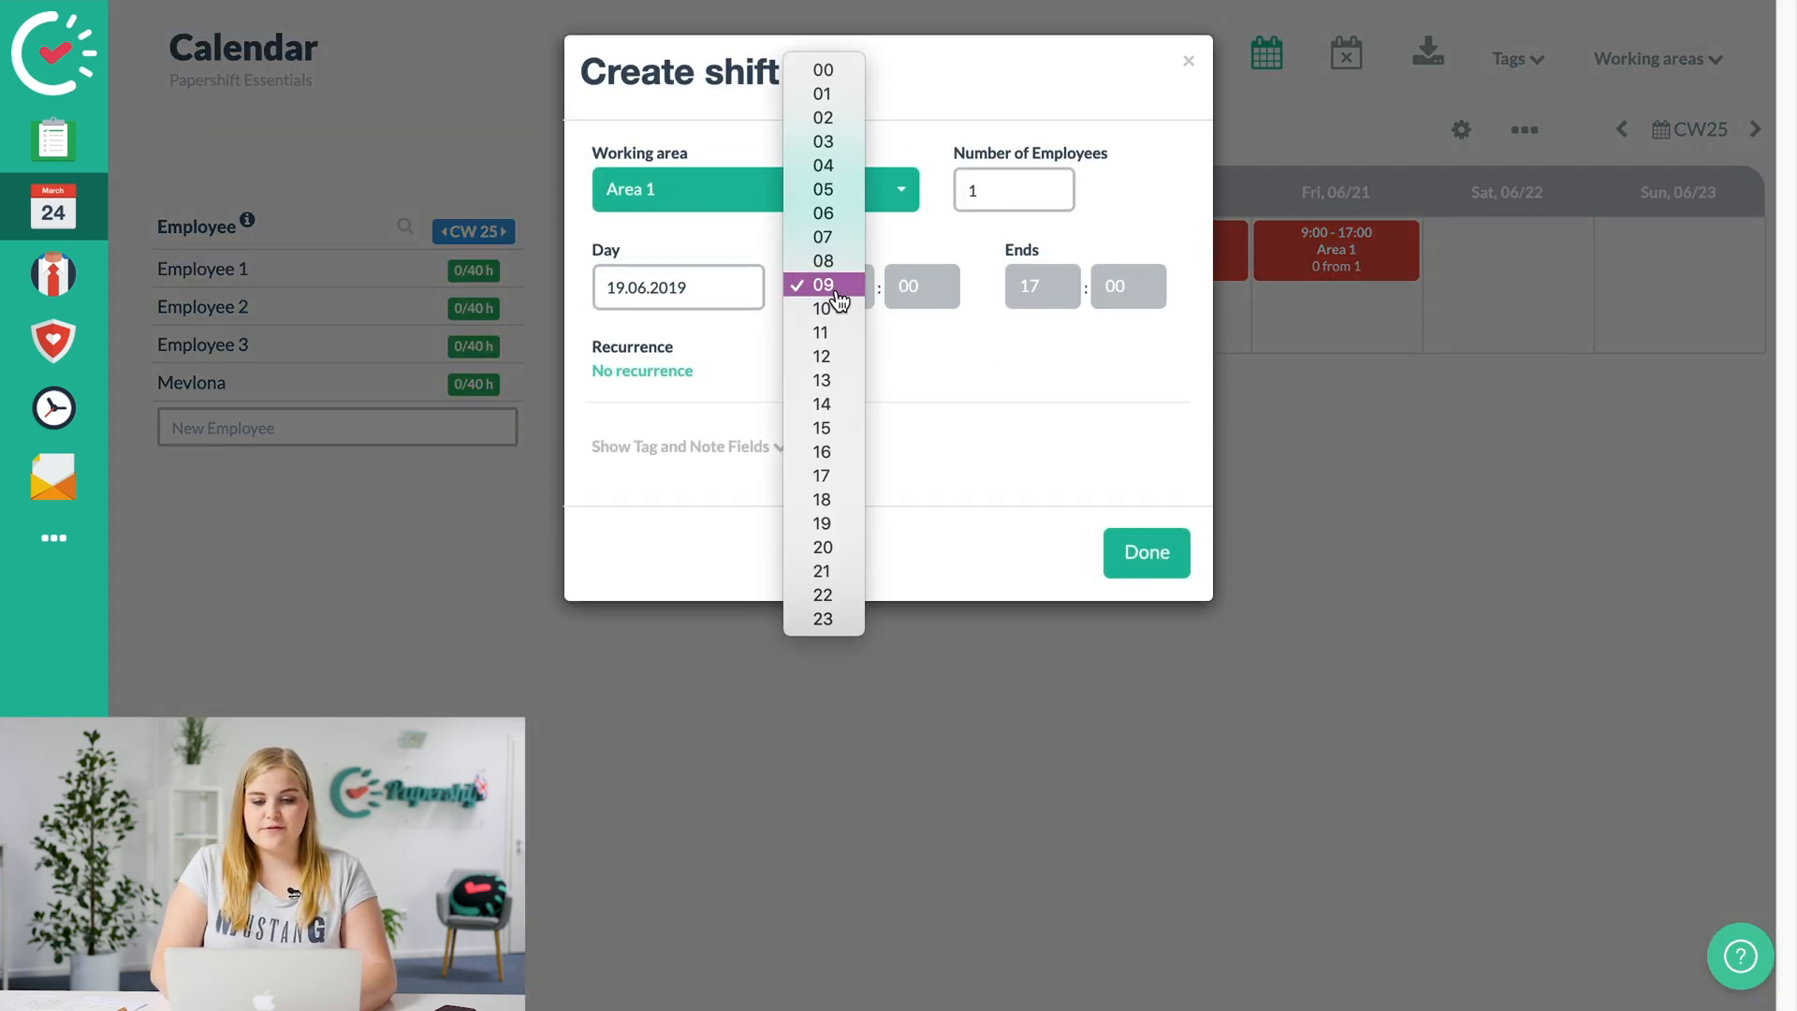
pyautogui.click(821, 285)
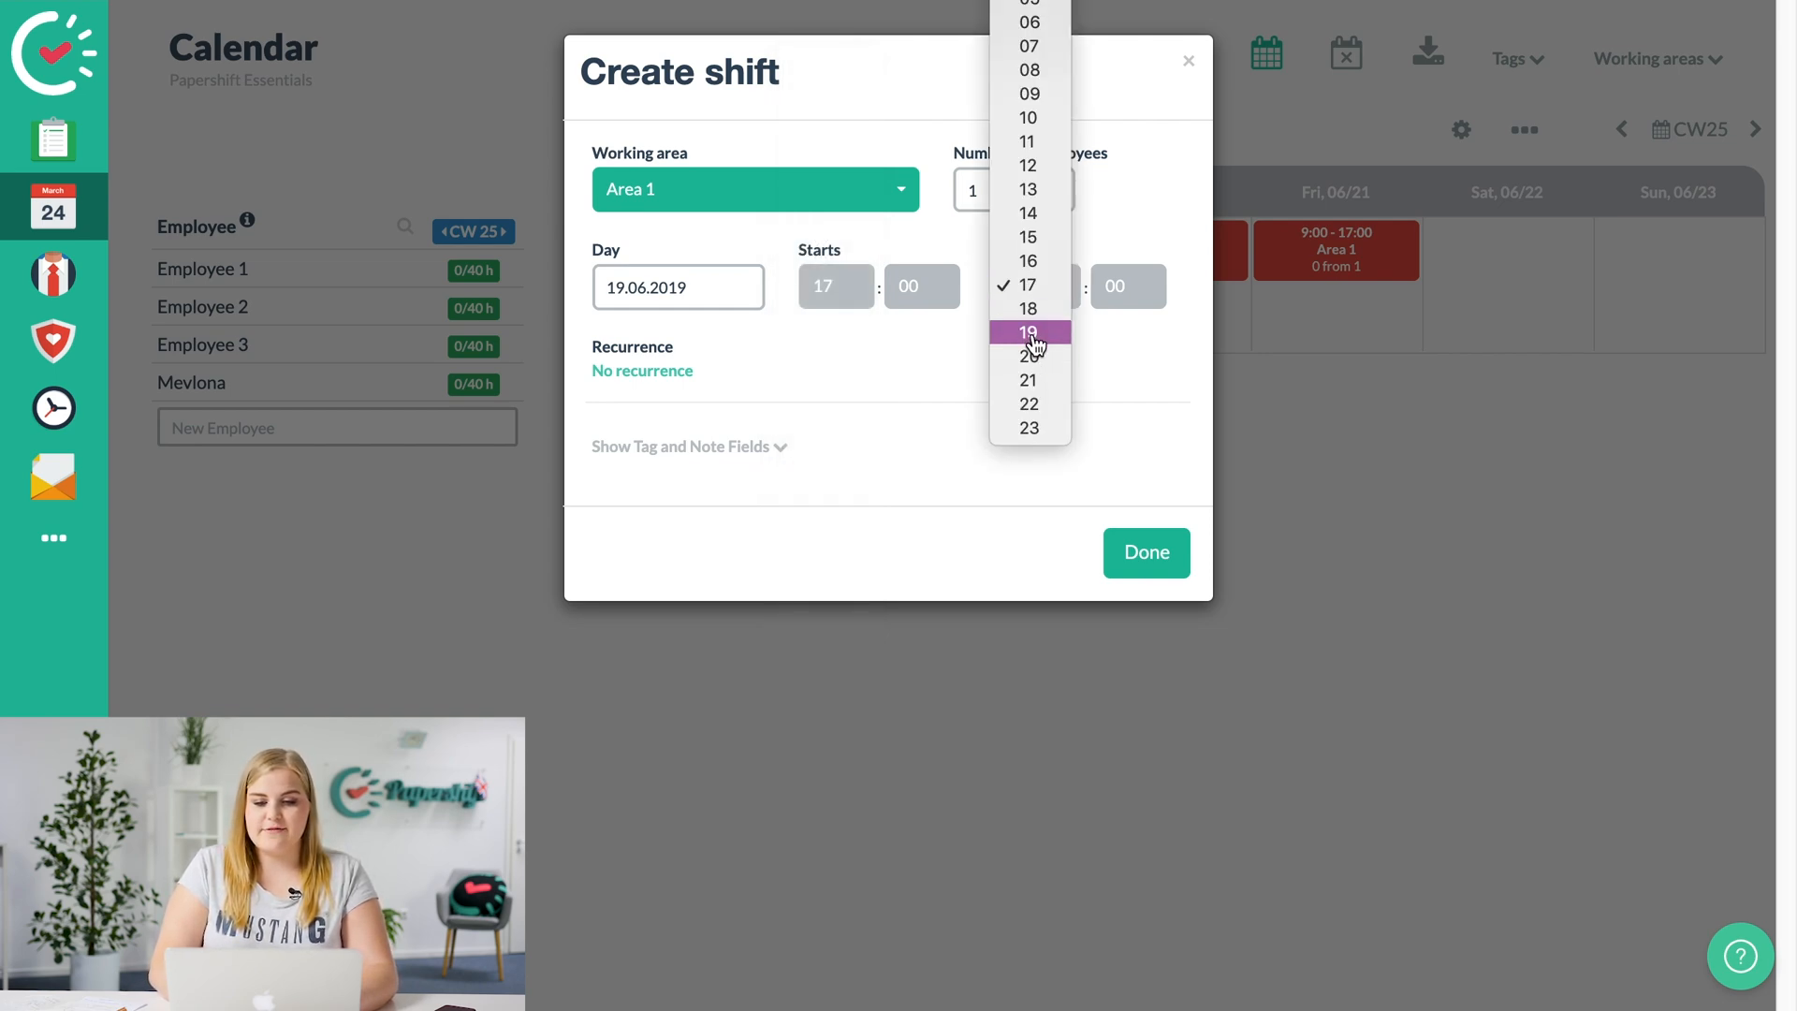
pyautogui.click(1027, 332)
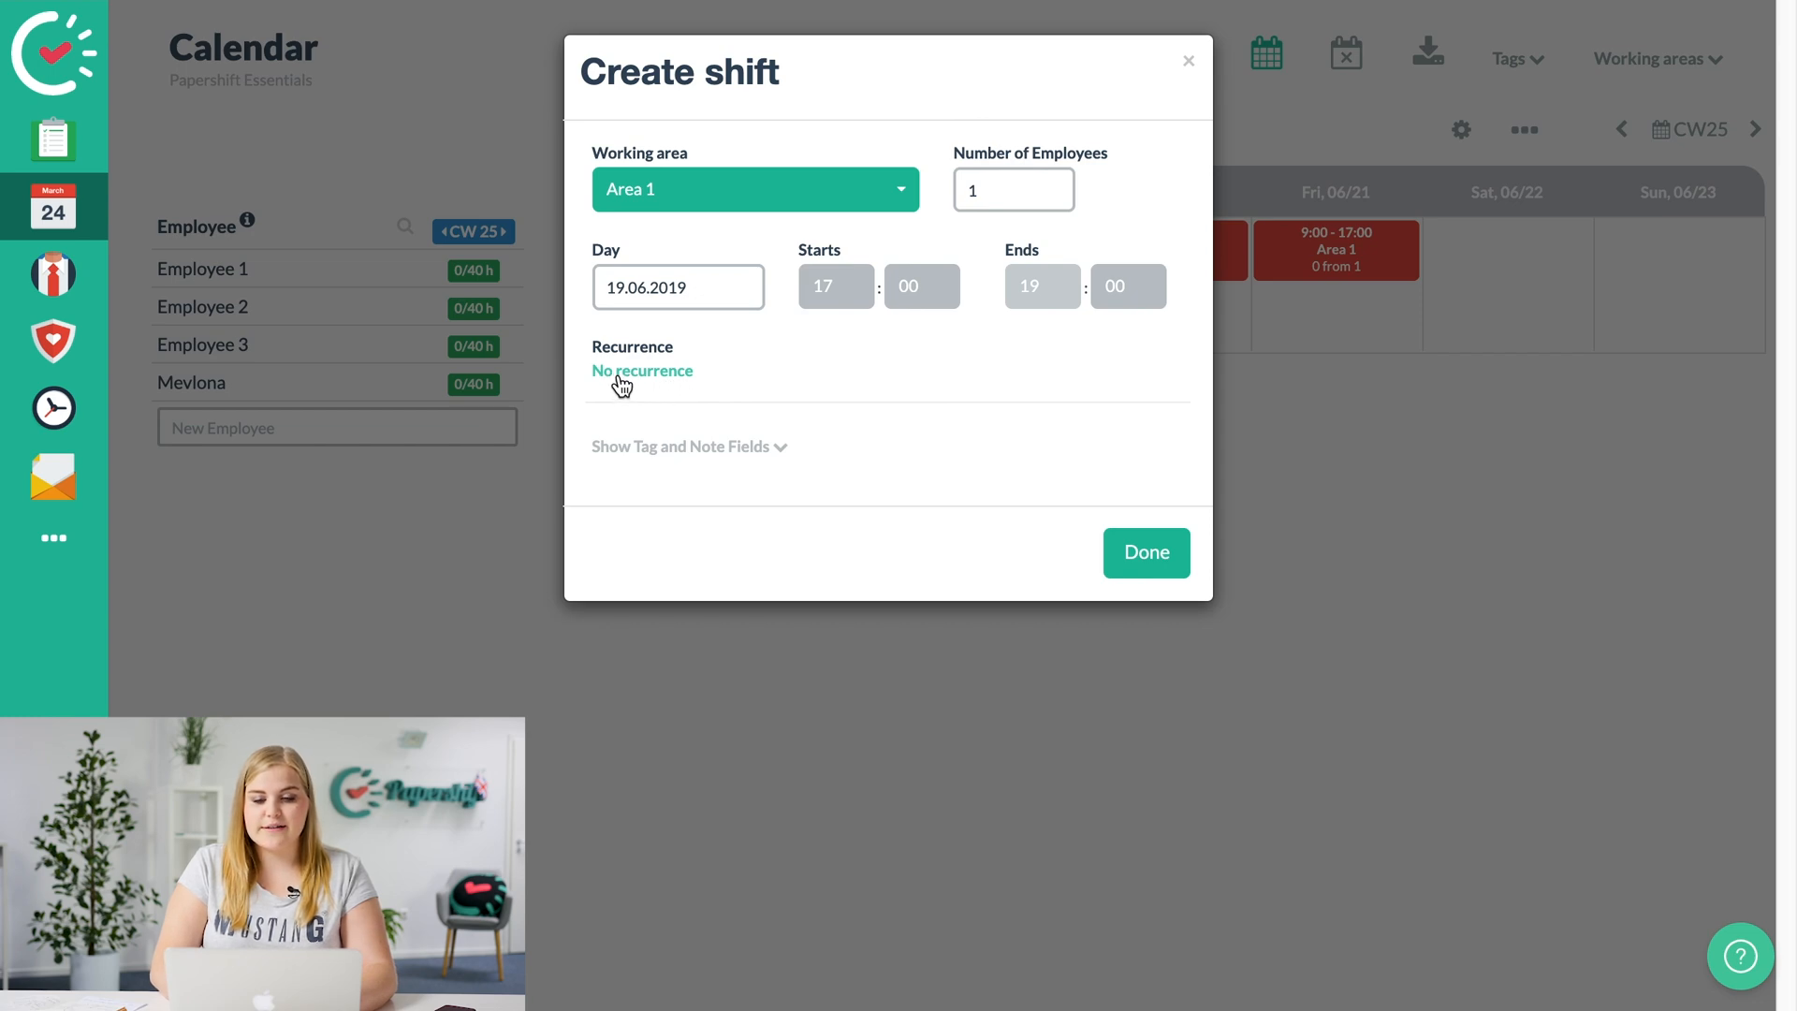
pyautogui.click(754, 189)
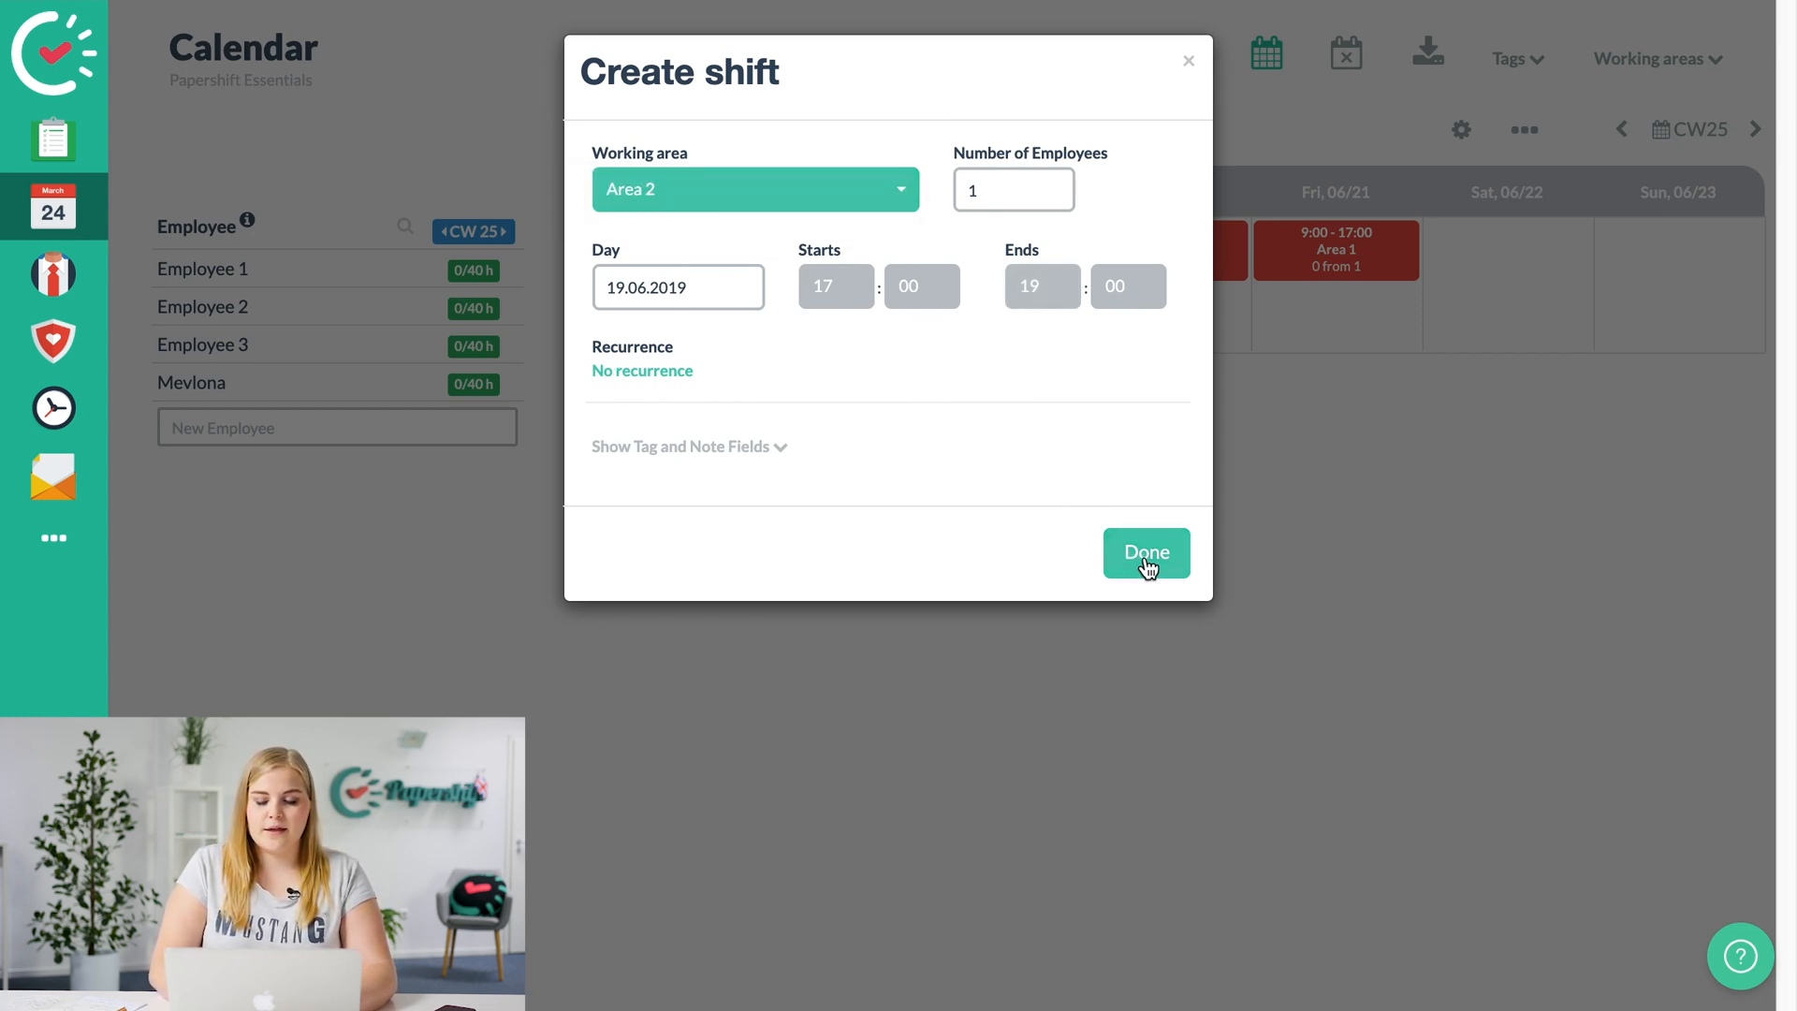
pyautogui.click(1144, 552)
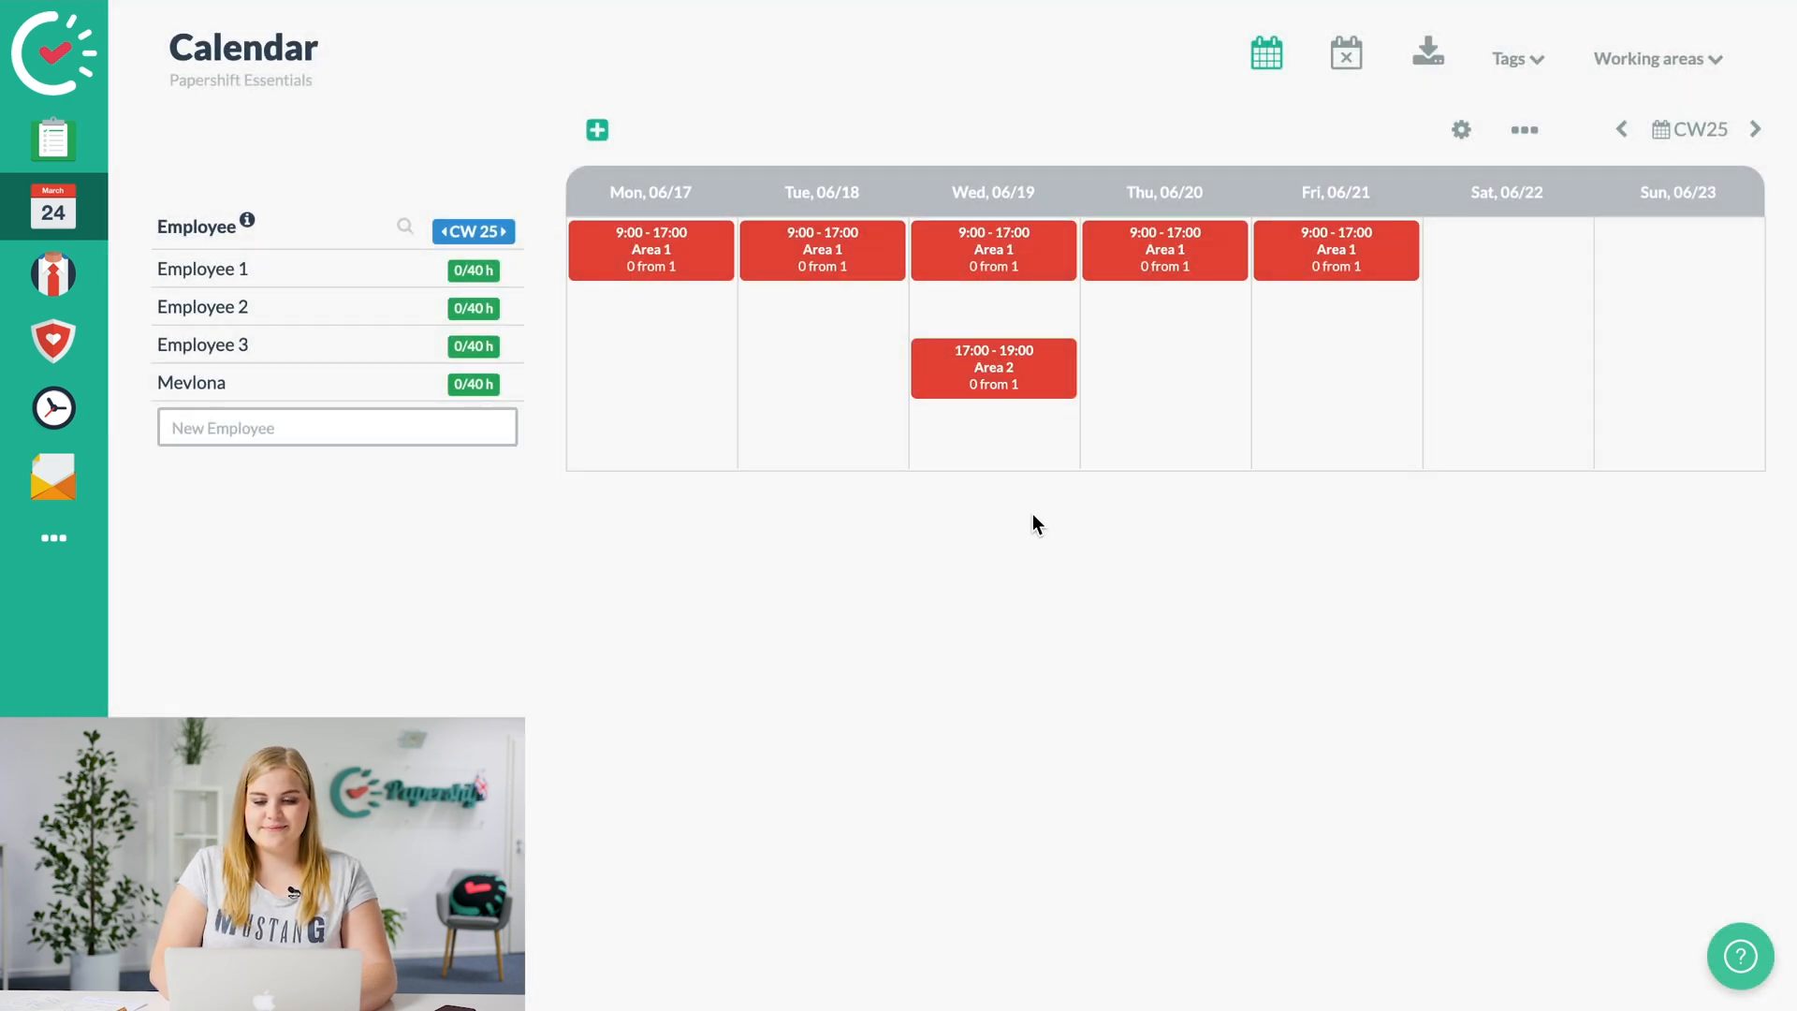
pyautogui.moveTo(992, 368)
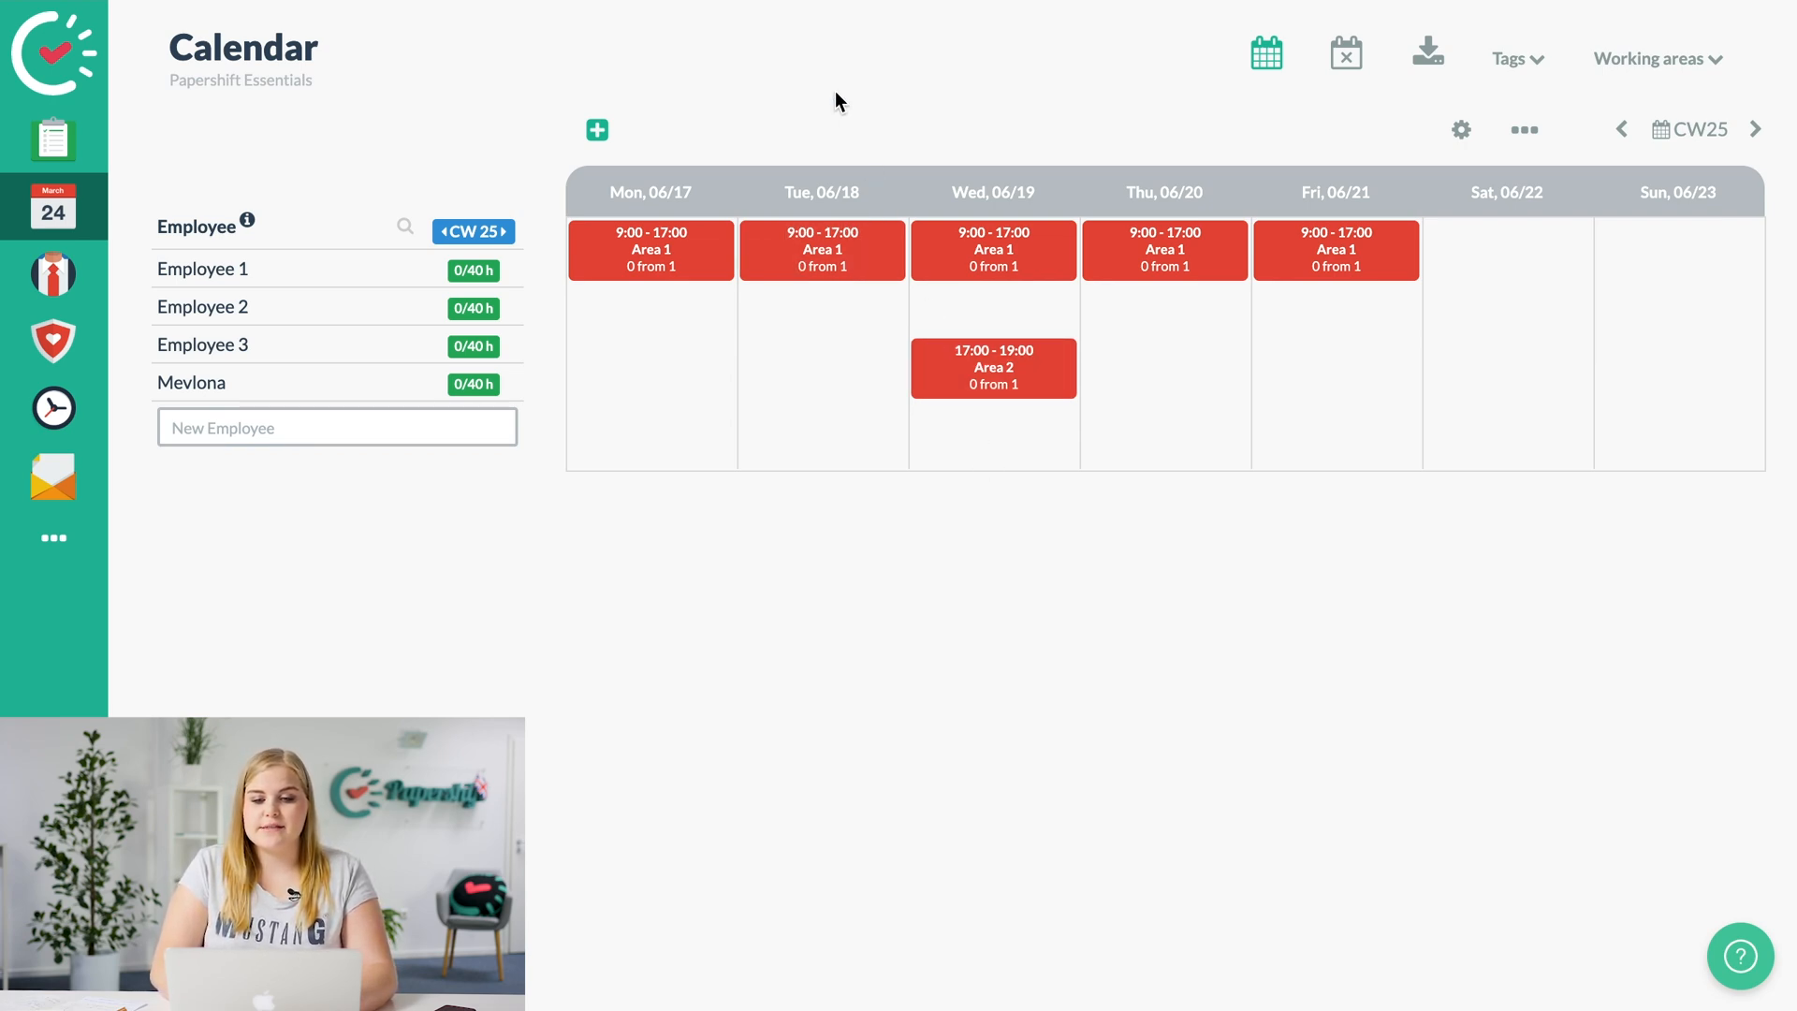
pyautogui.moveTo(723, 112)
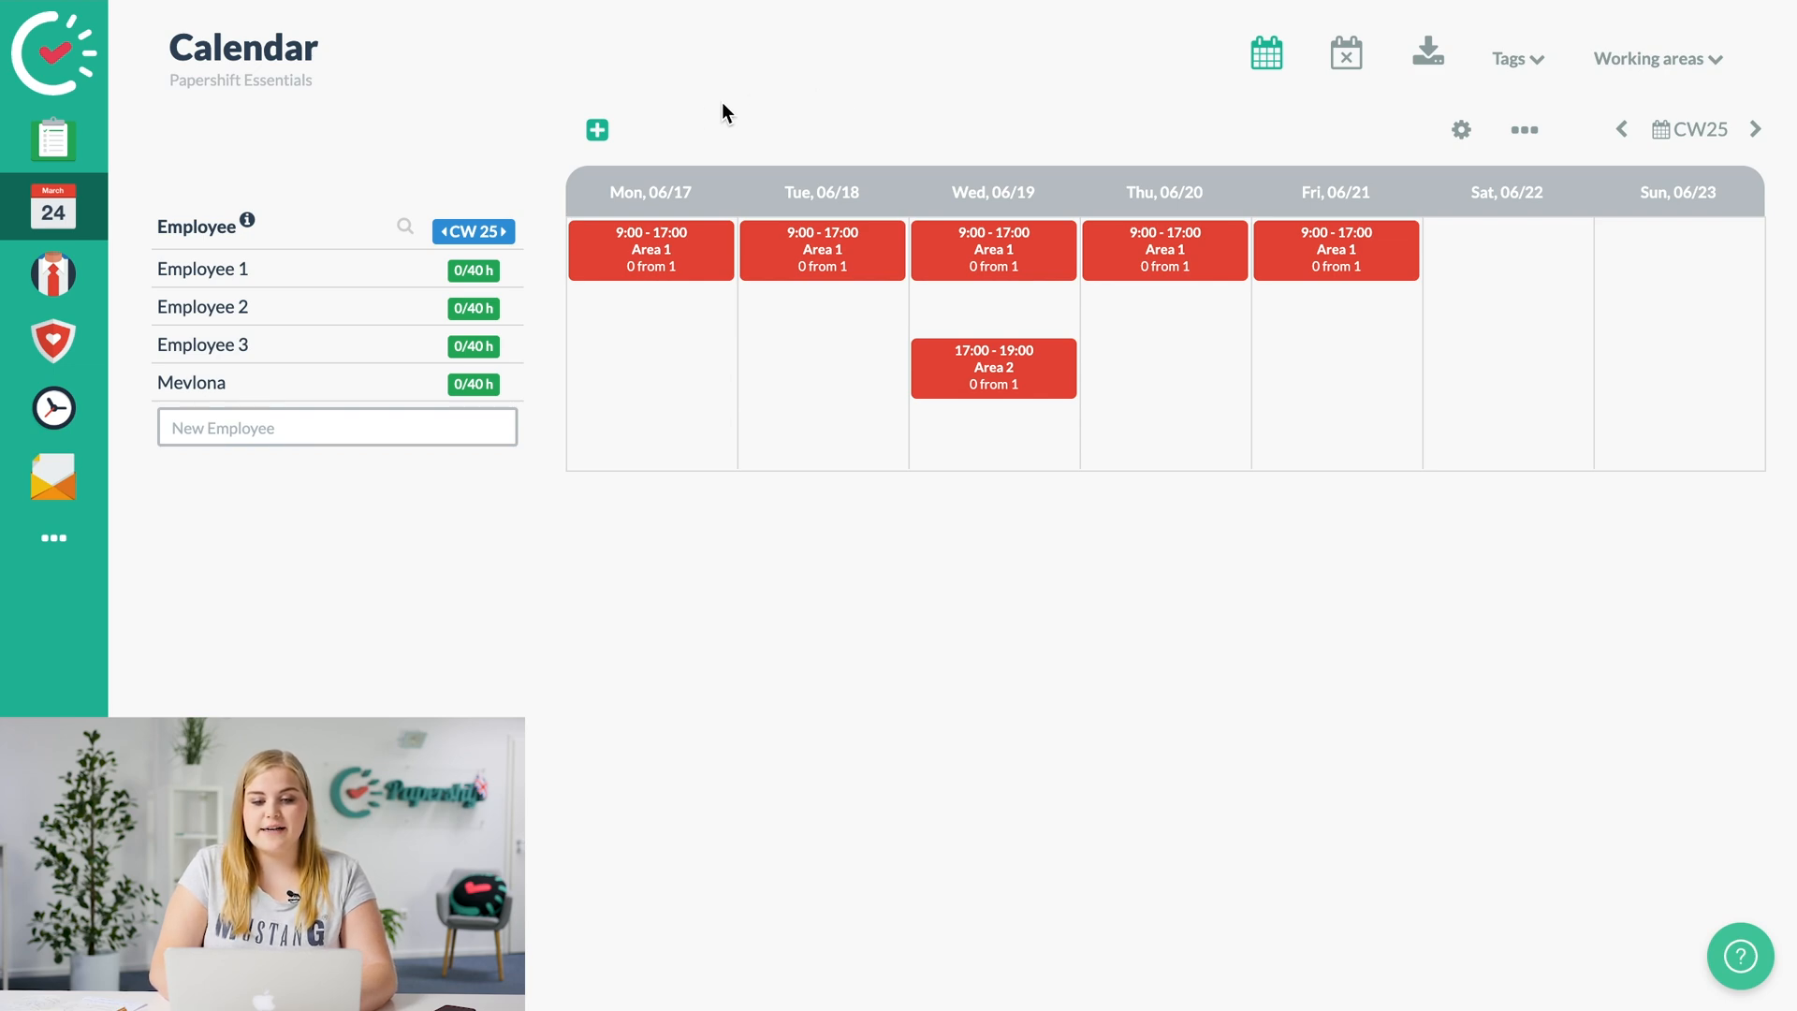
pyautogui.moveTo(776, 137)
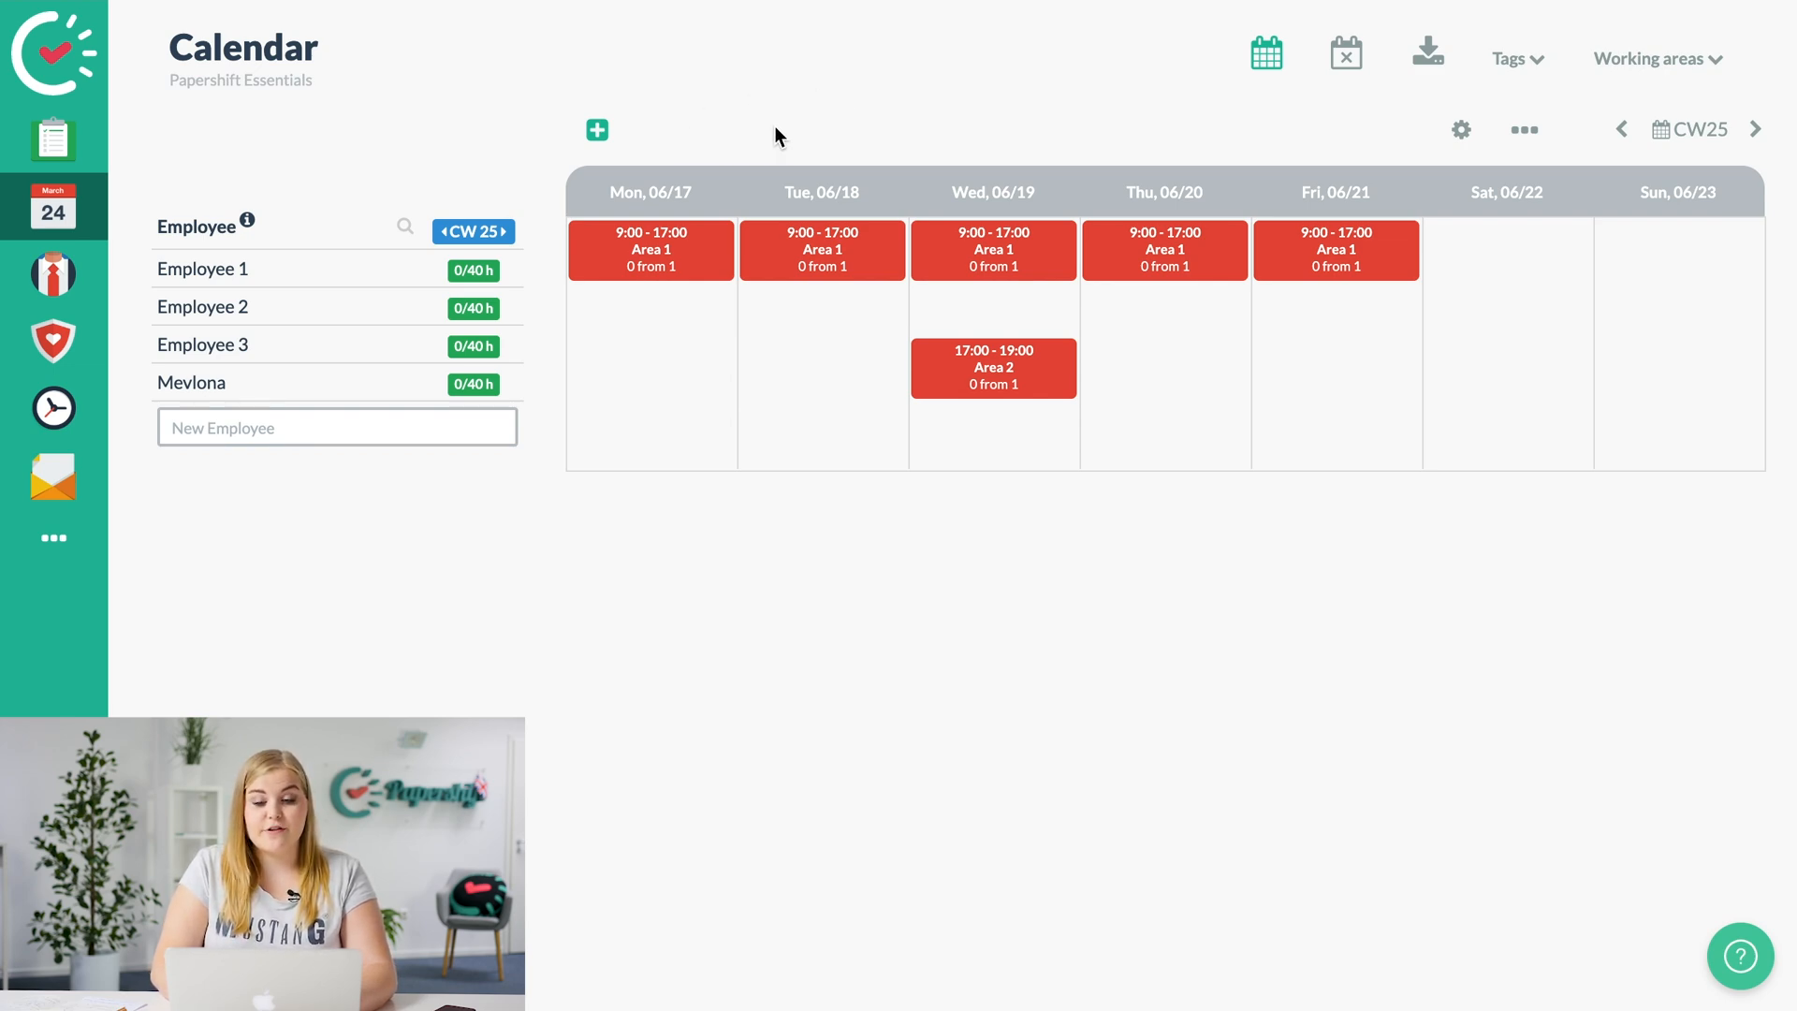
pyautogui.moveTo(596, 130)
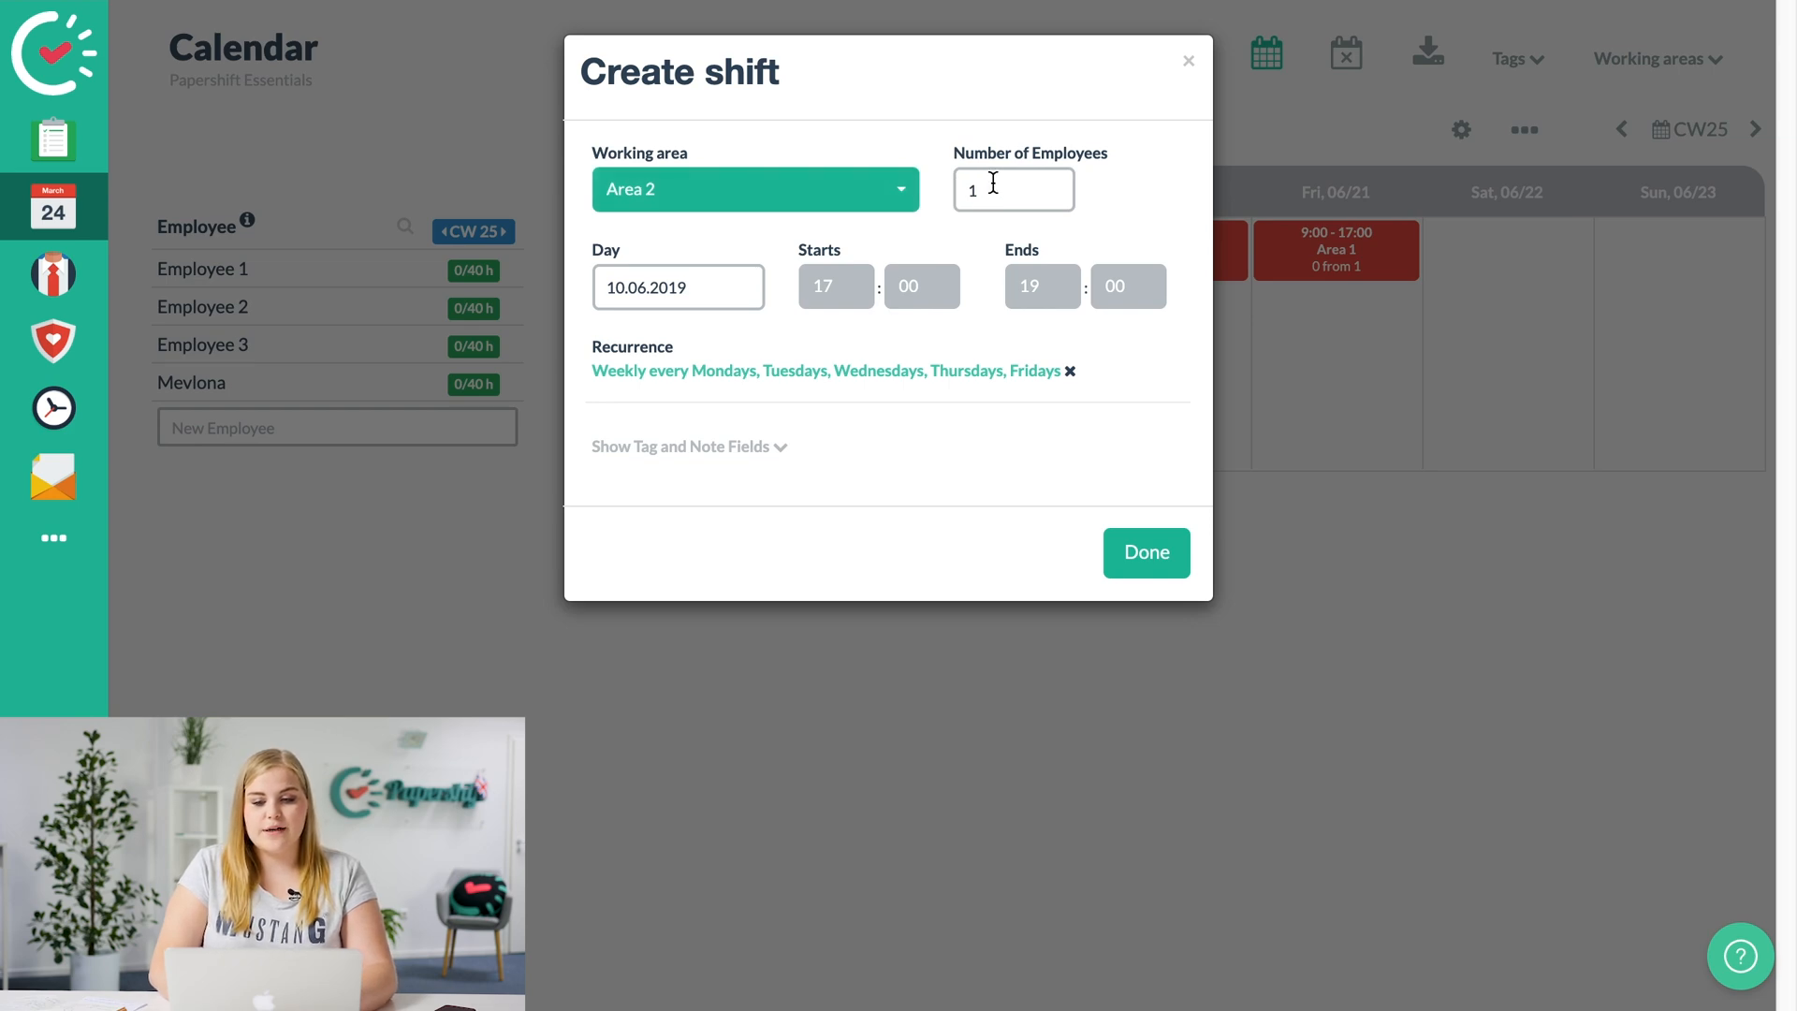
# Create a 09:00–17:00 Area 2 shift recurring on Monday, Wednesday and Friday.
pyautogui.click(834, 285)
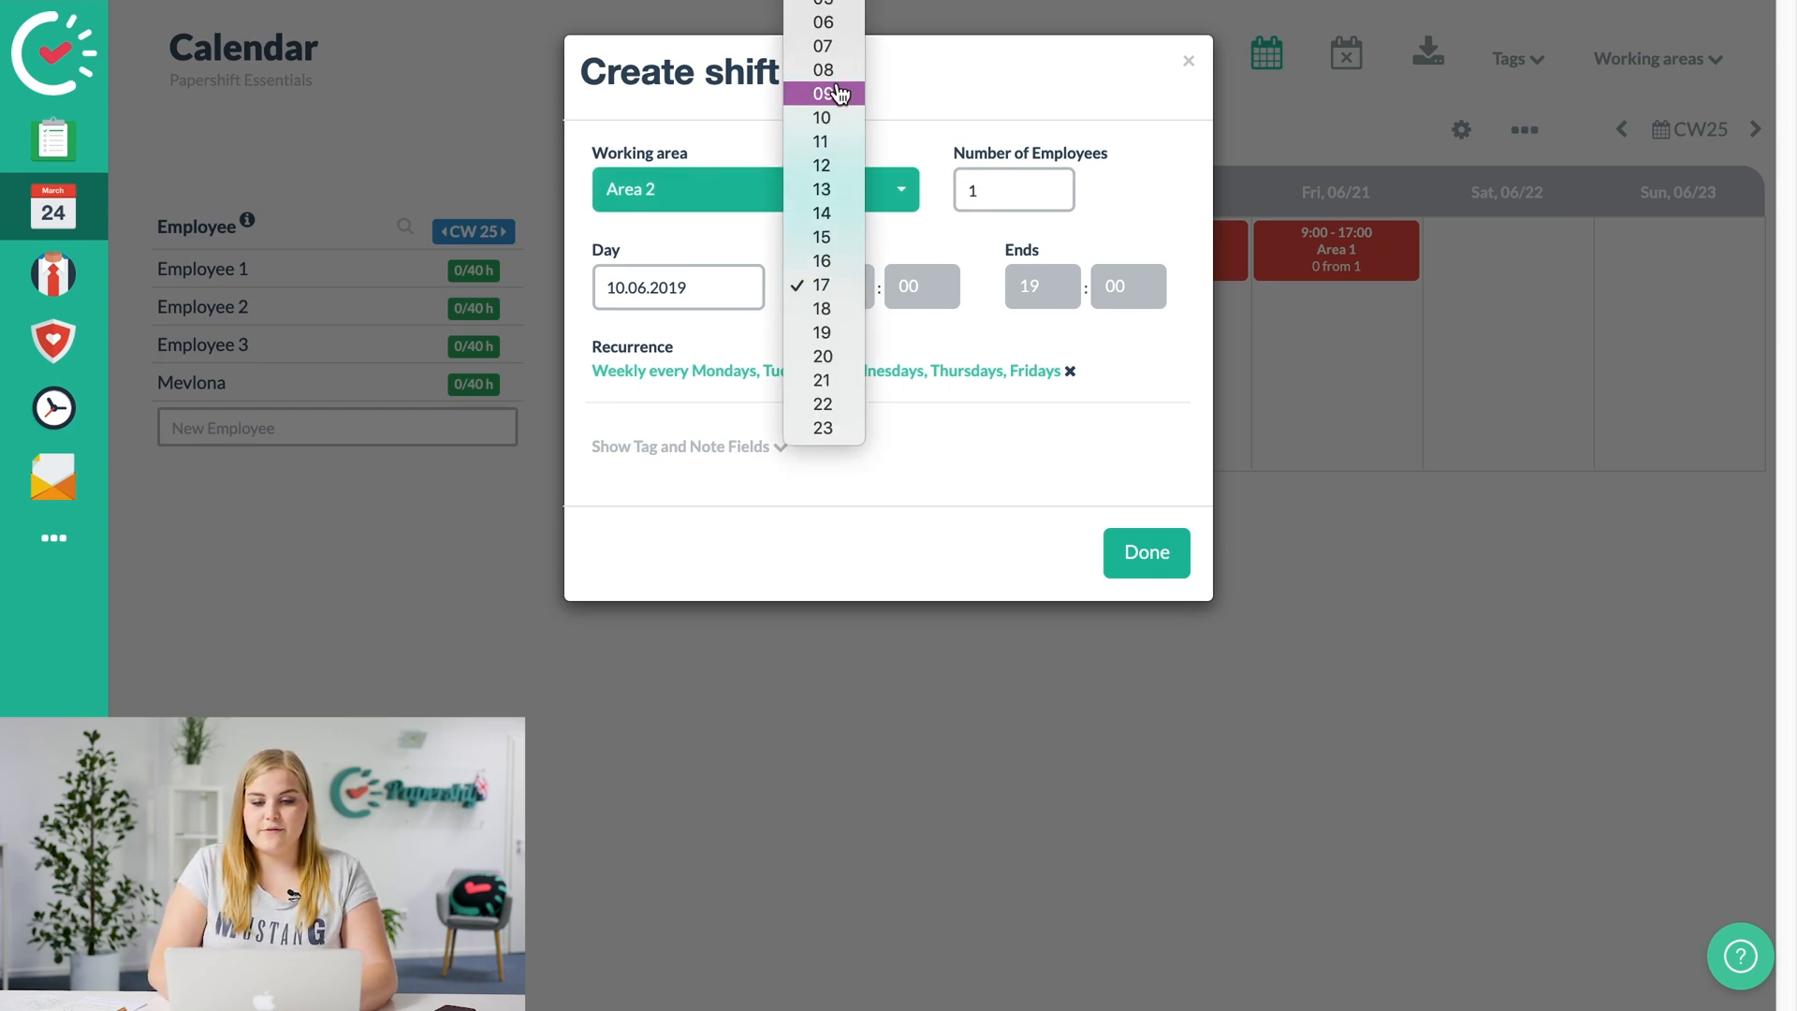
pyautogui.click(822, 93)
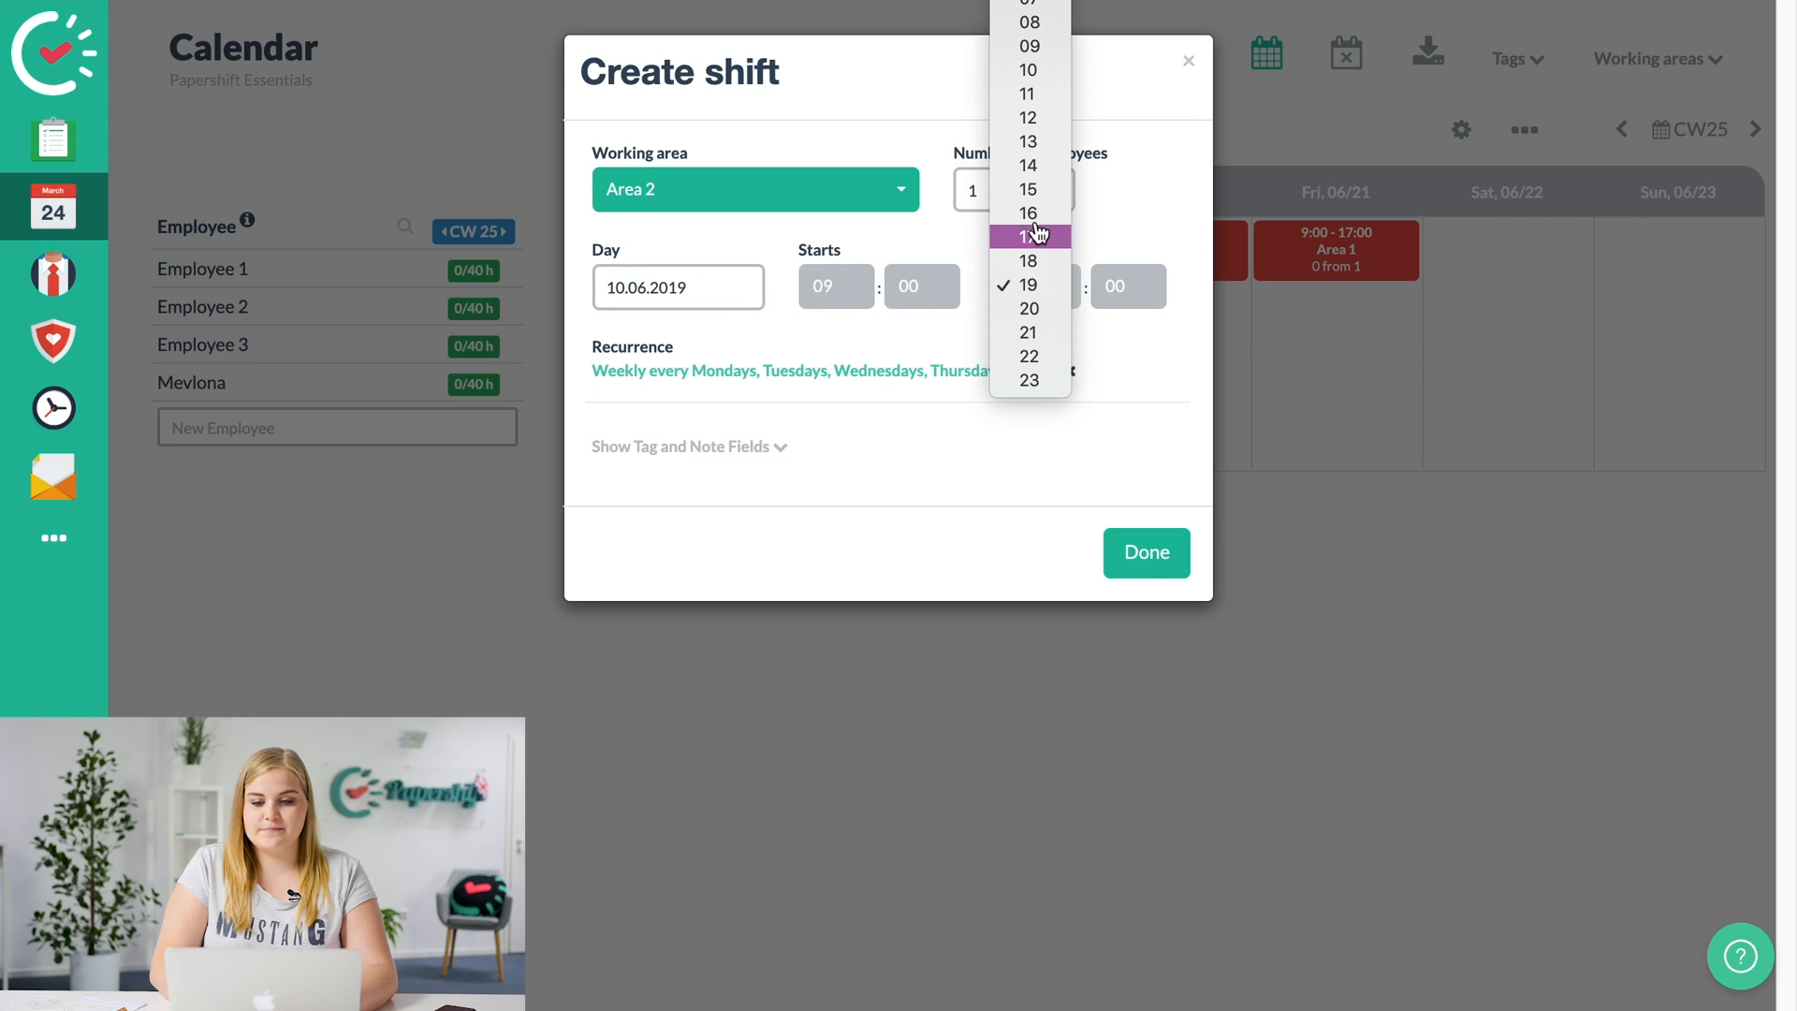
pyautogui.click(1027, 236)
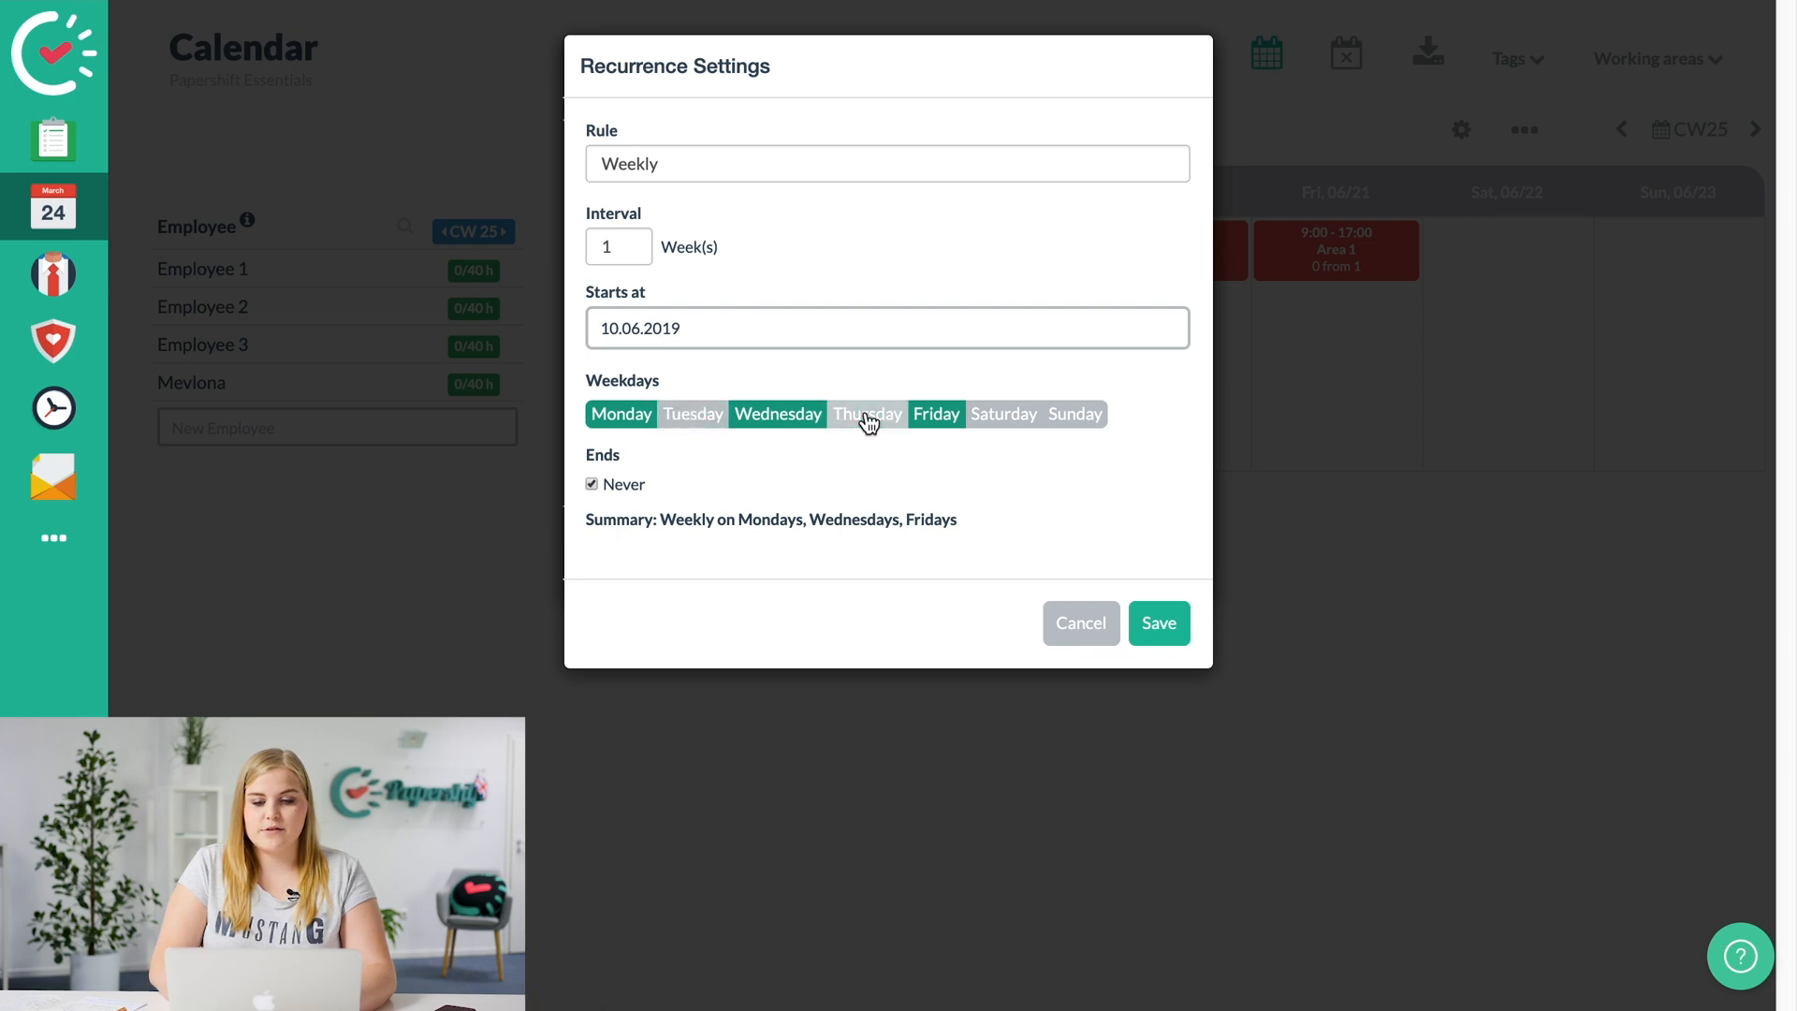
pyautogui.click(1156, 622)
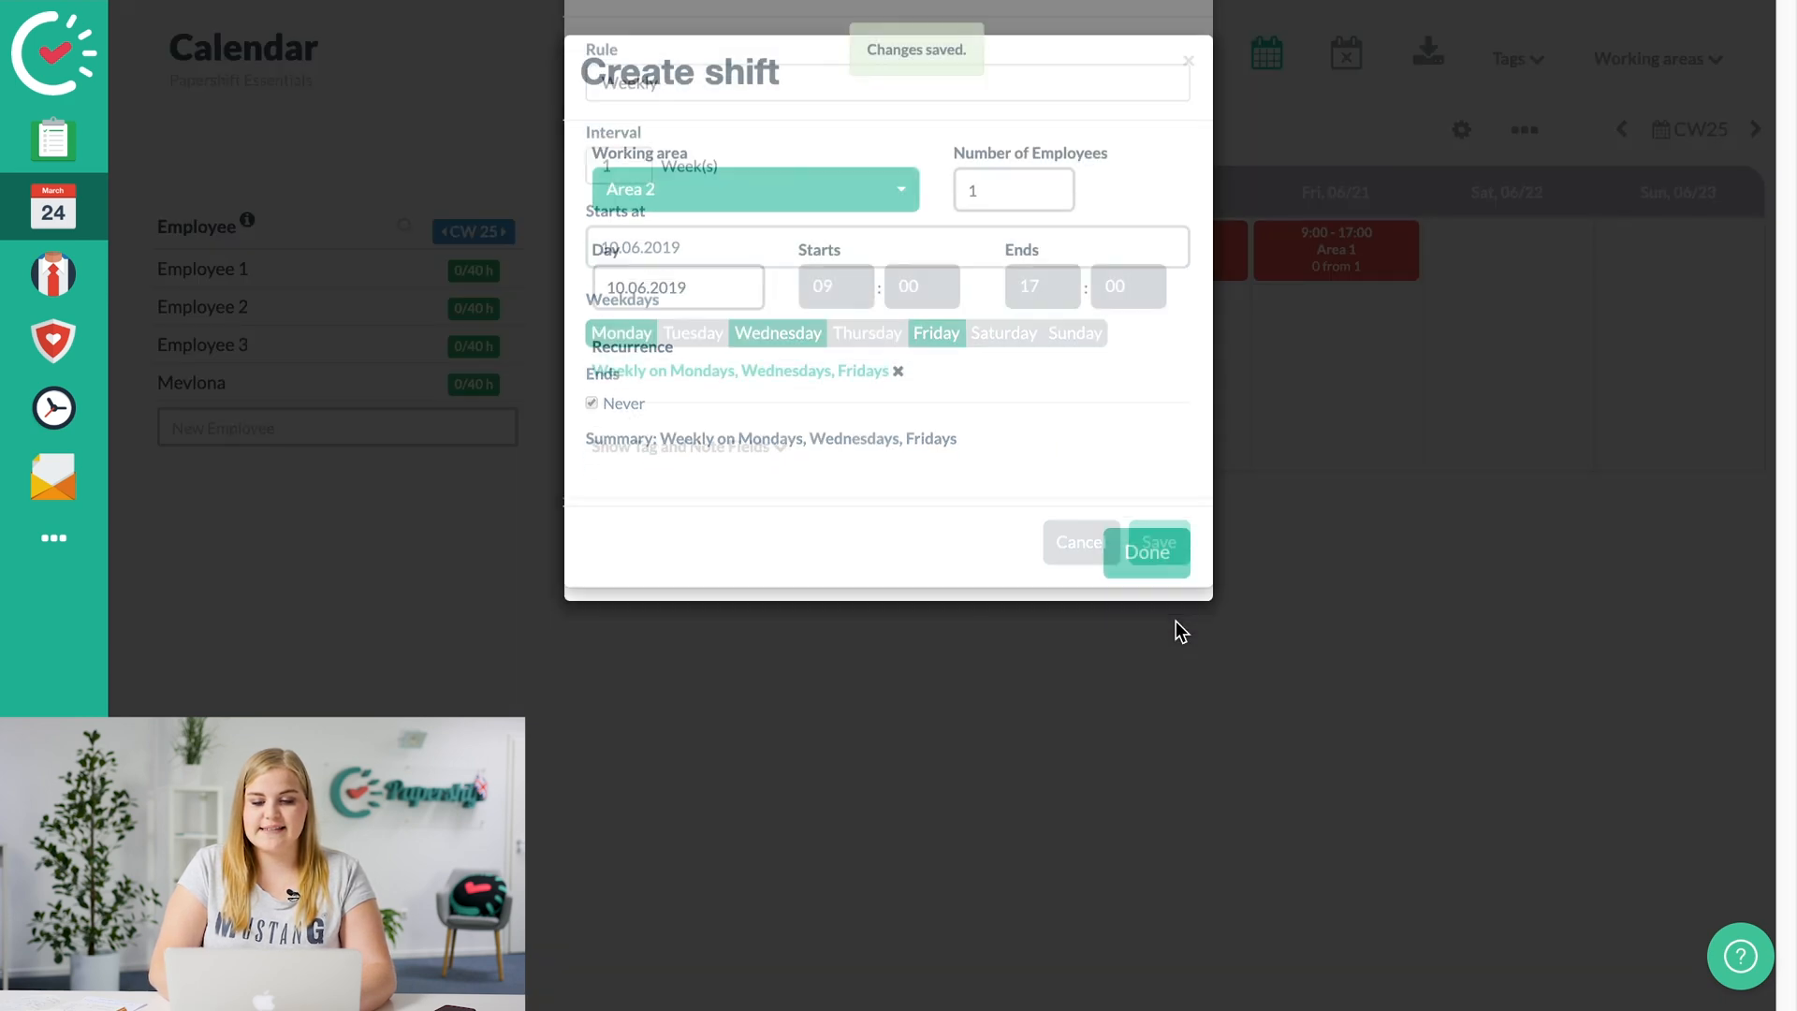
pyautogui.click(1156, 548)
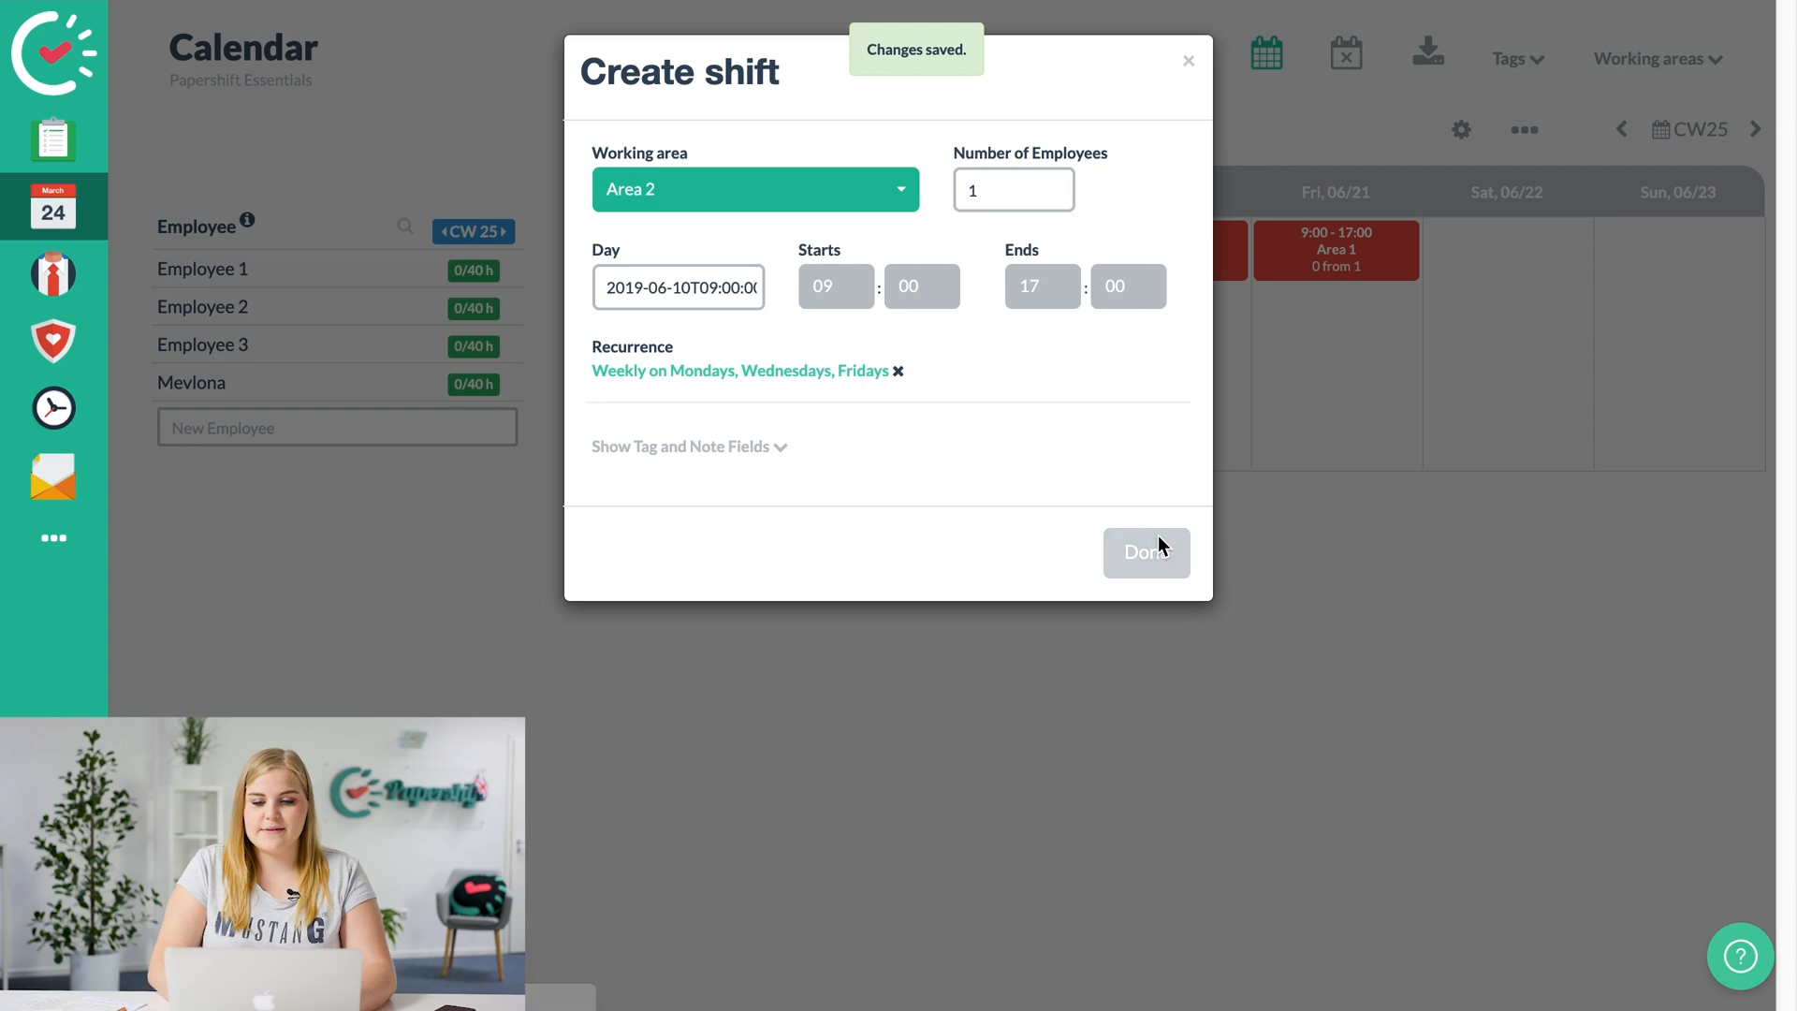
pyautogui.click(1144, 551)
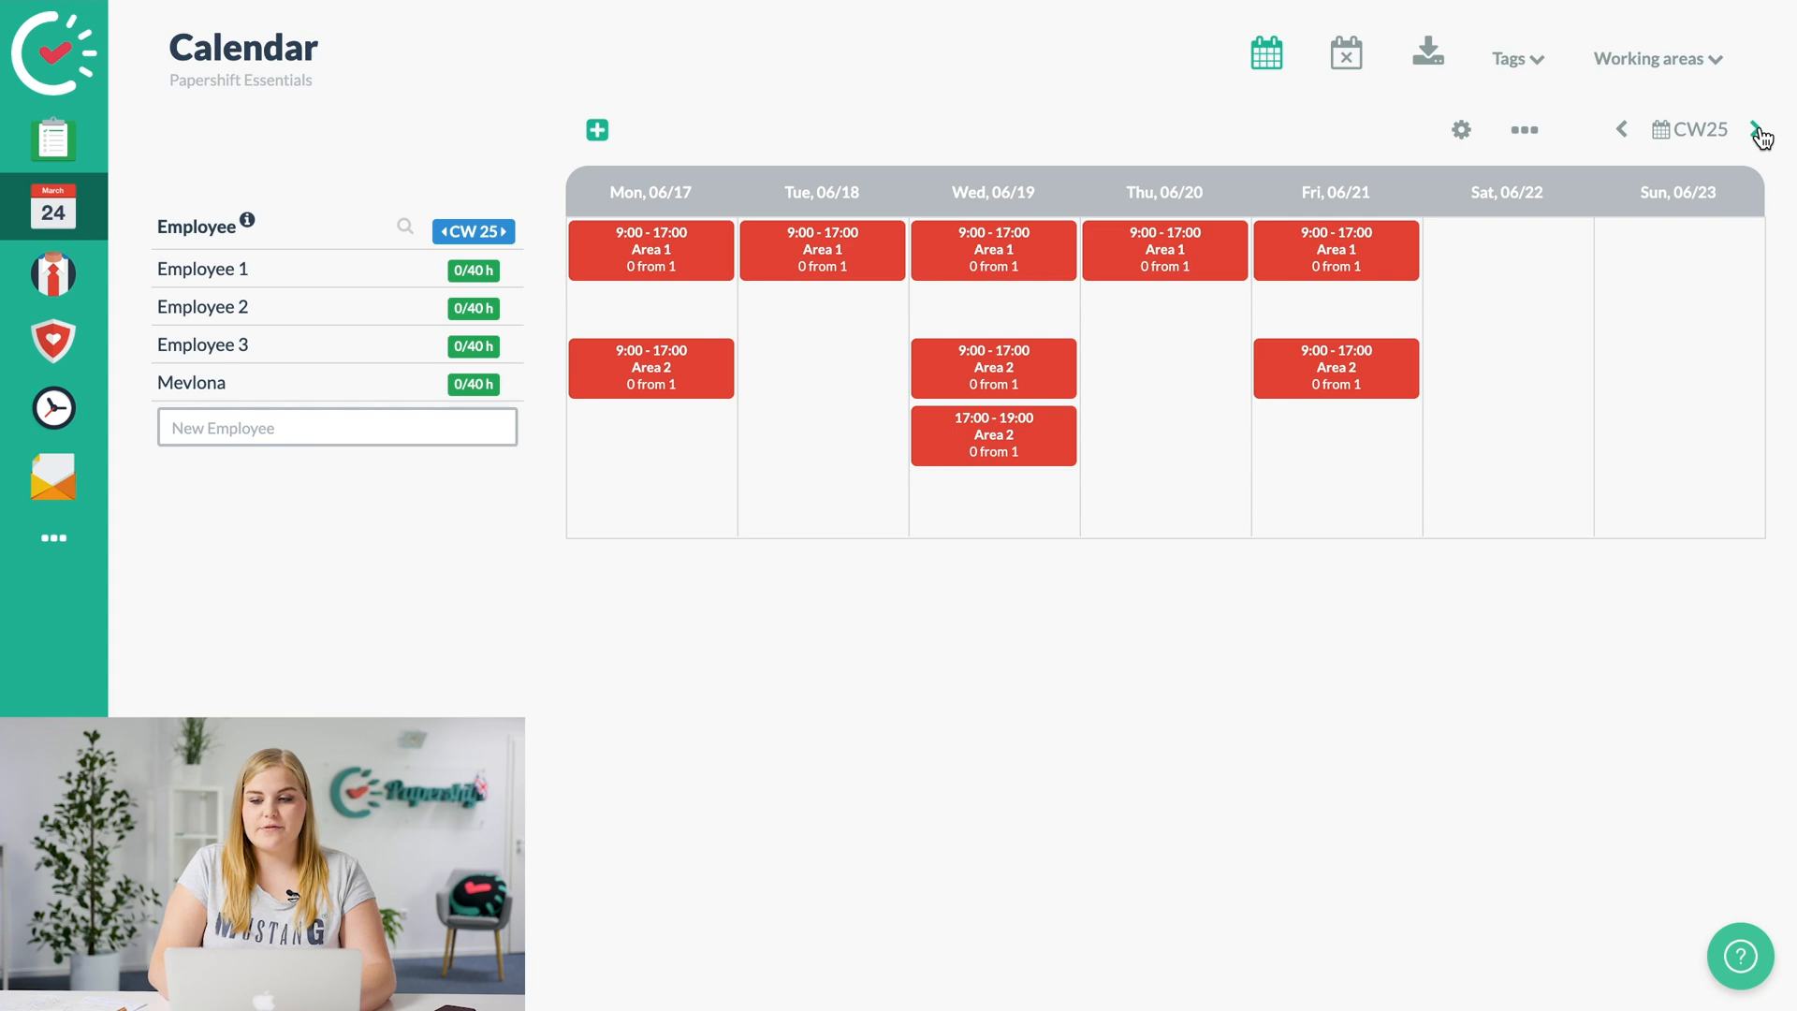
pyautogui.click(1759, 128)
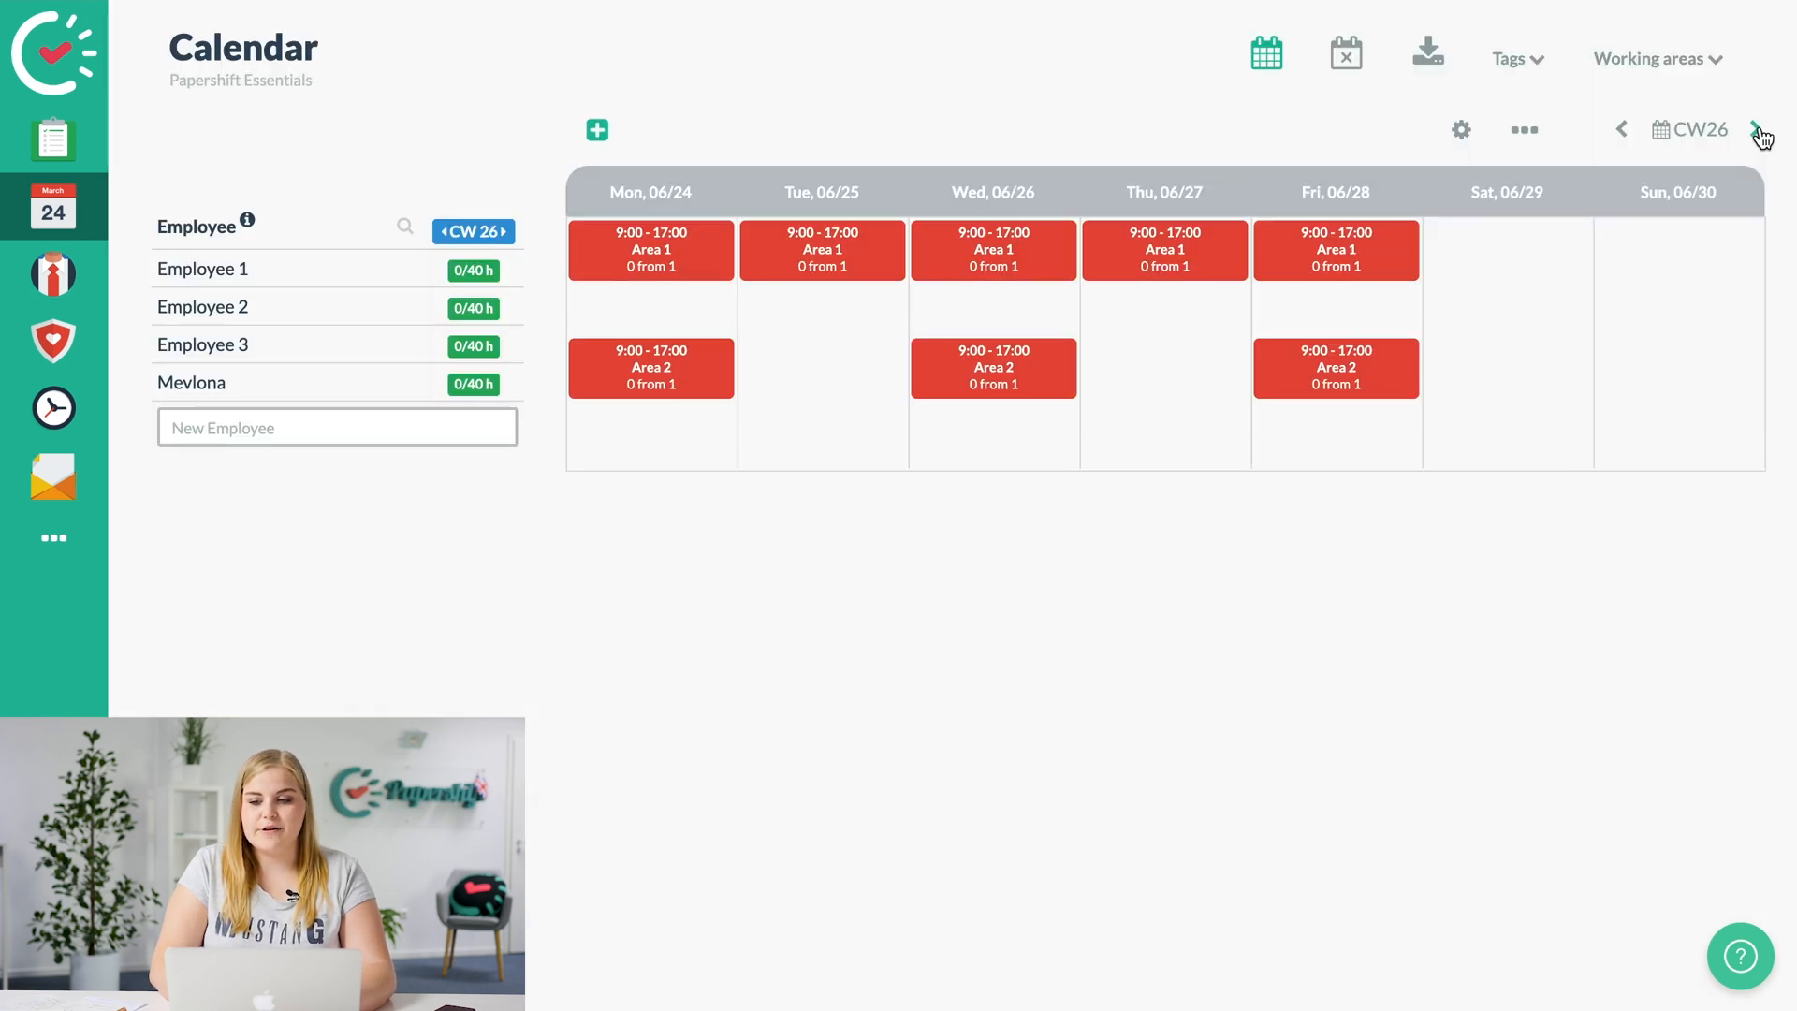
pyautogui.click(1754, 128)
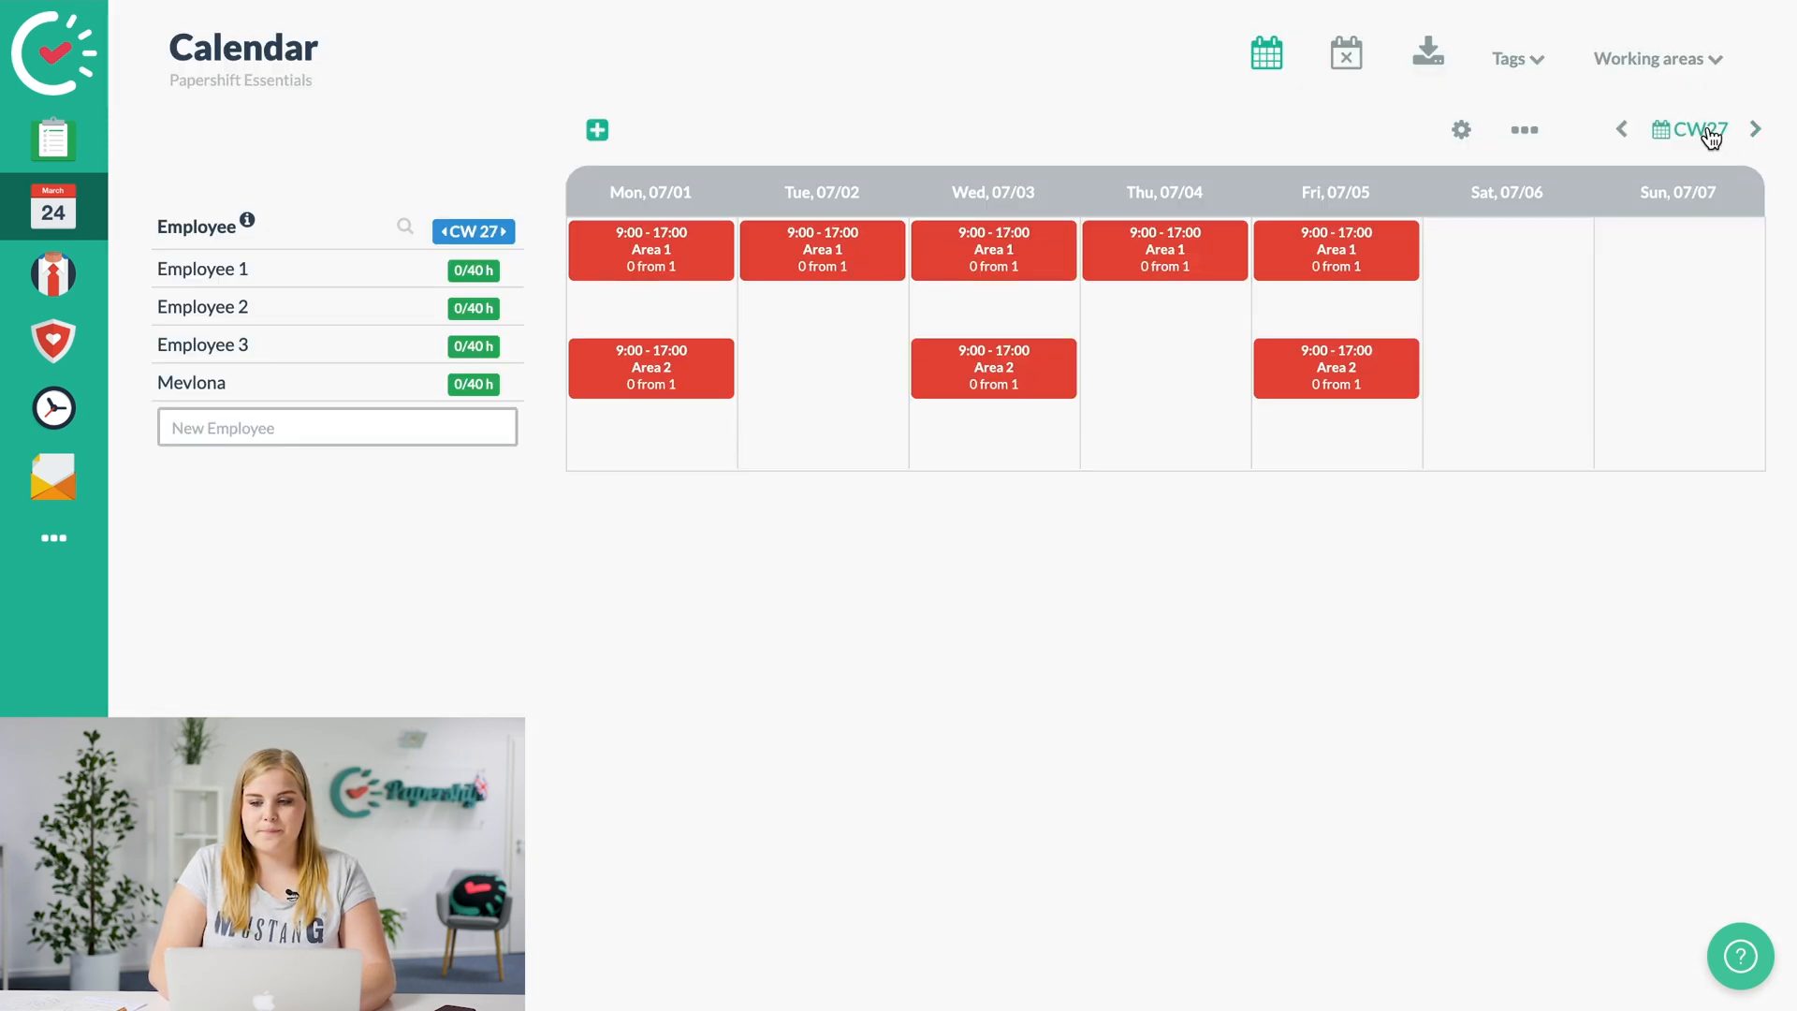
pyautogui.click(1622, 128)
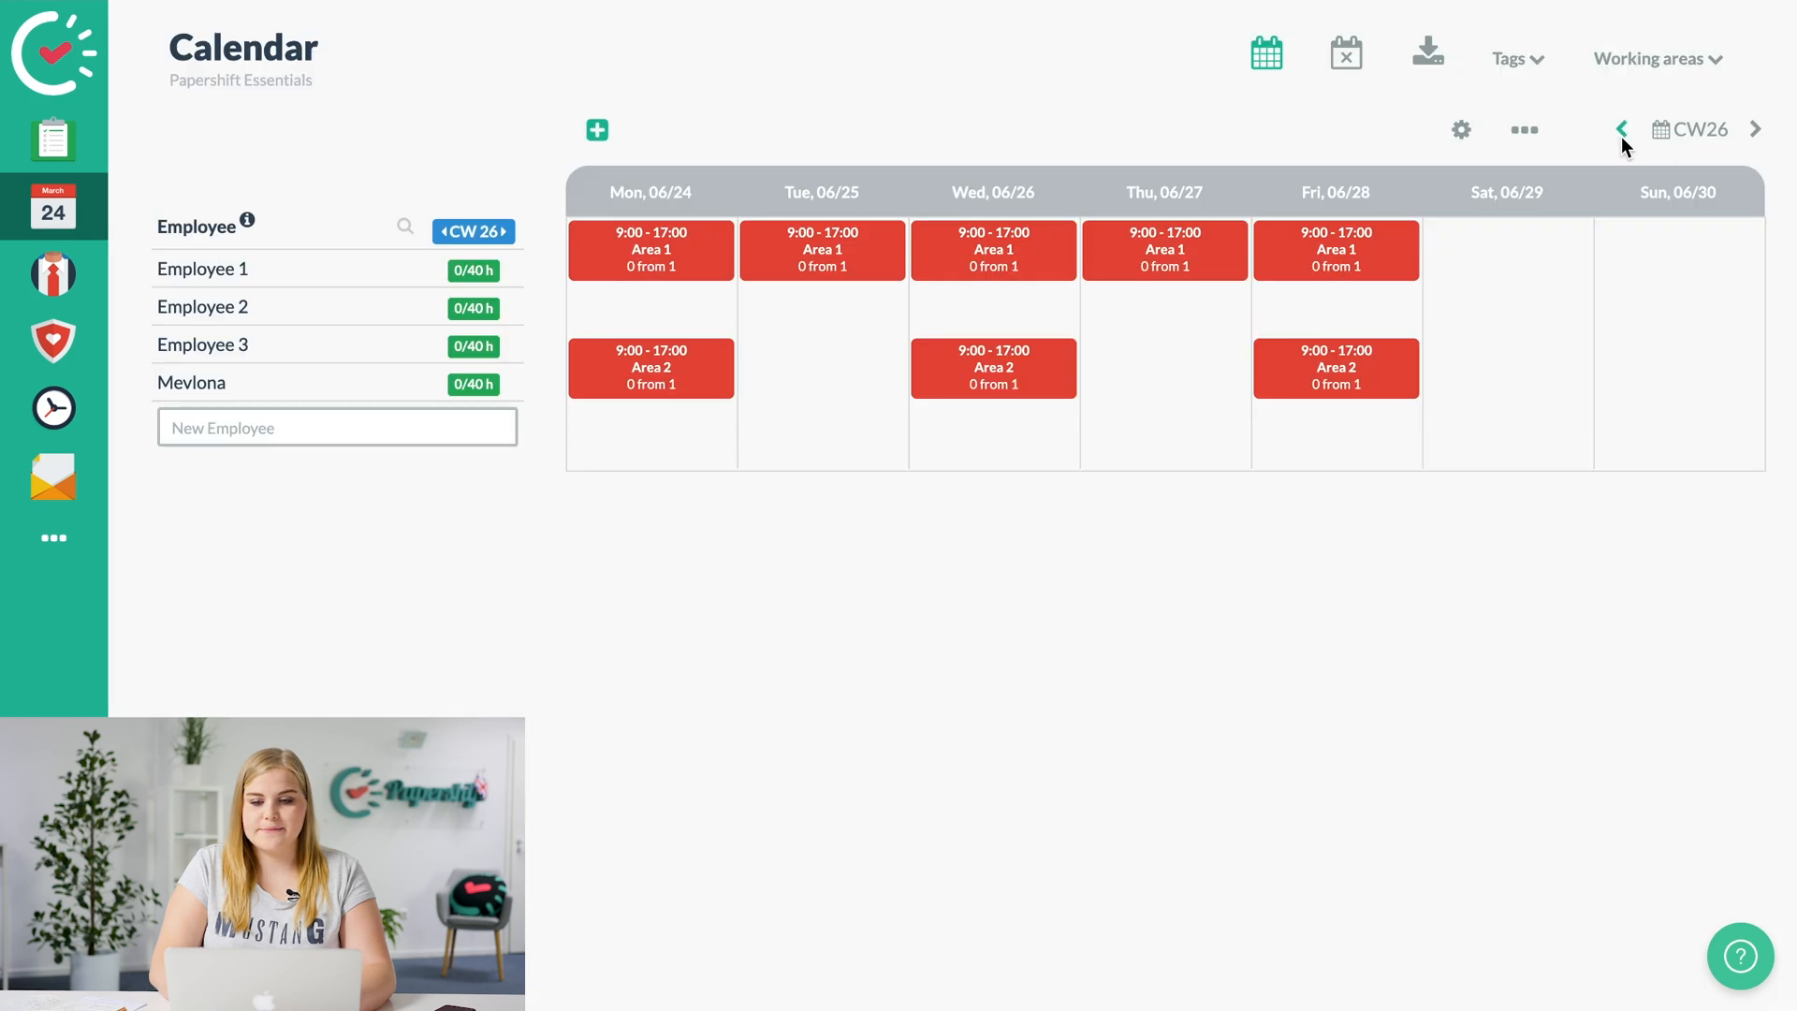
pyautogui.click(1620, 129)
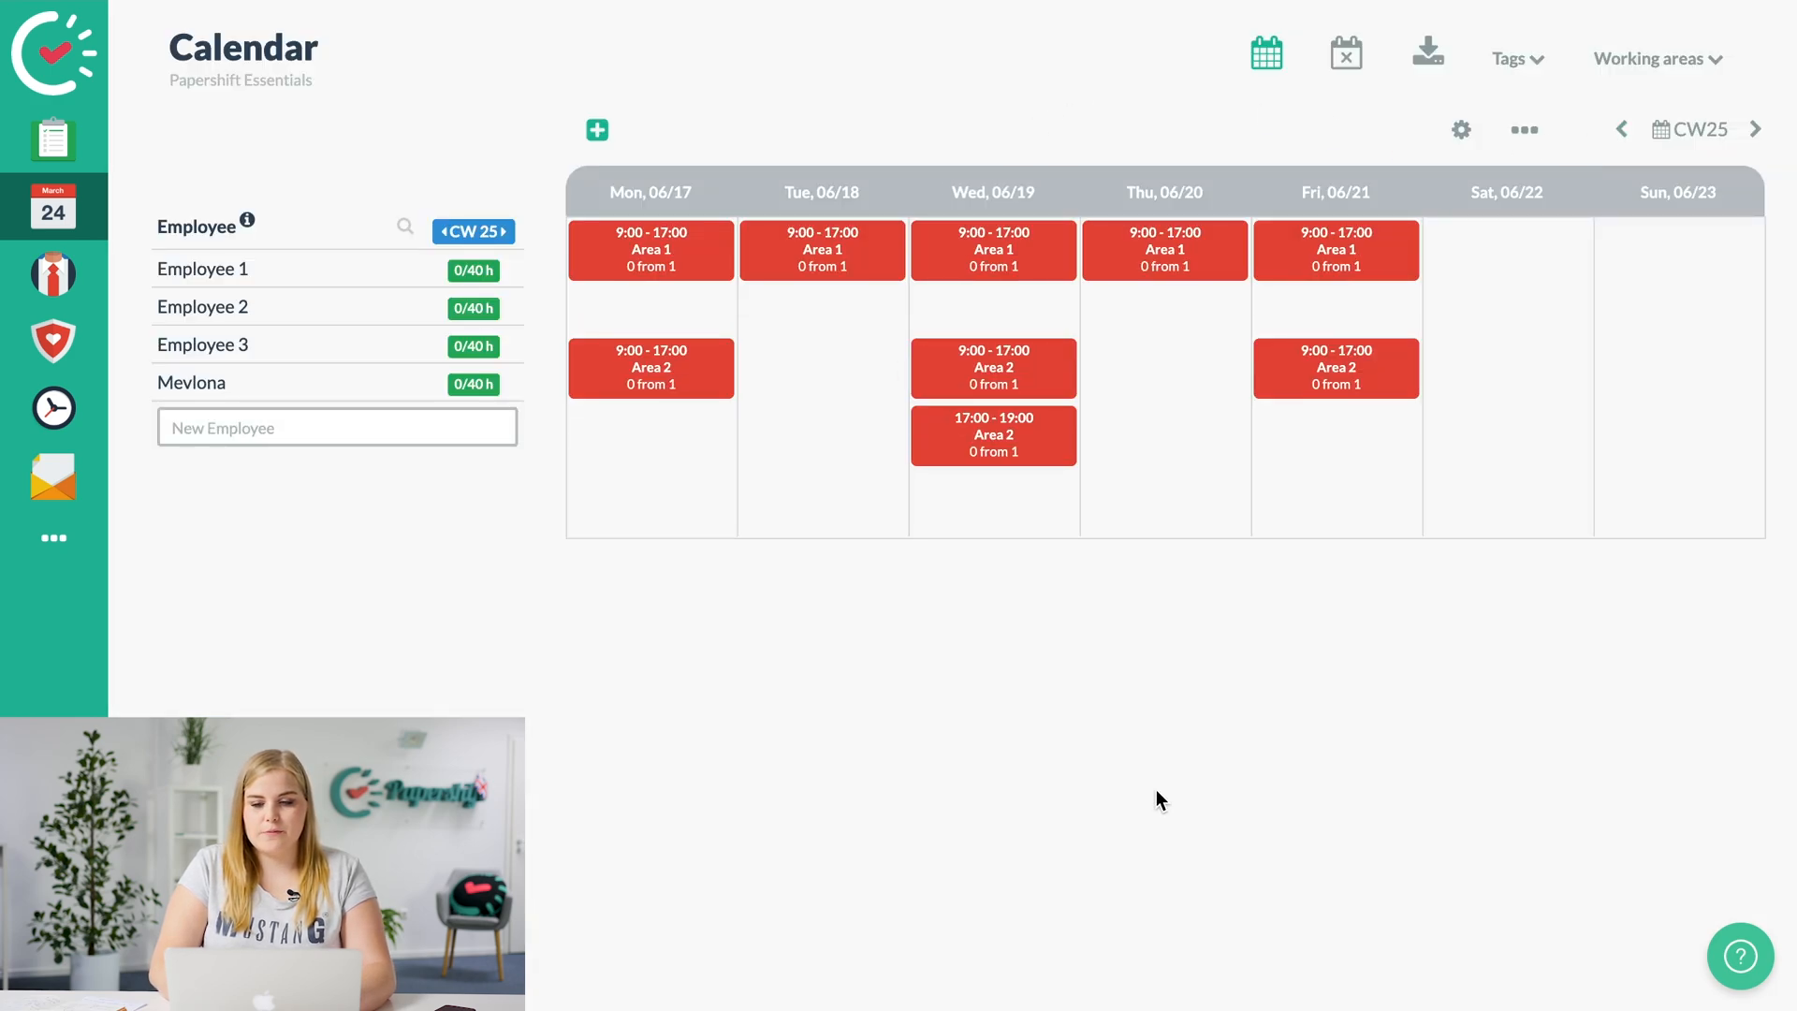
pyautogui.moveTo(979, 106)
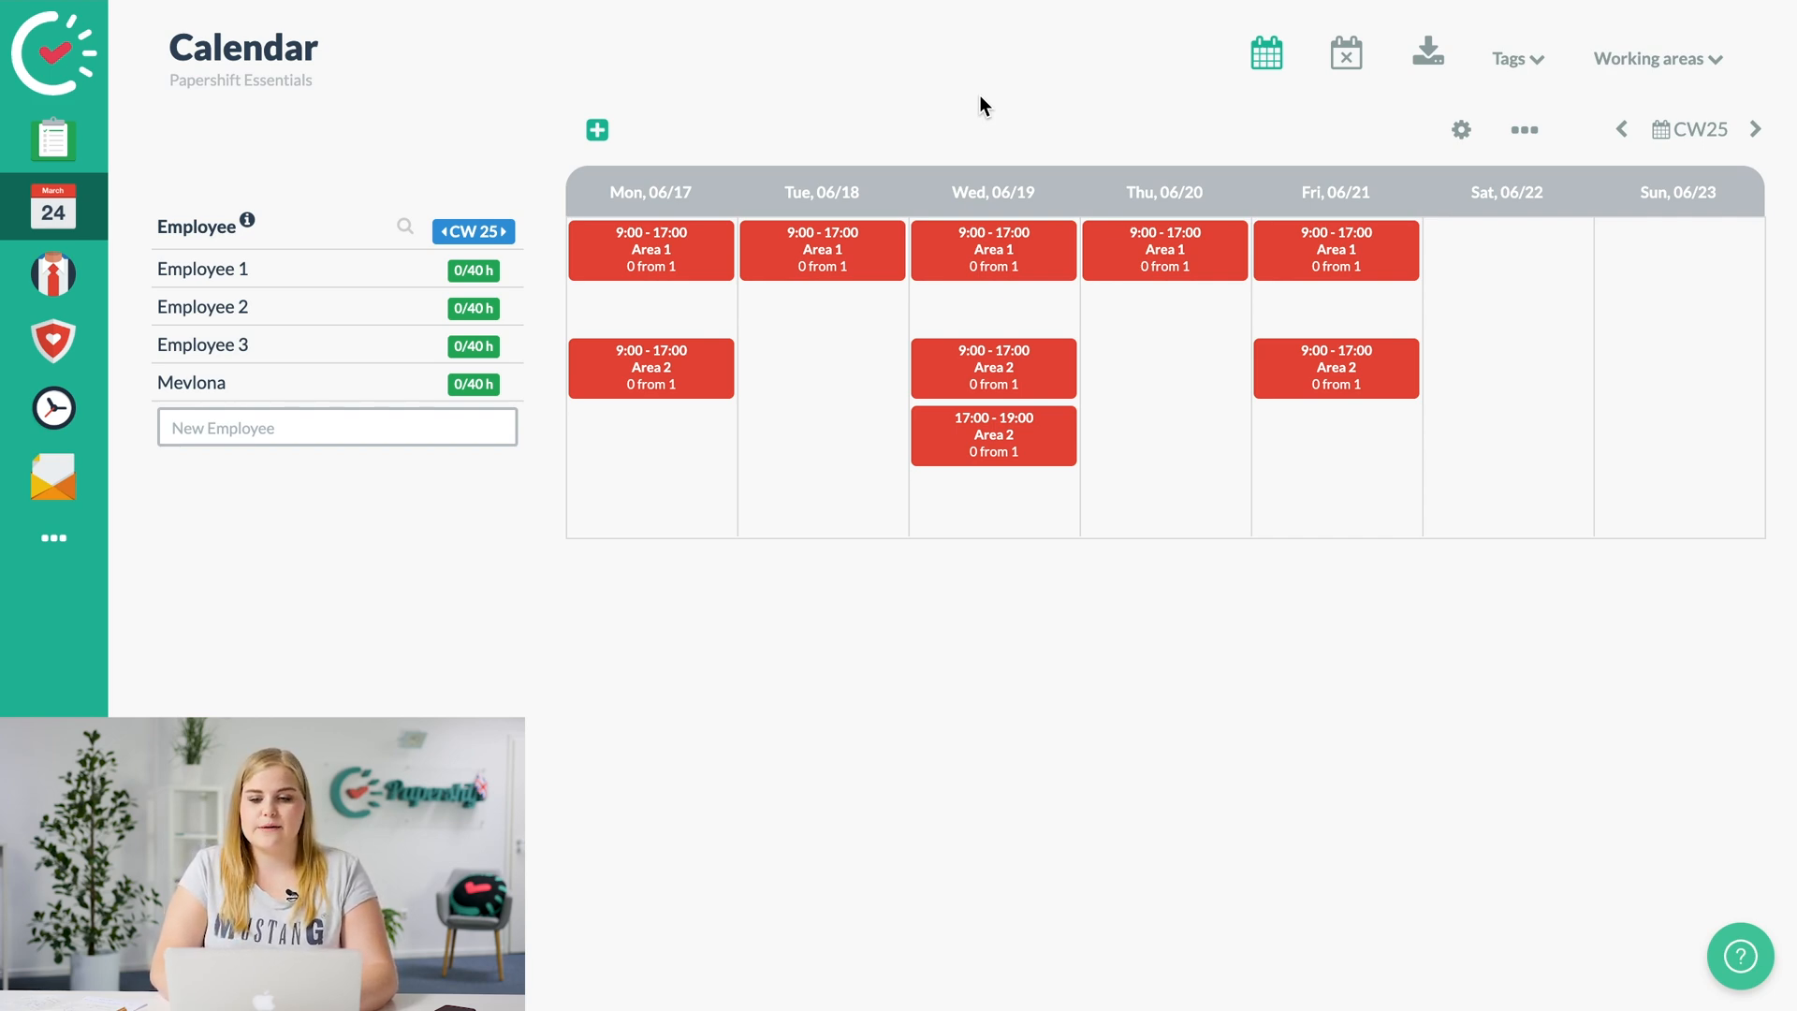
pyautogui.moveTo(970, 96)
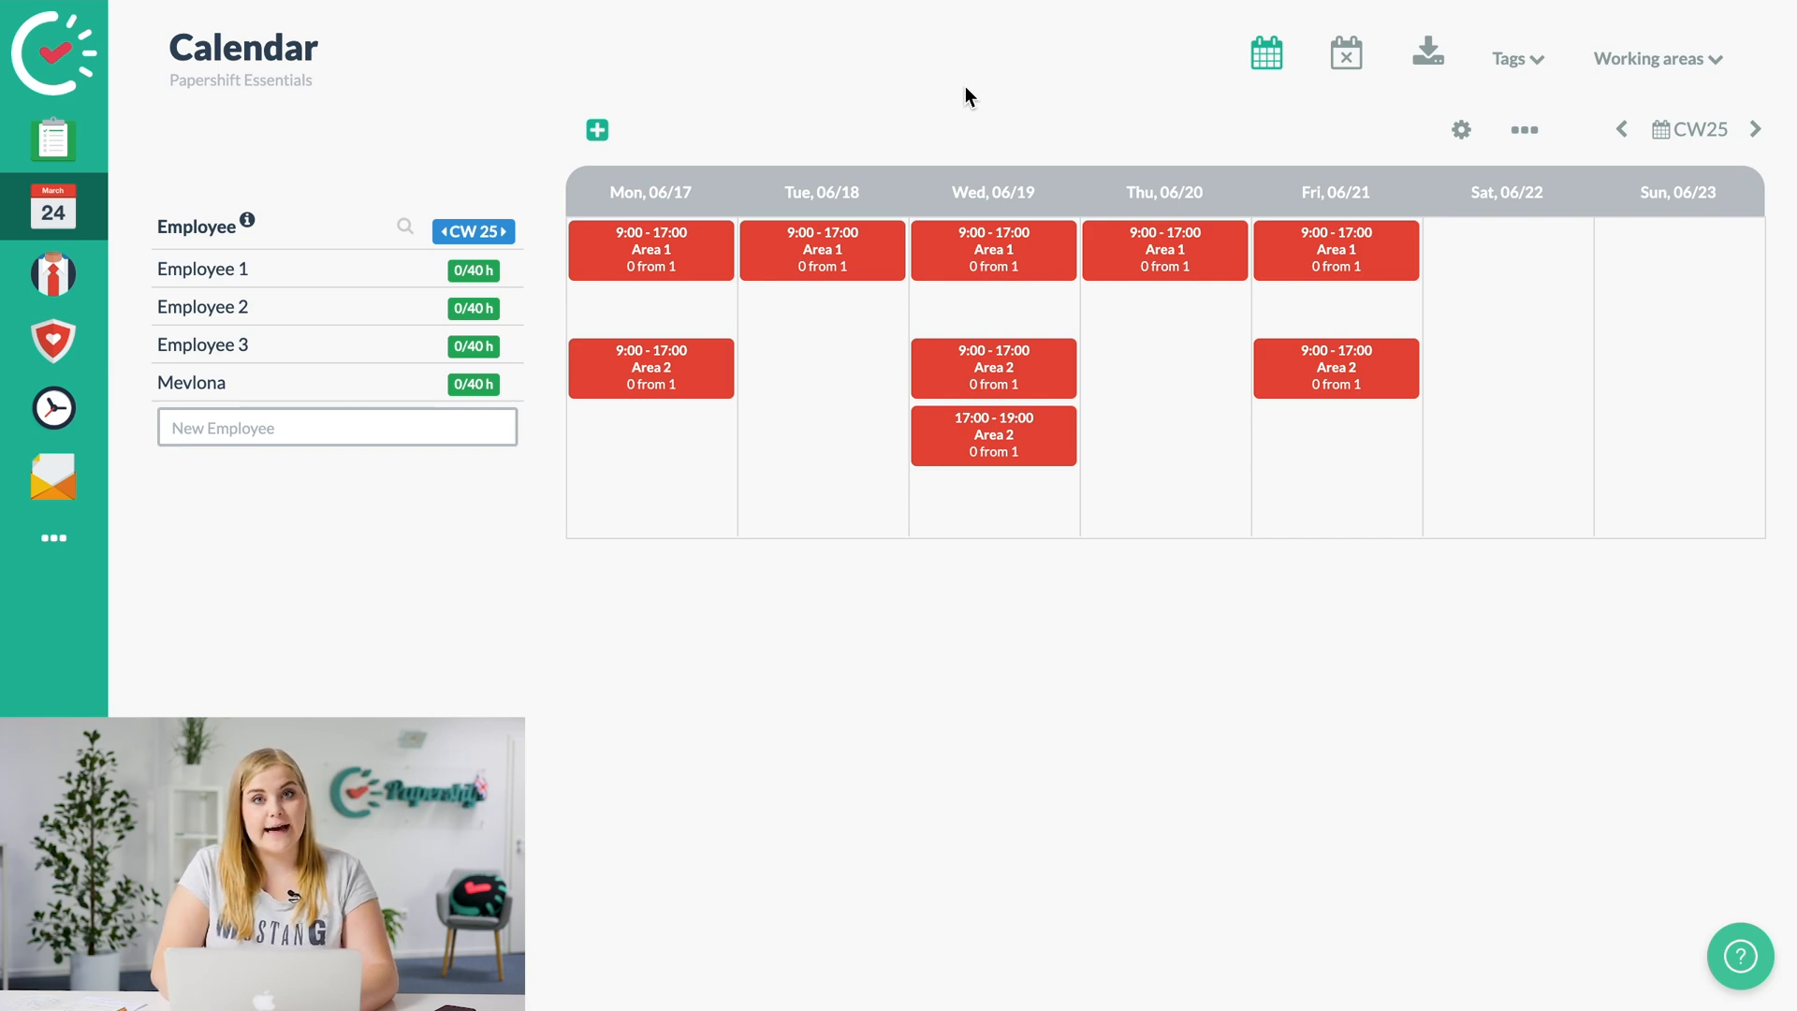
pyautogui.moveTo(596, 129)
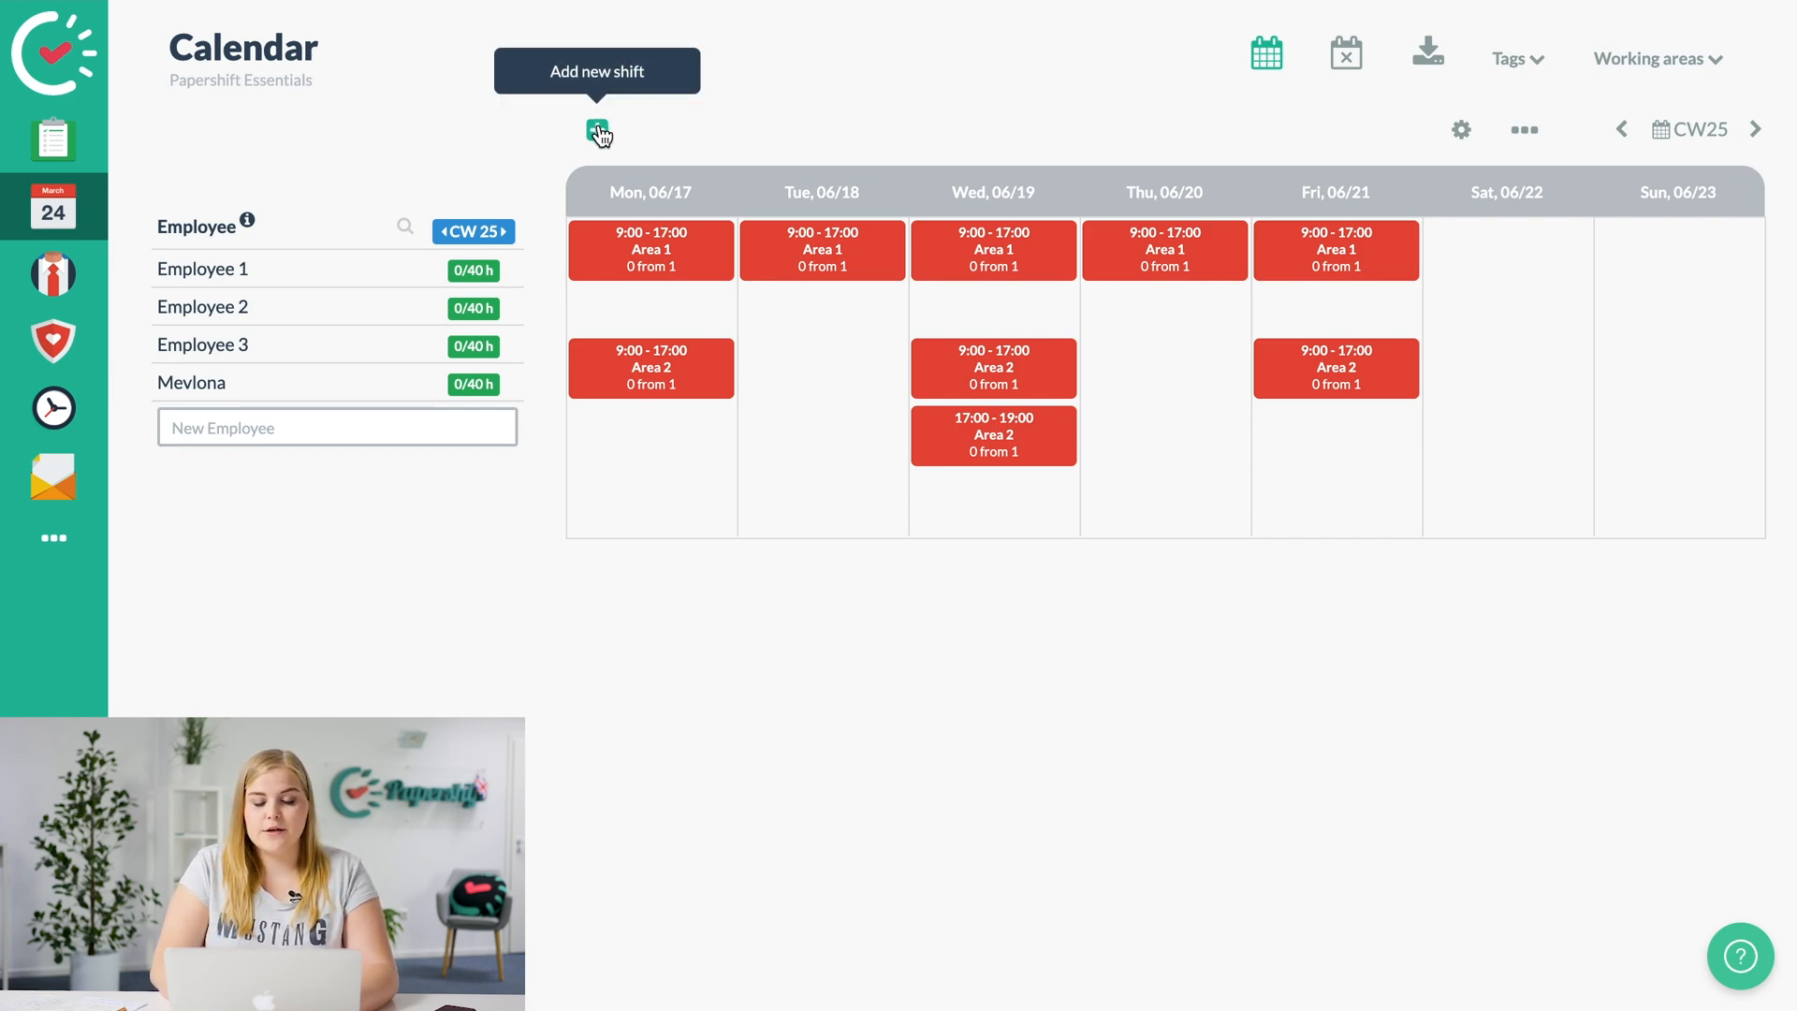
pyautogui.moveTo(1235, 473)
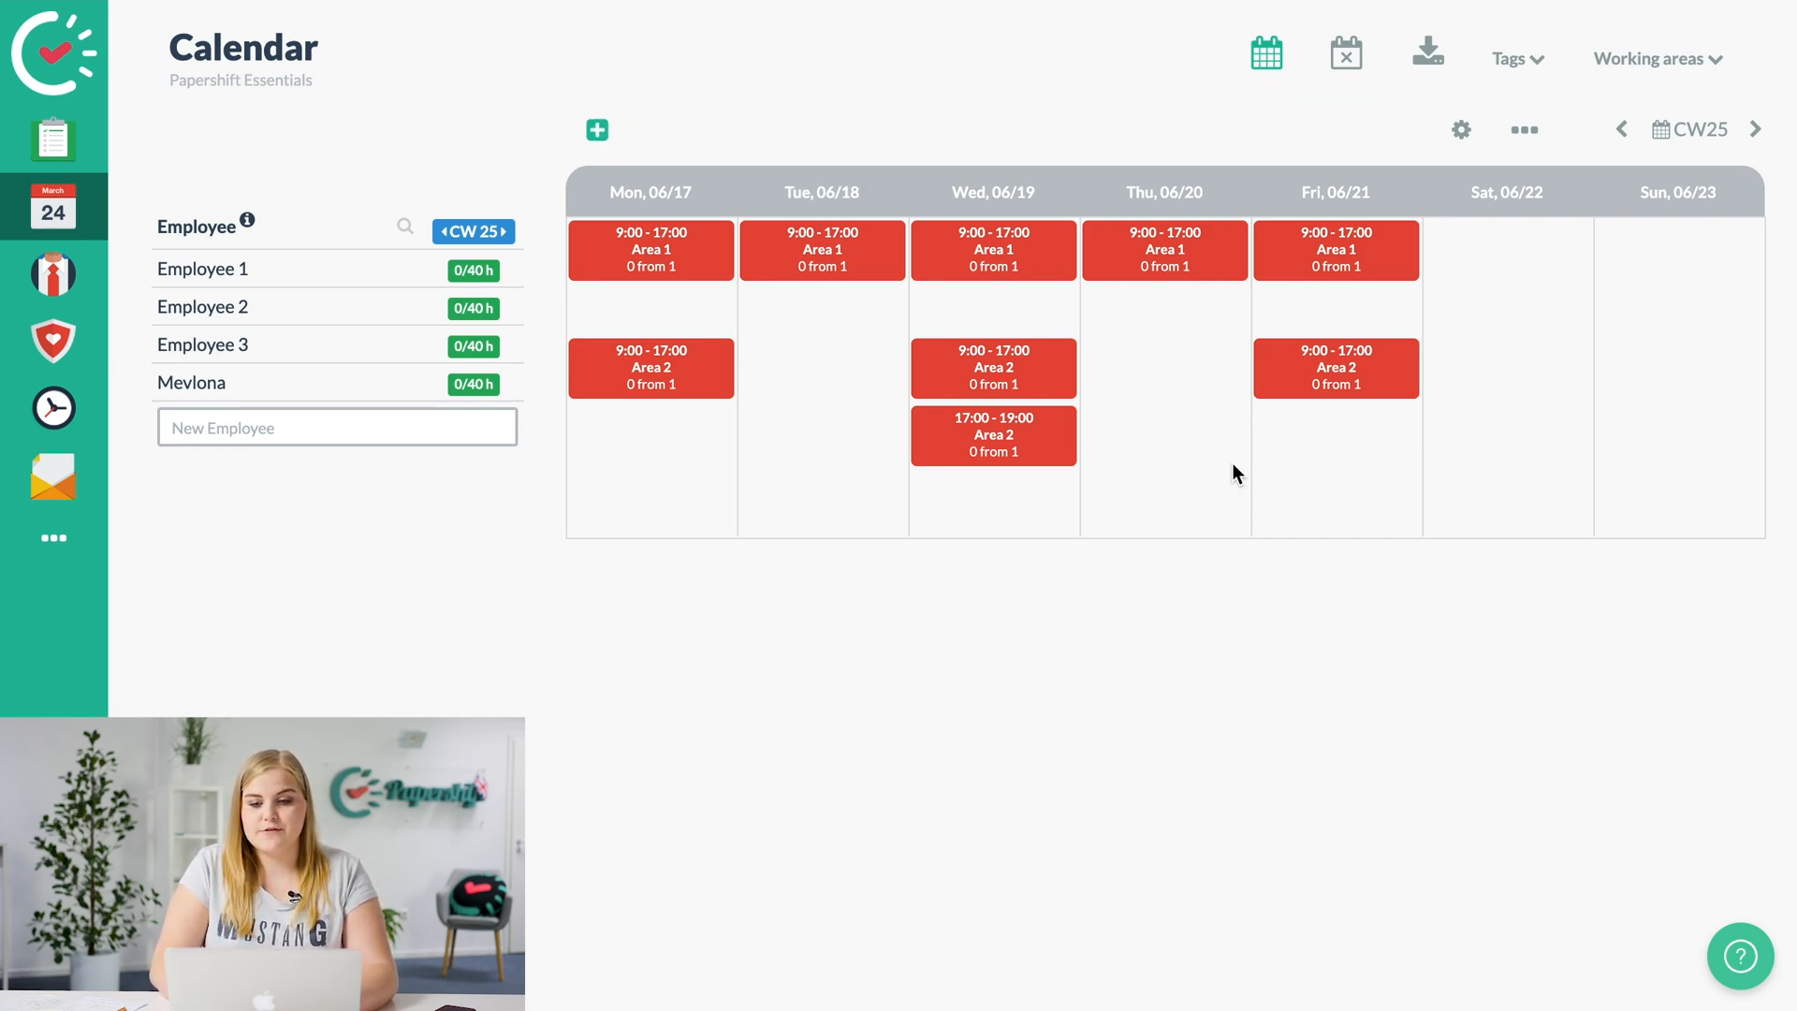
# Create a Thursday 06/20 17:00–19:00 shift noted 'Please clean after yourself'.
pyautogui.click(596, 129)
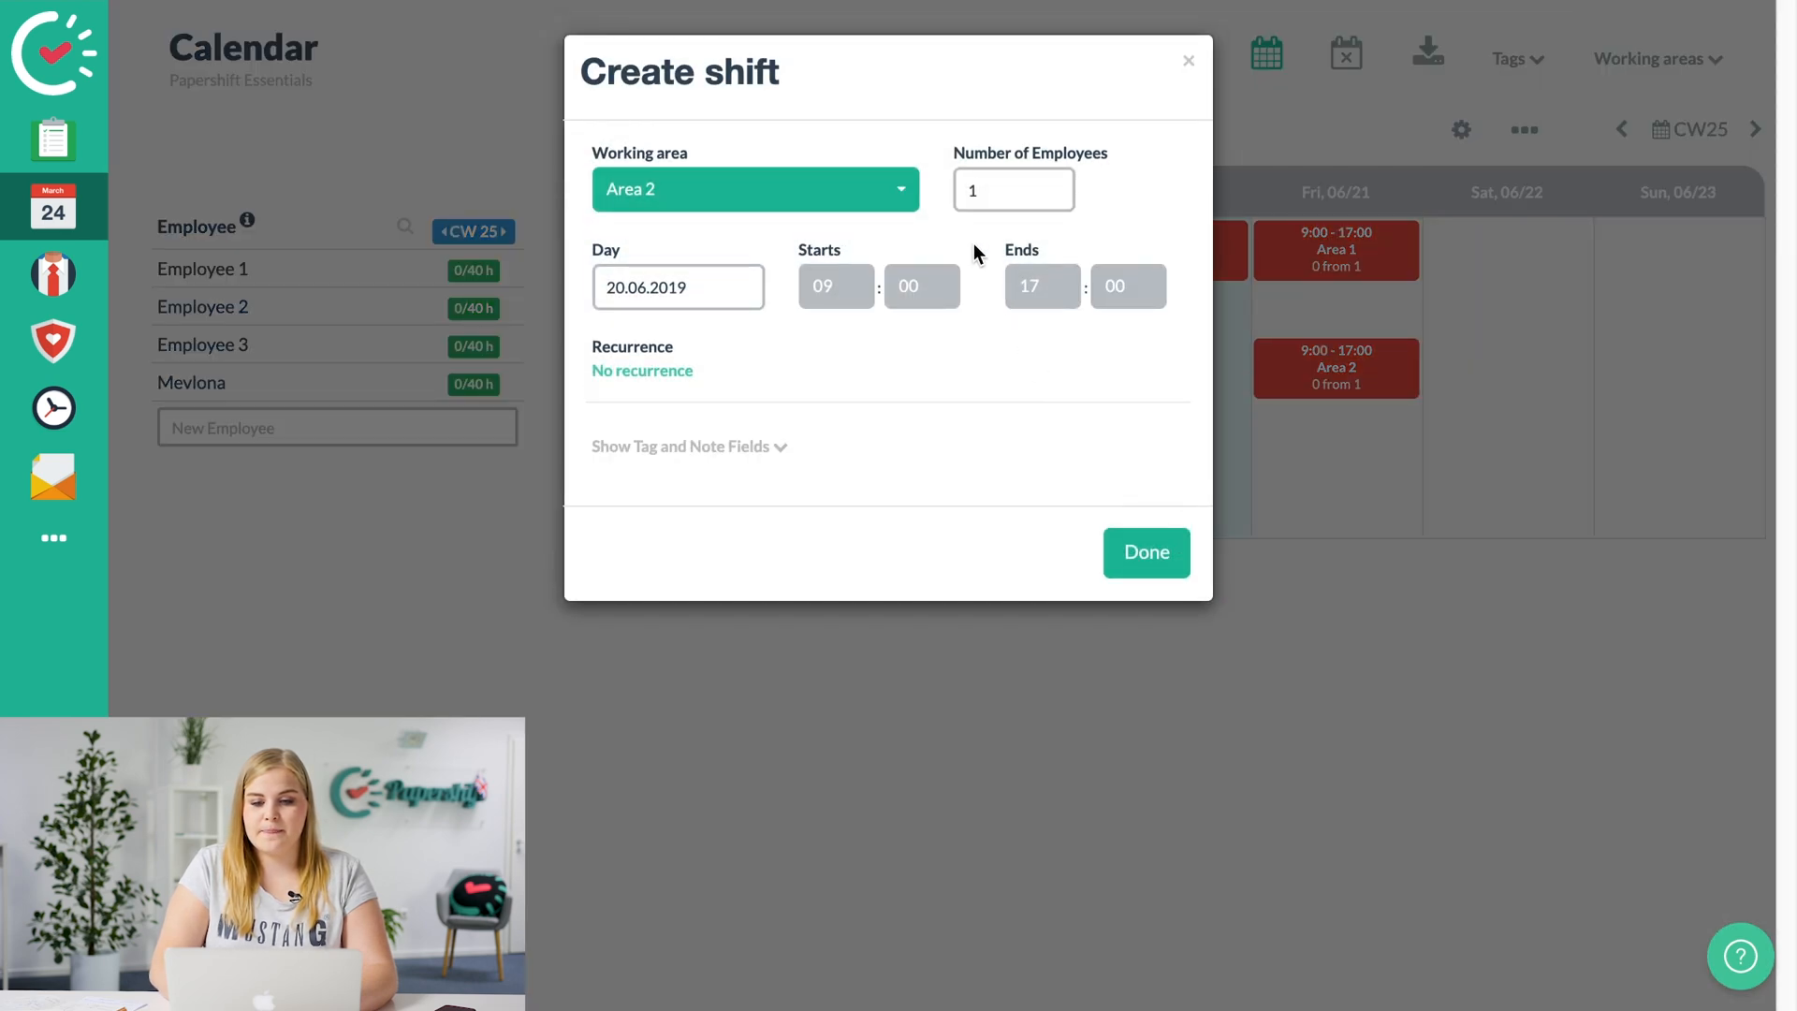
pyautogui.click(836, 286)
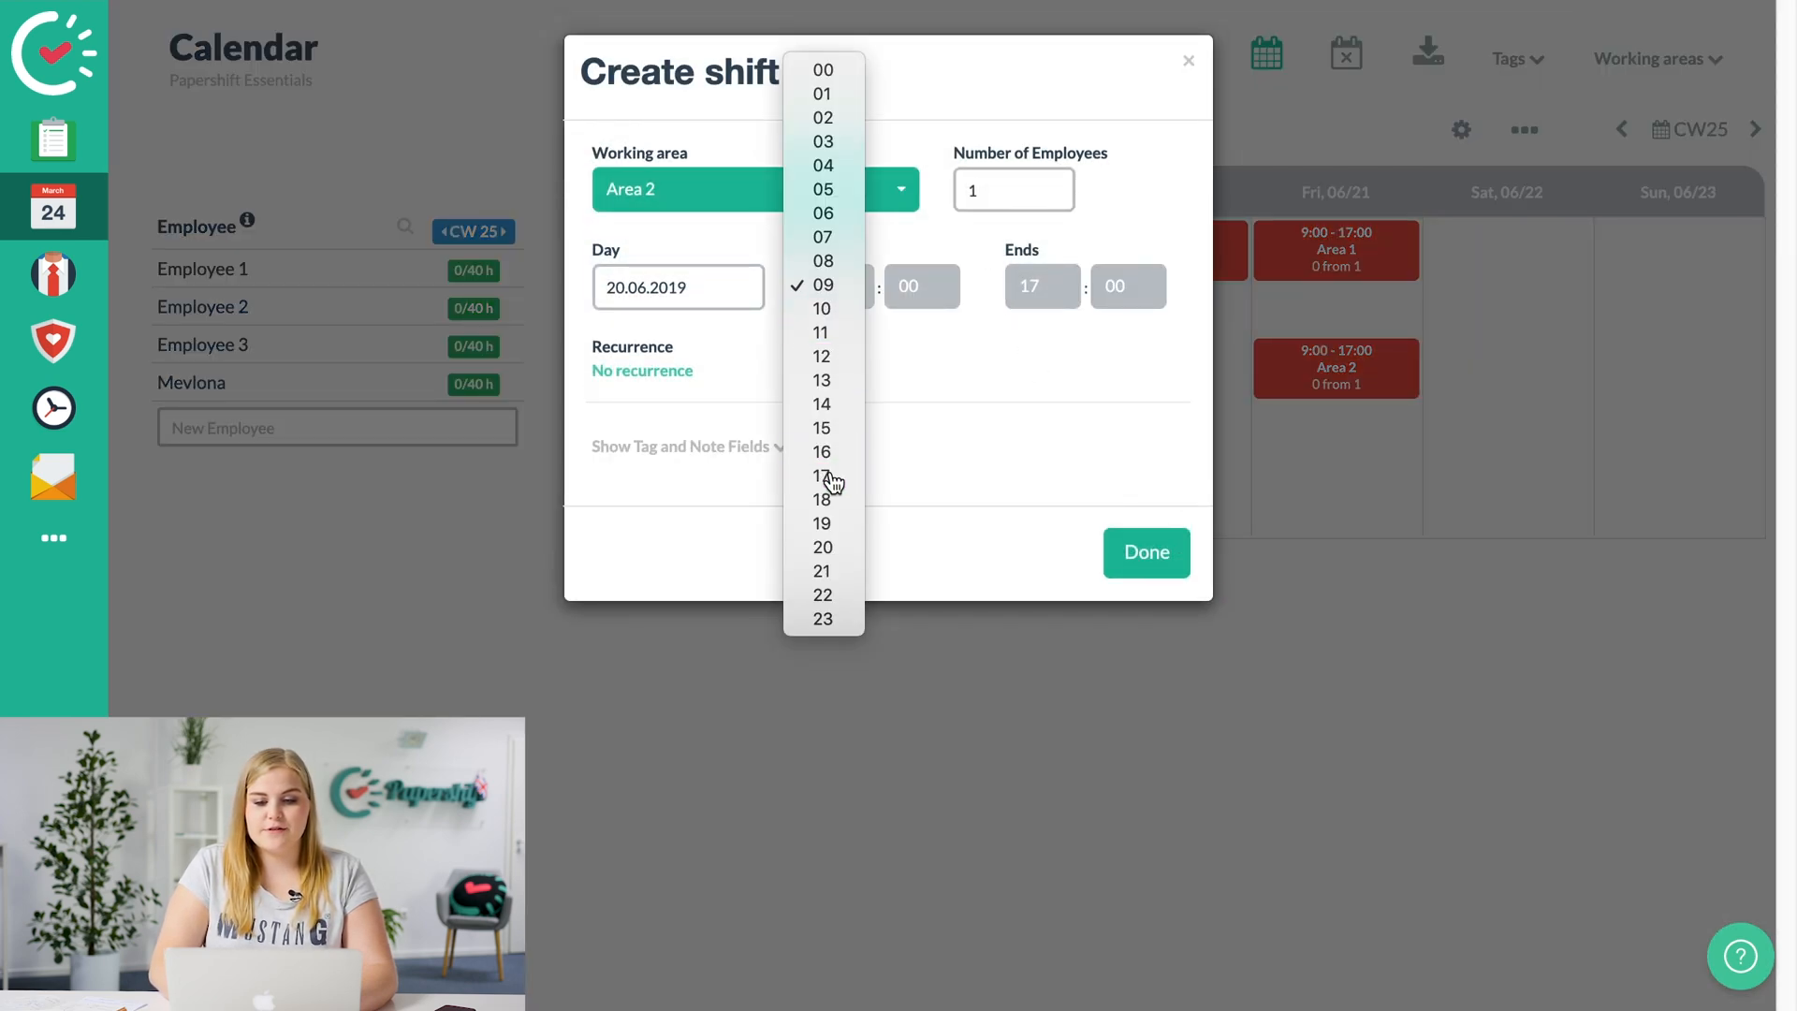
pyautogui.click(822, 478)
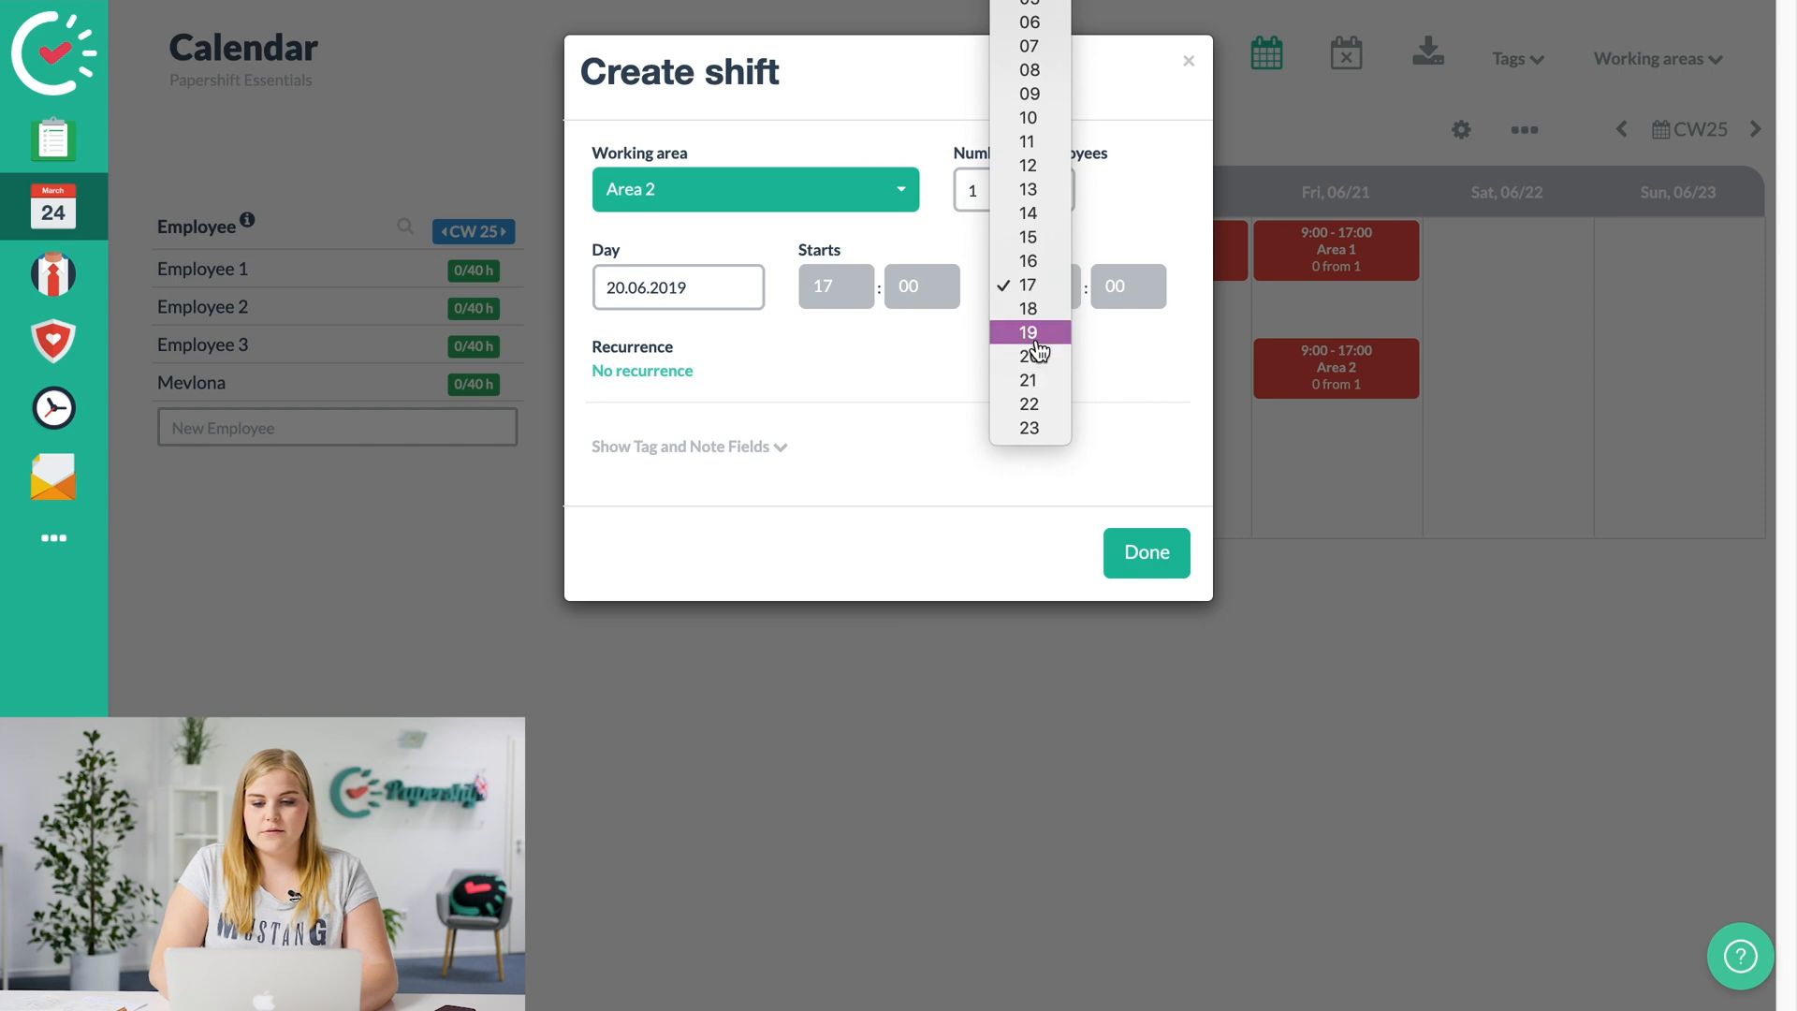
pyautogui.click(1027, 332)
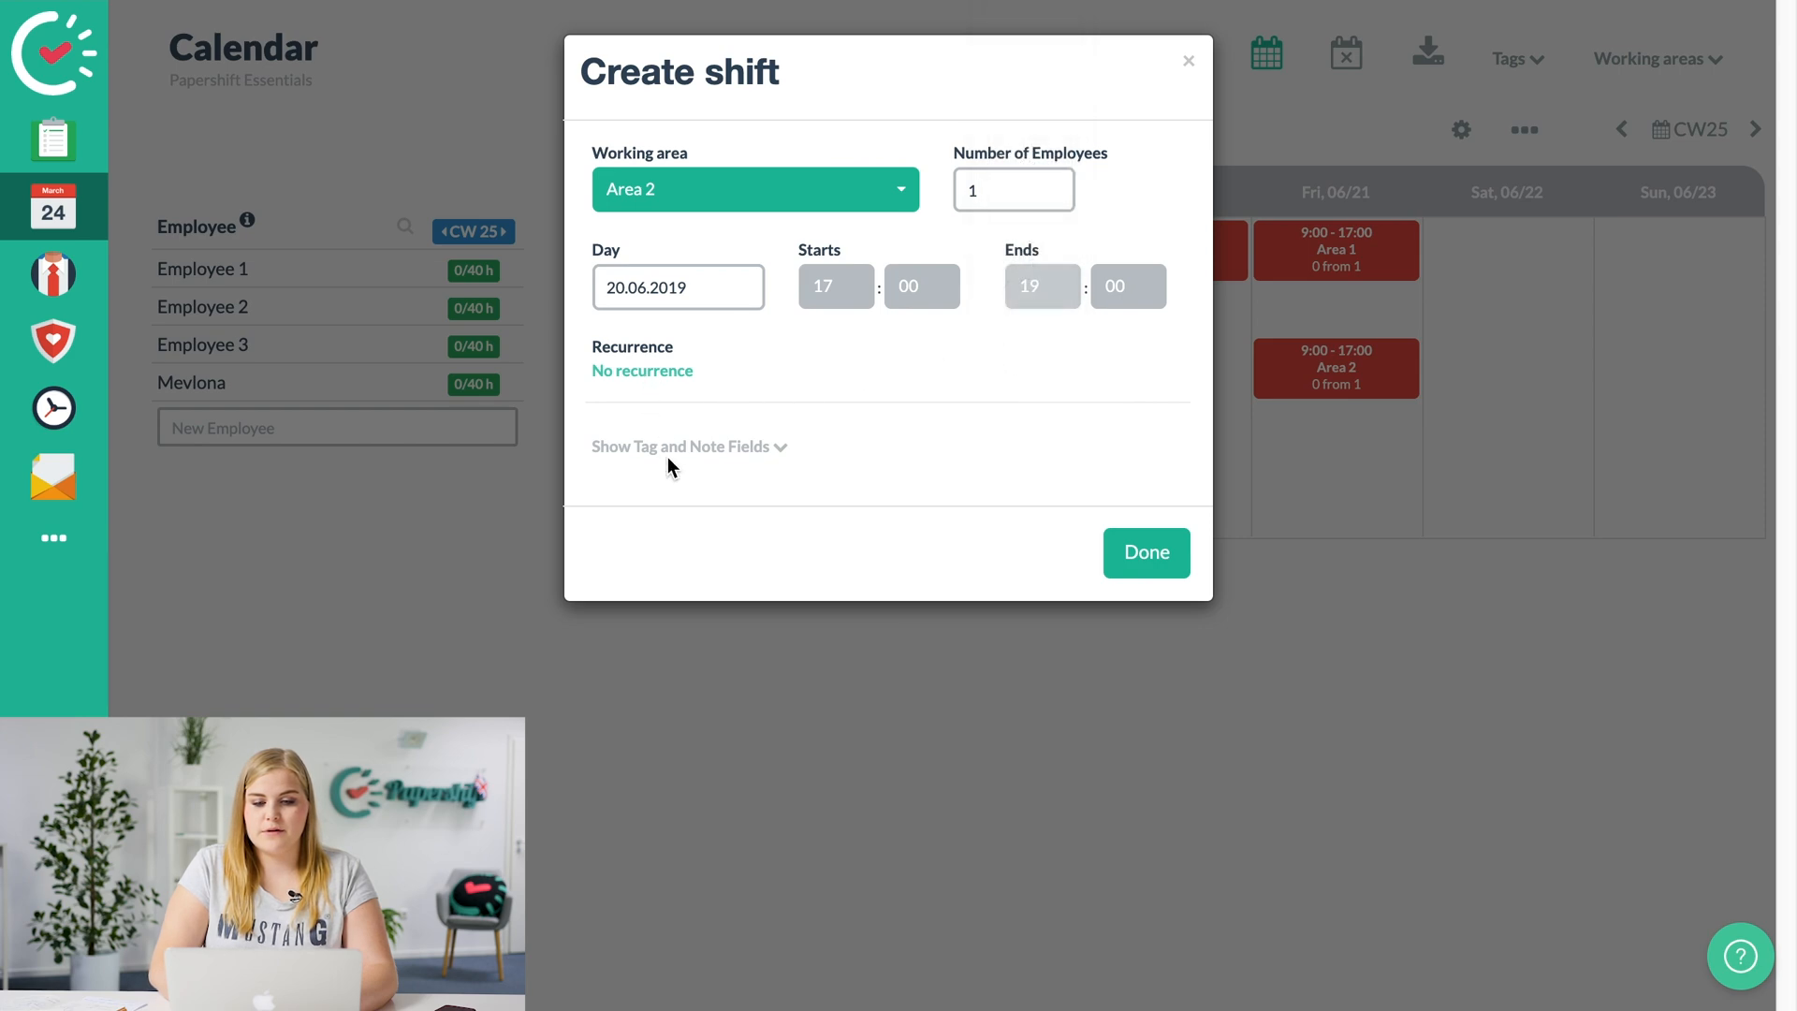
pyautogui.click(683, 446)
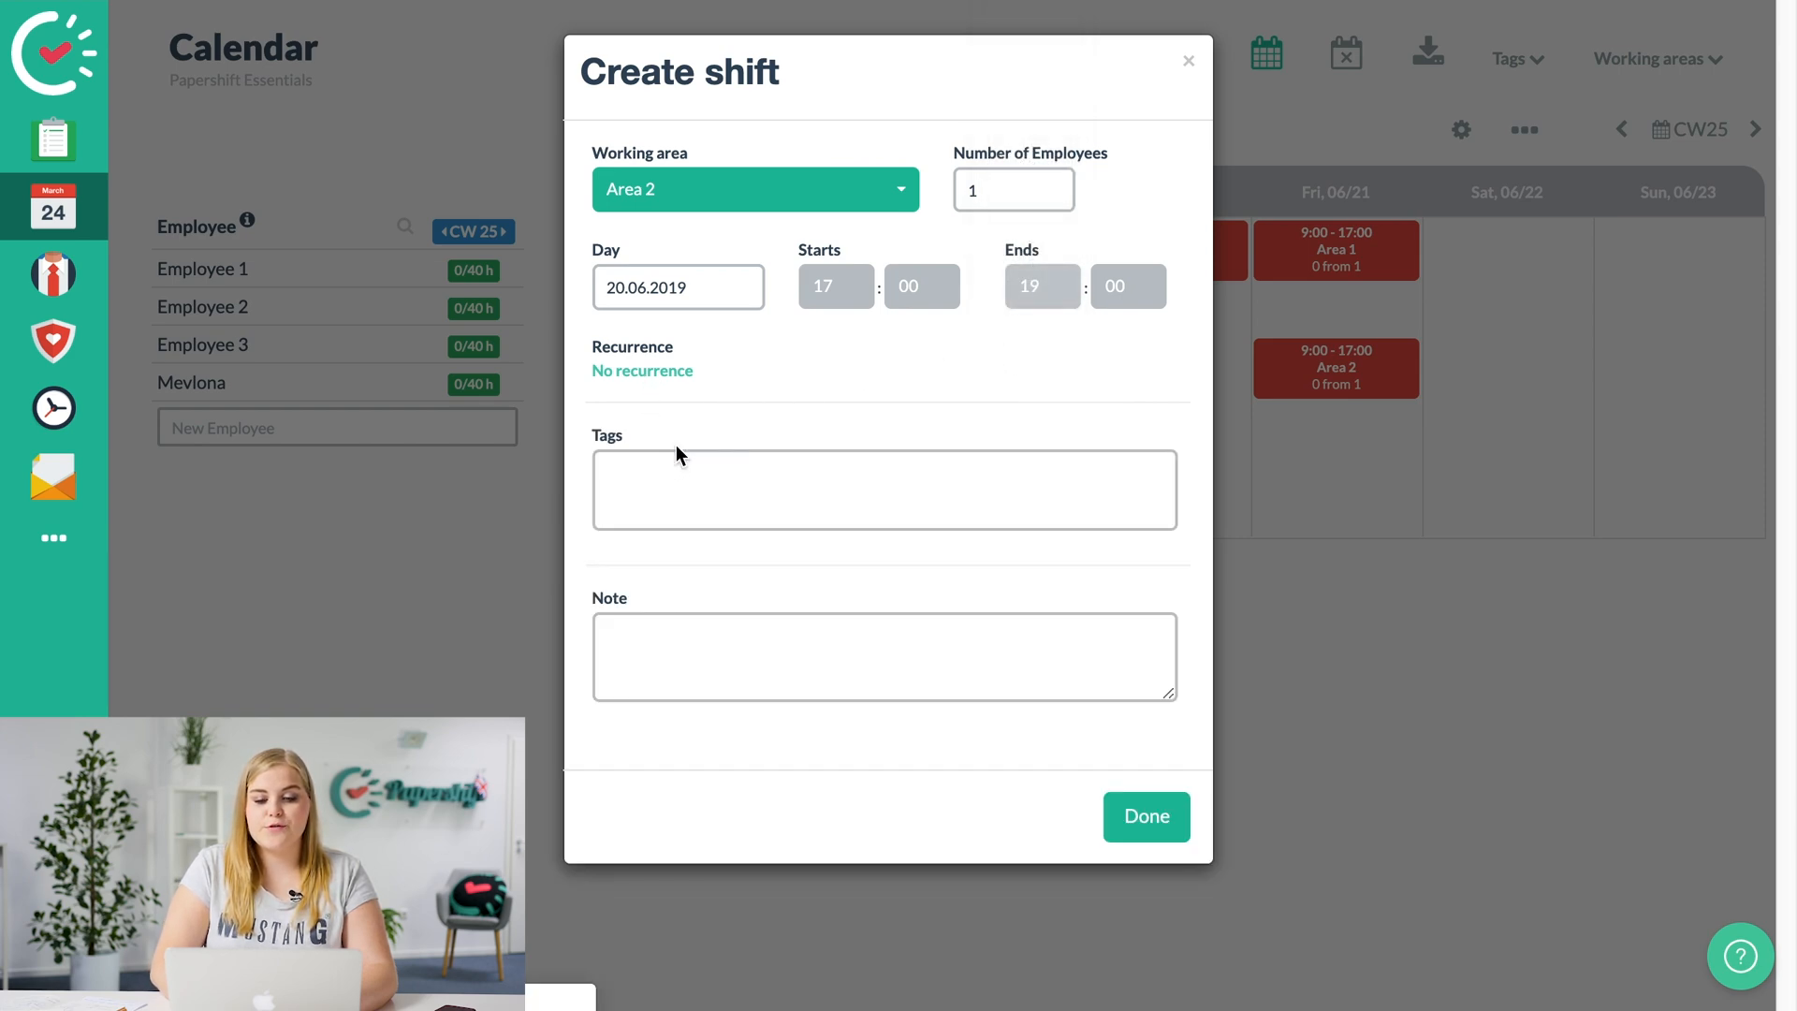
pyautogui.write('Please clean after')
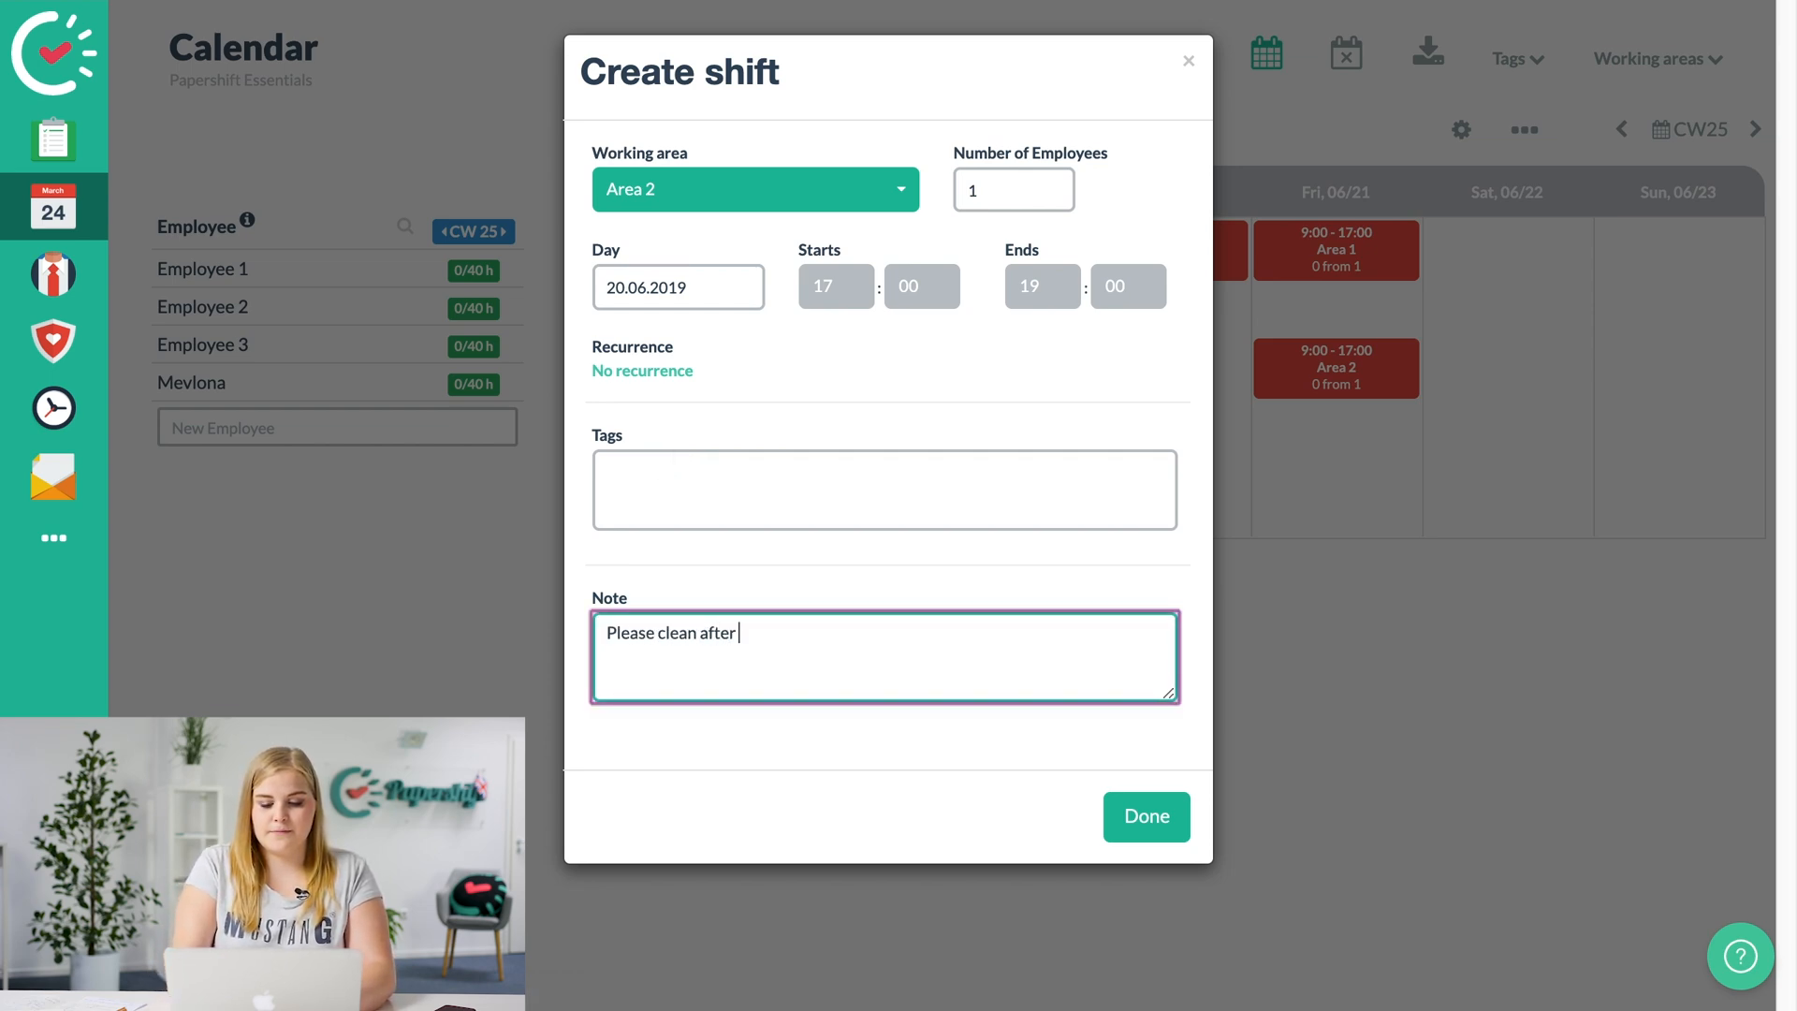
pyautogui.write('yourself')
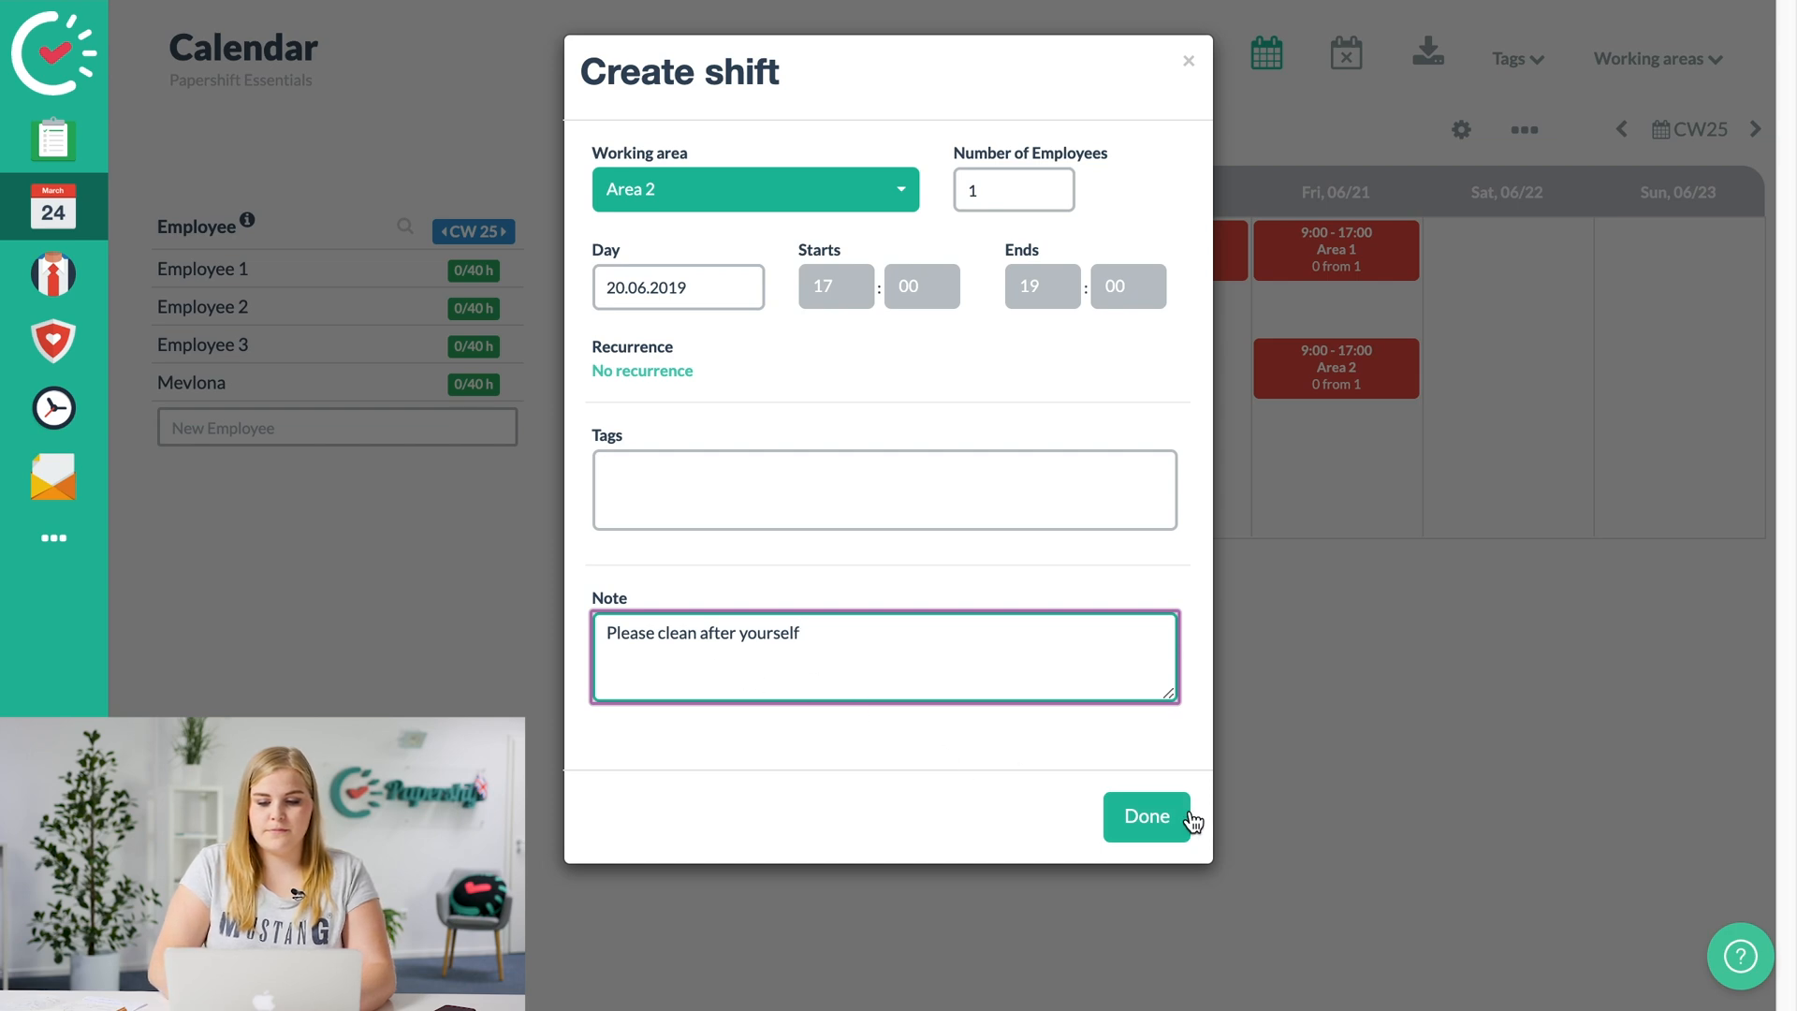
pyautogui.click(1144, 816)
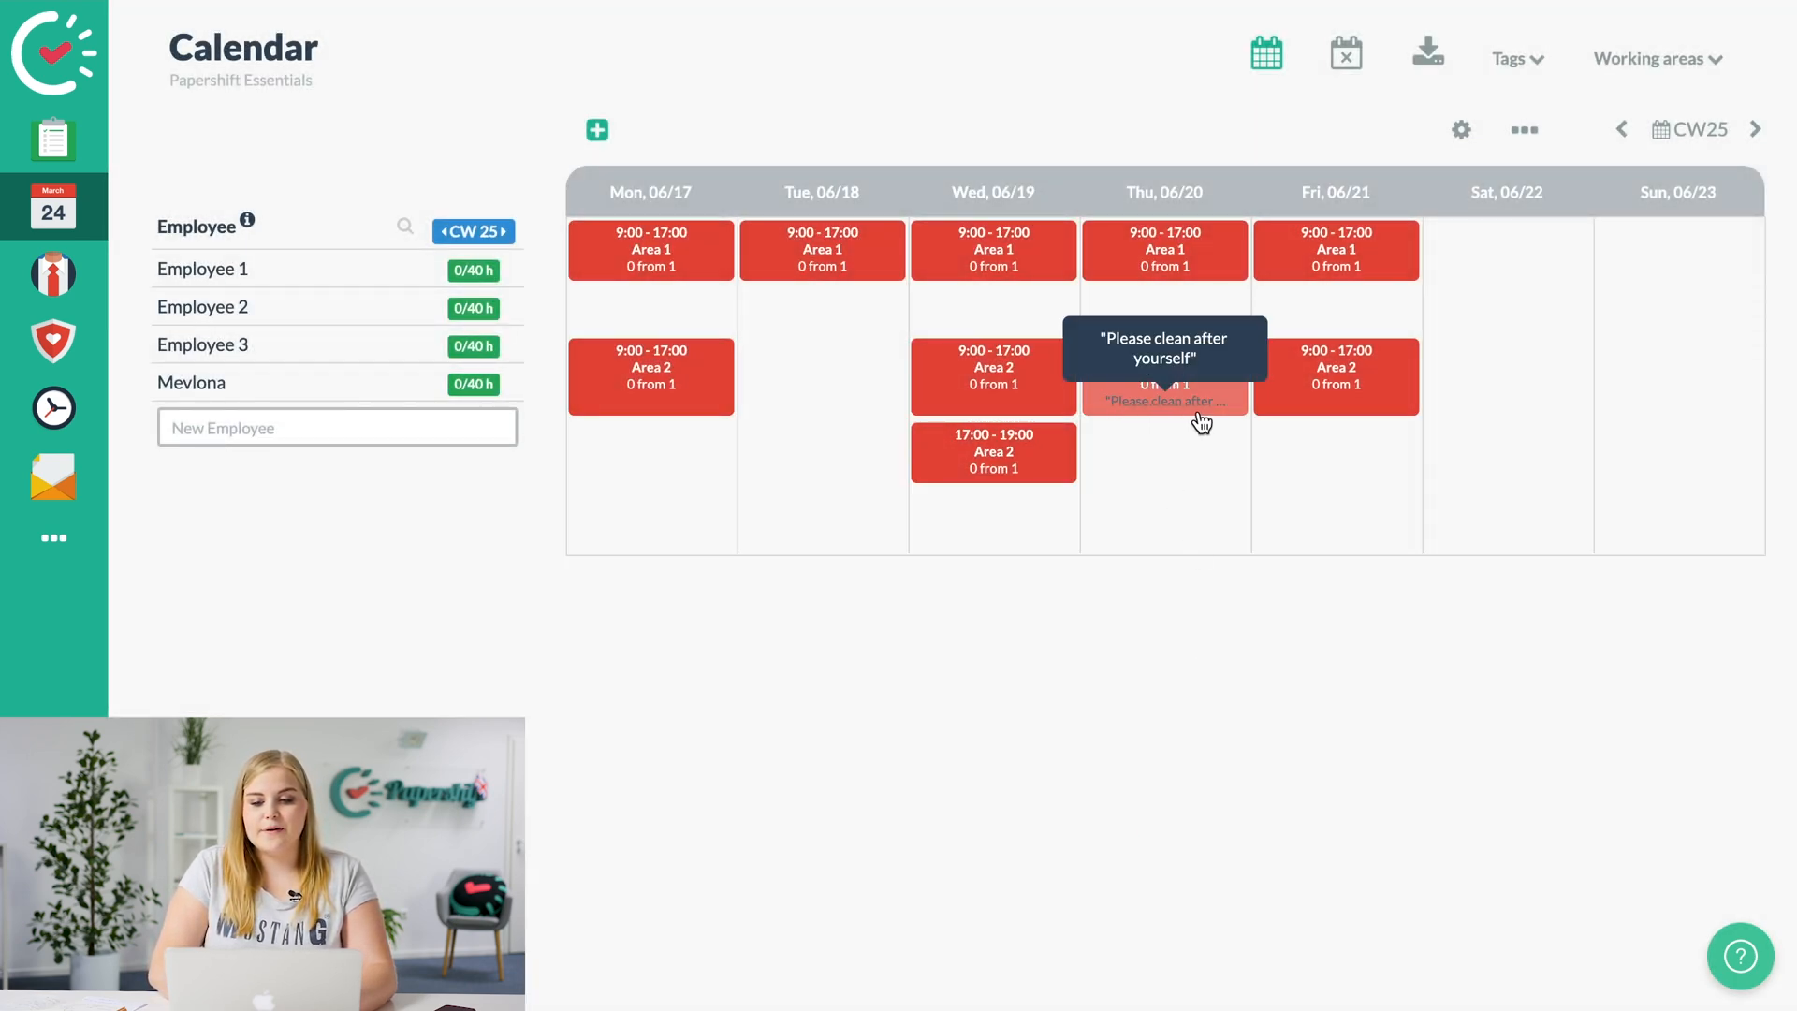
pyautogui.moveTo(1191, 414)
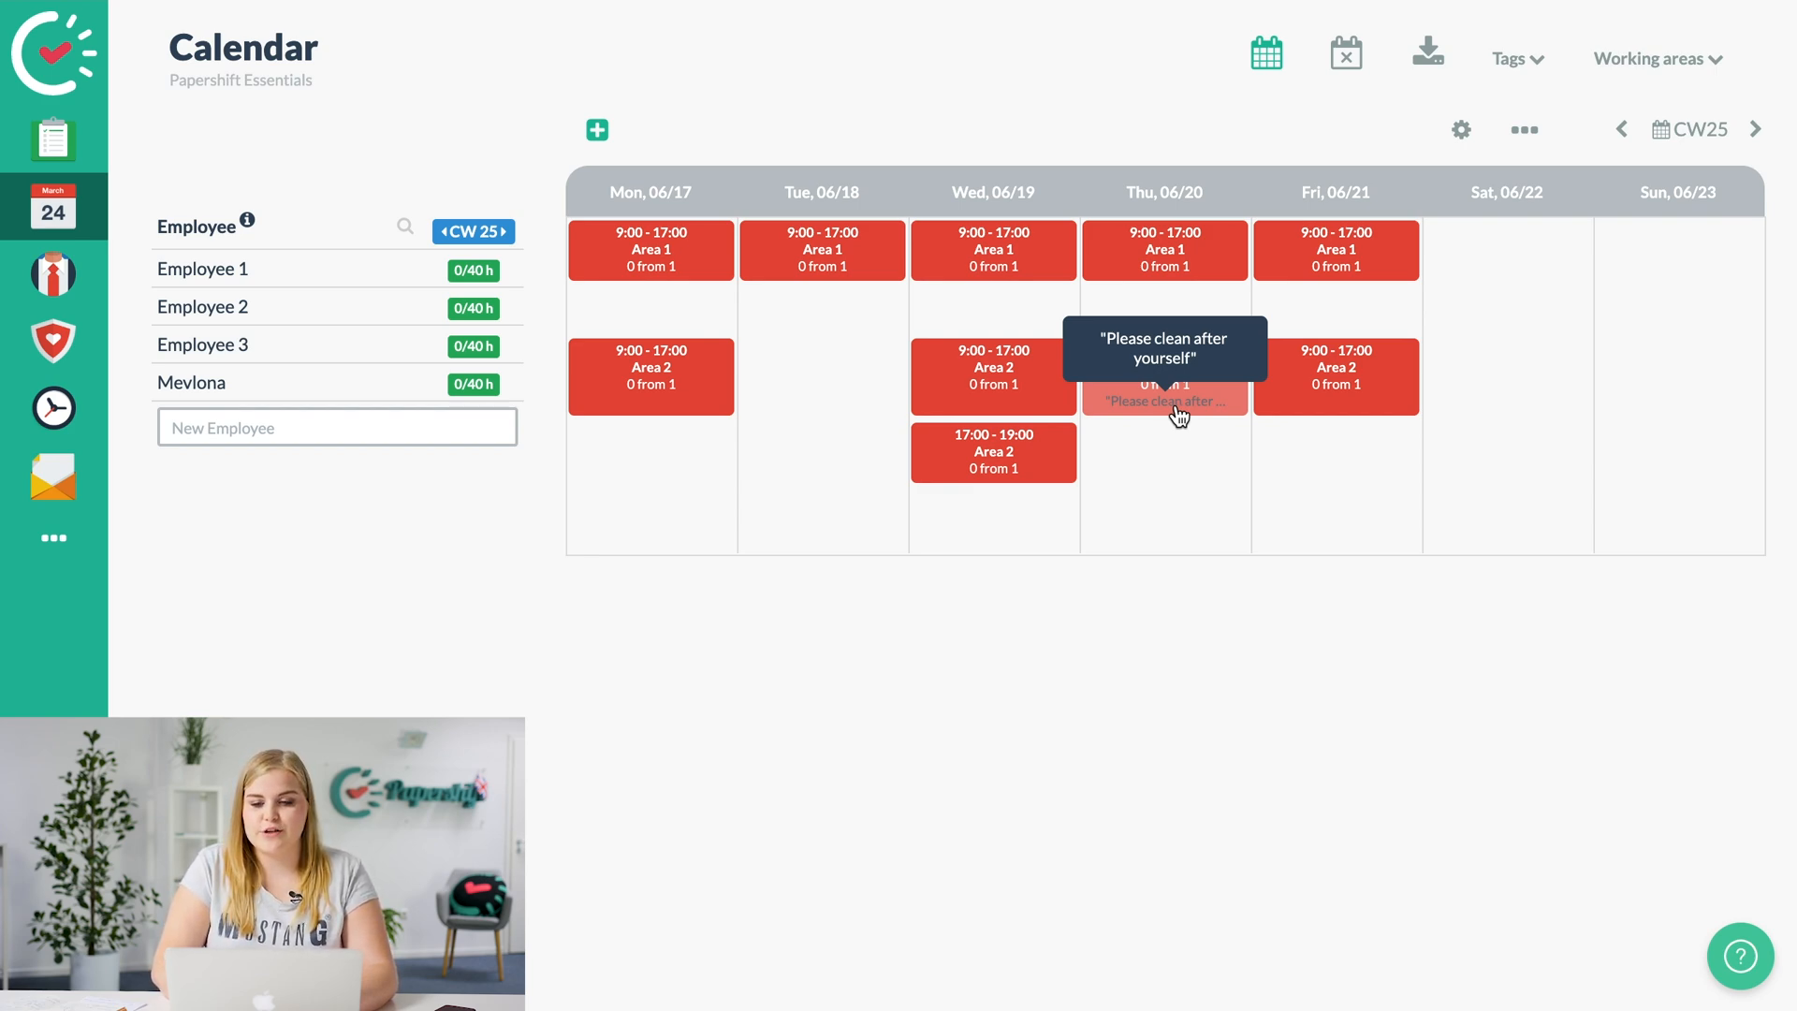
pyautogui.moveTo(1087, 174)
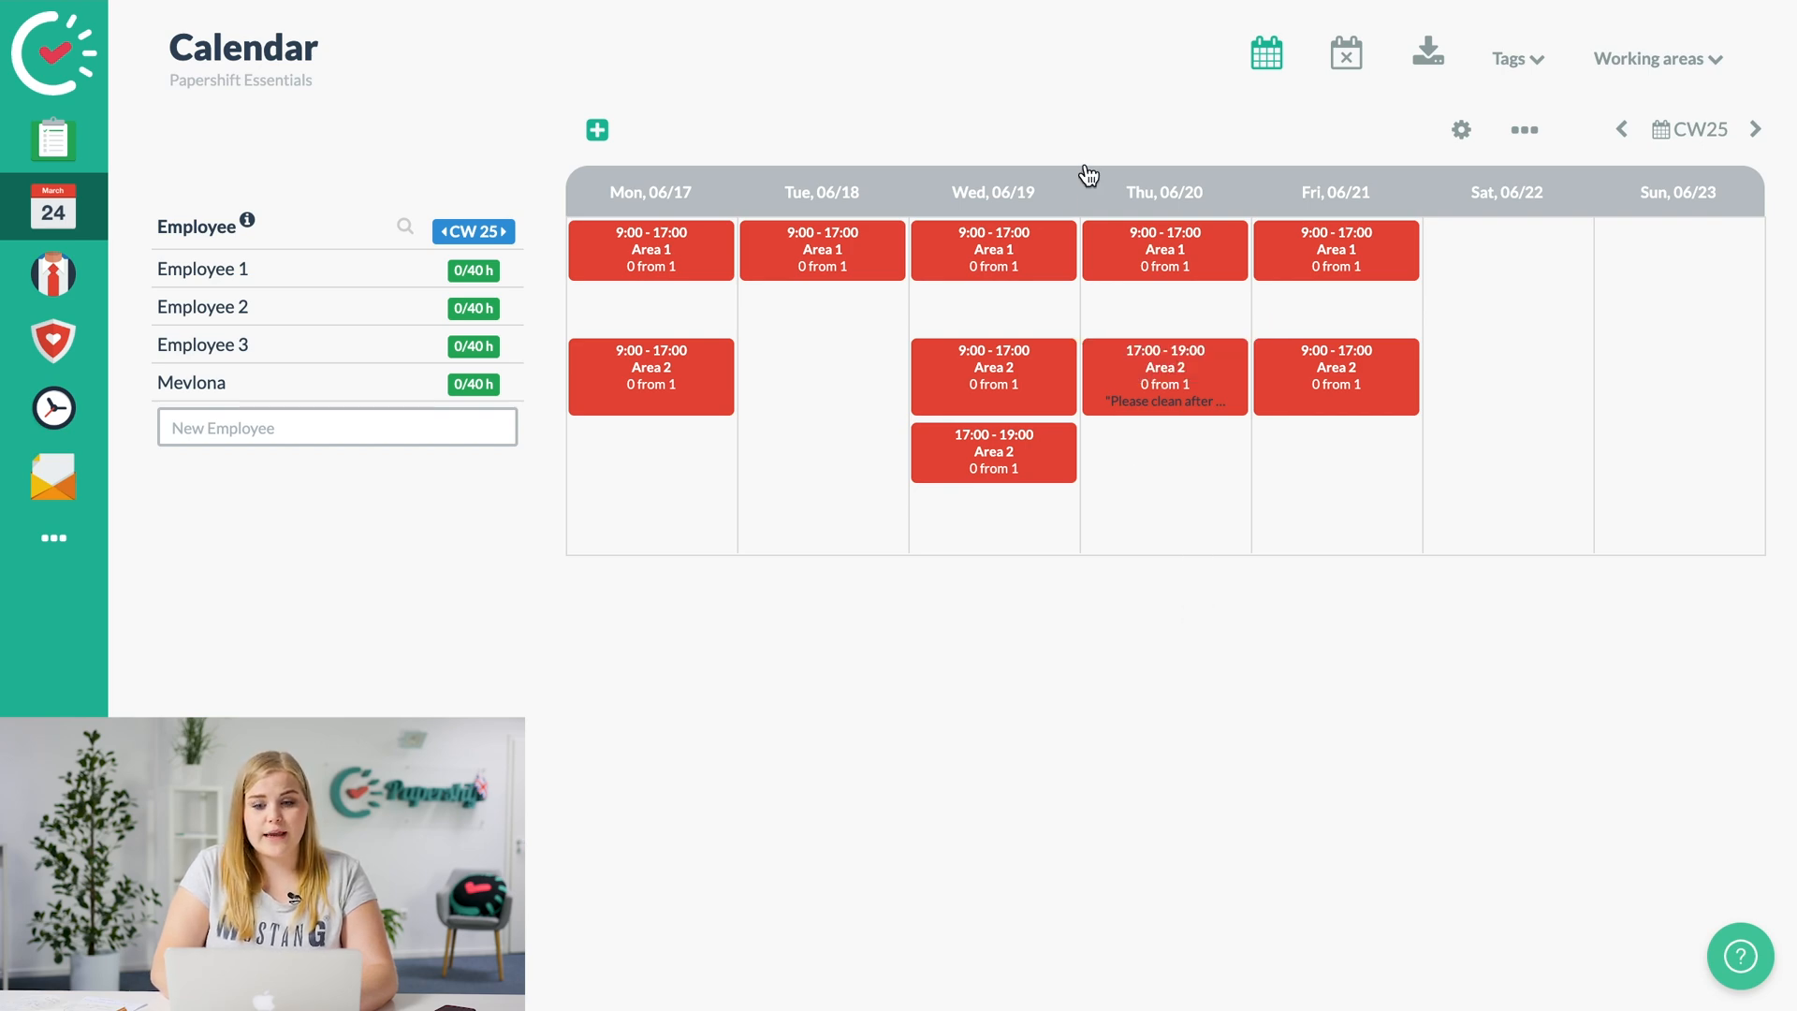
pyautogui.moveTo(1075, 92)
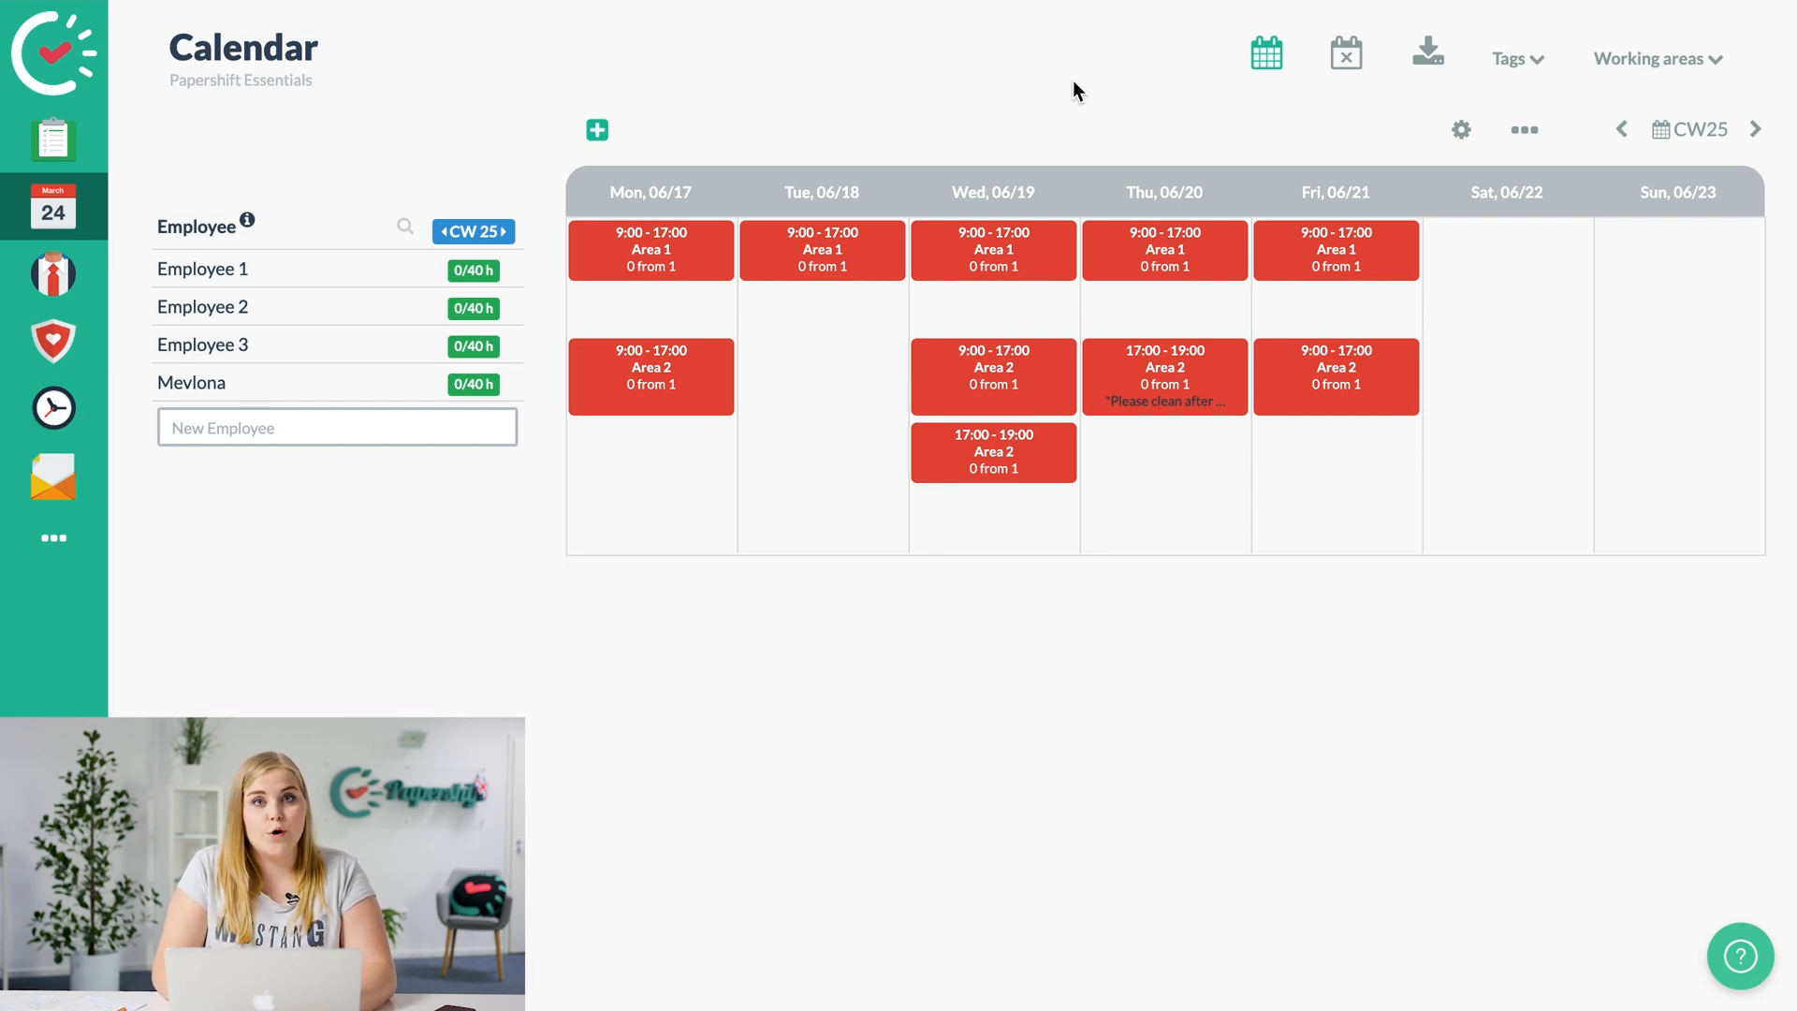
pyautogui.moveTo(1525, 311)
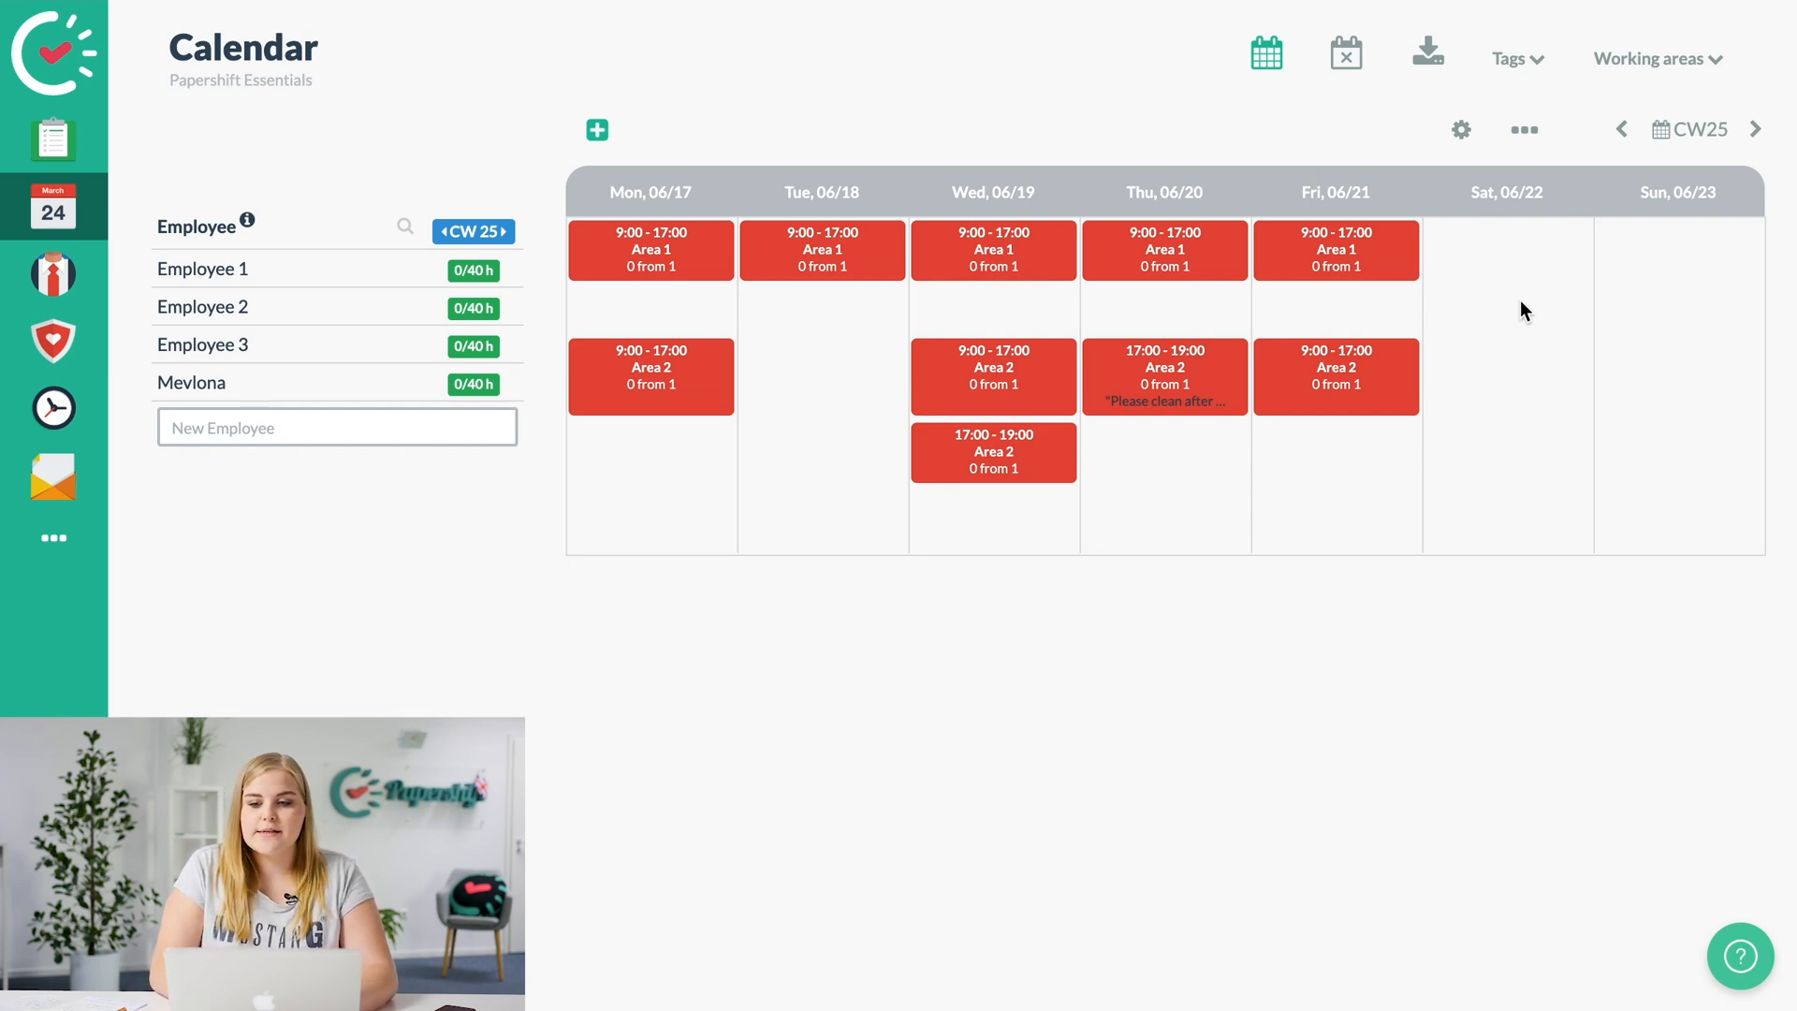
pyautogui.moveTo(1513, 285)
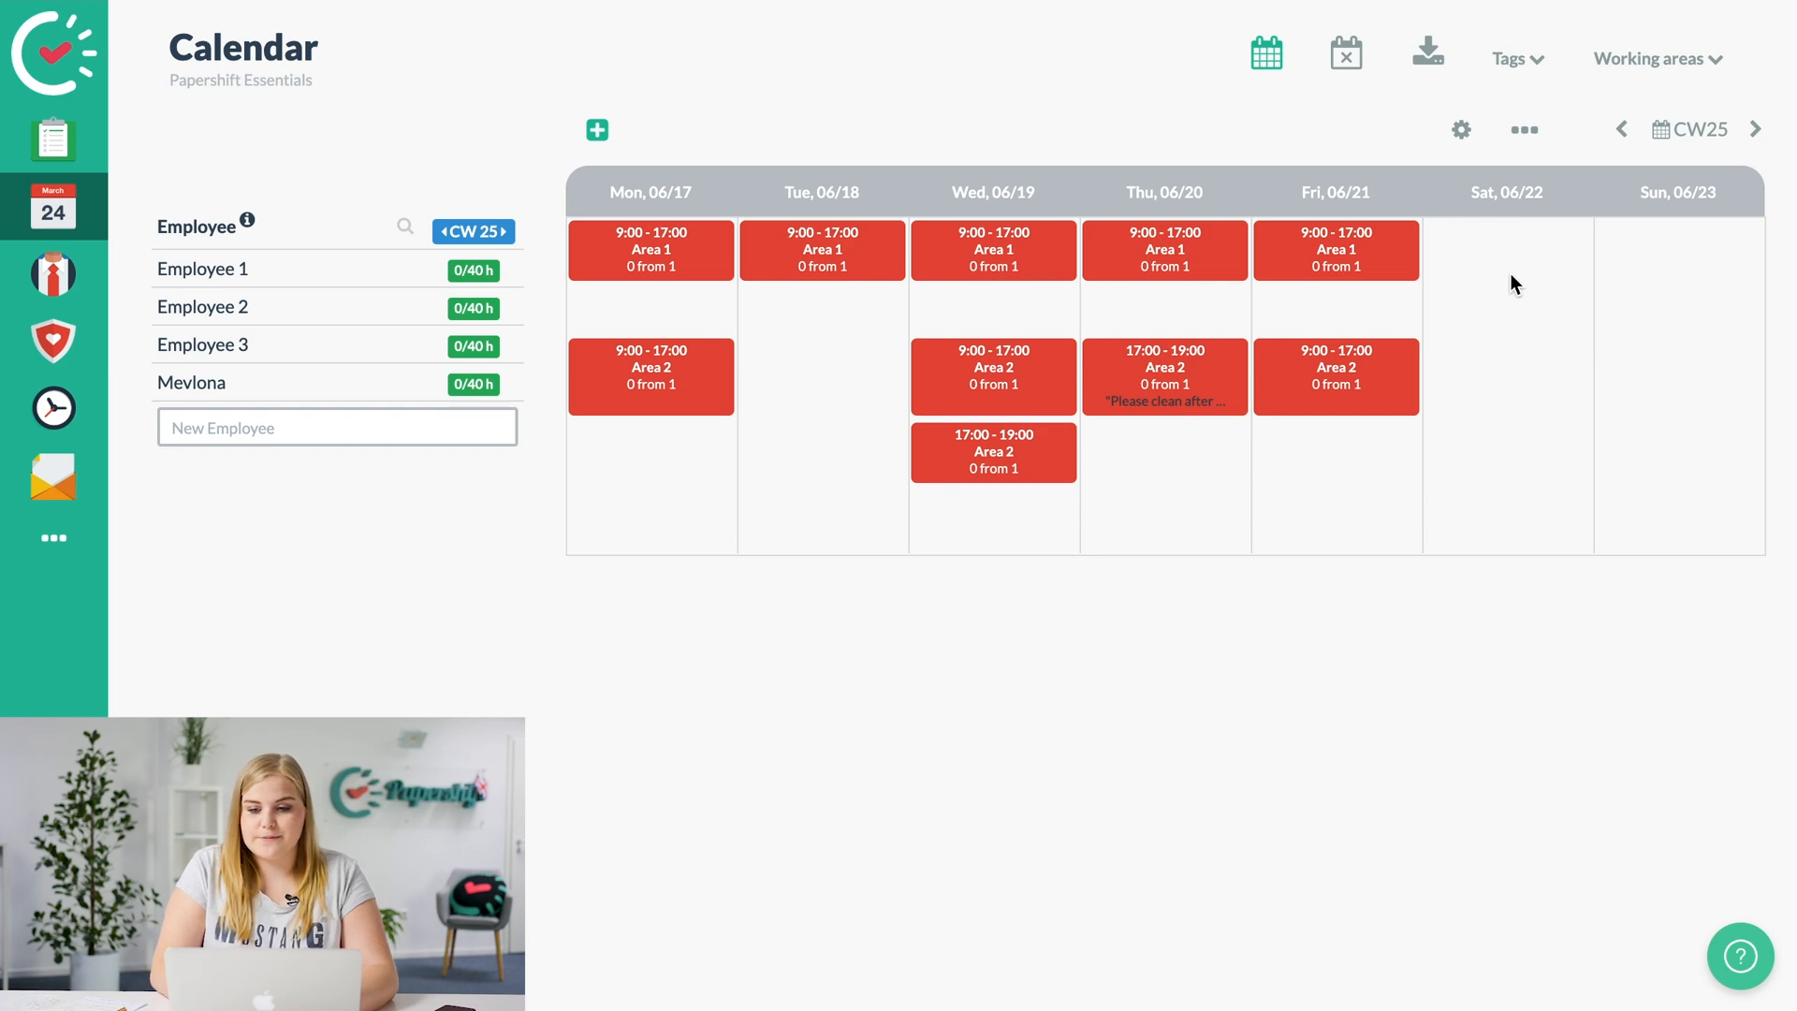
# Create a Saturday 06/22 Area 1 shift tagged 'Weekend Shift'.
pyautogui.click(596, 129)
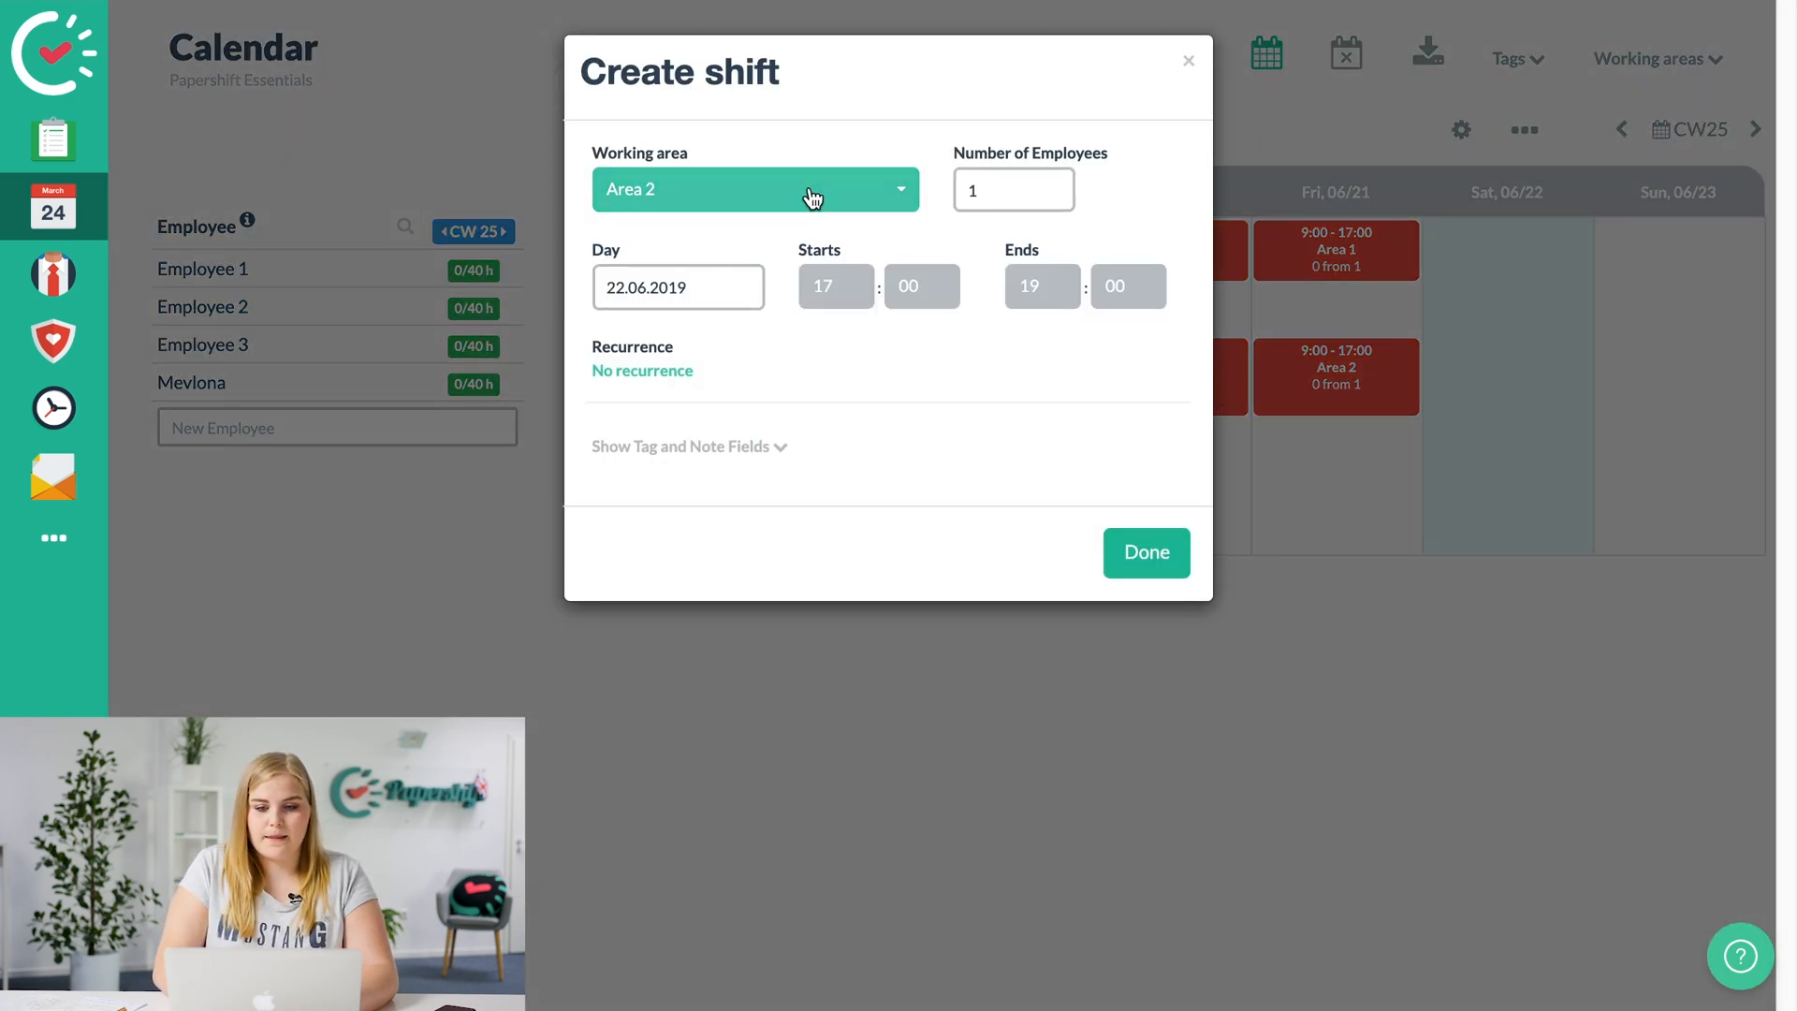
pyautogui.click(754, 189)
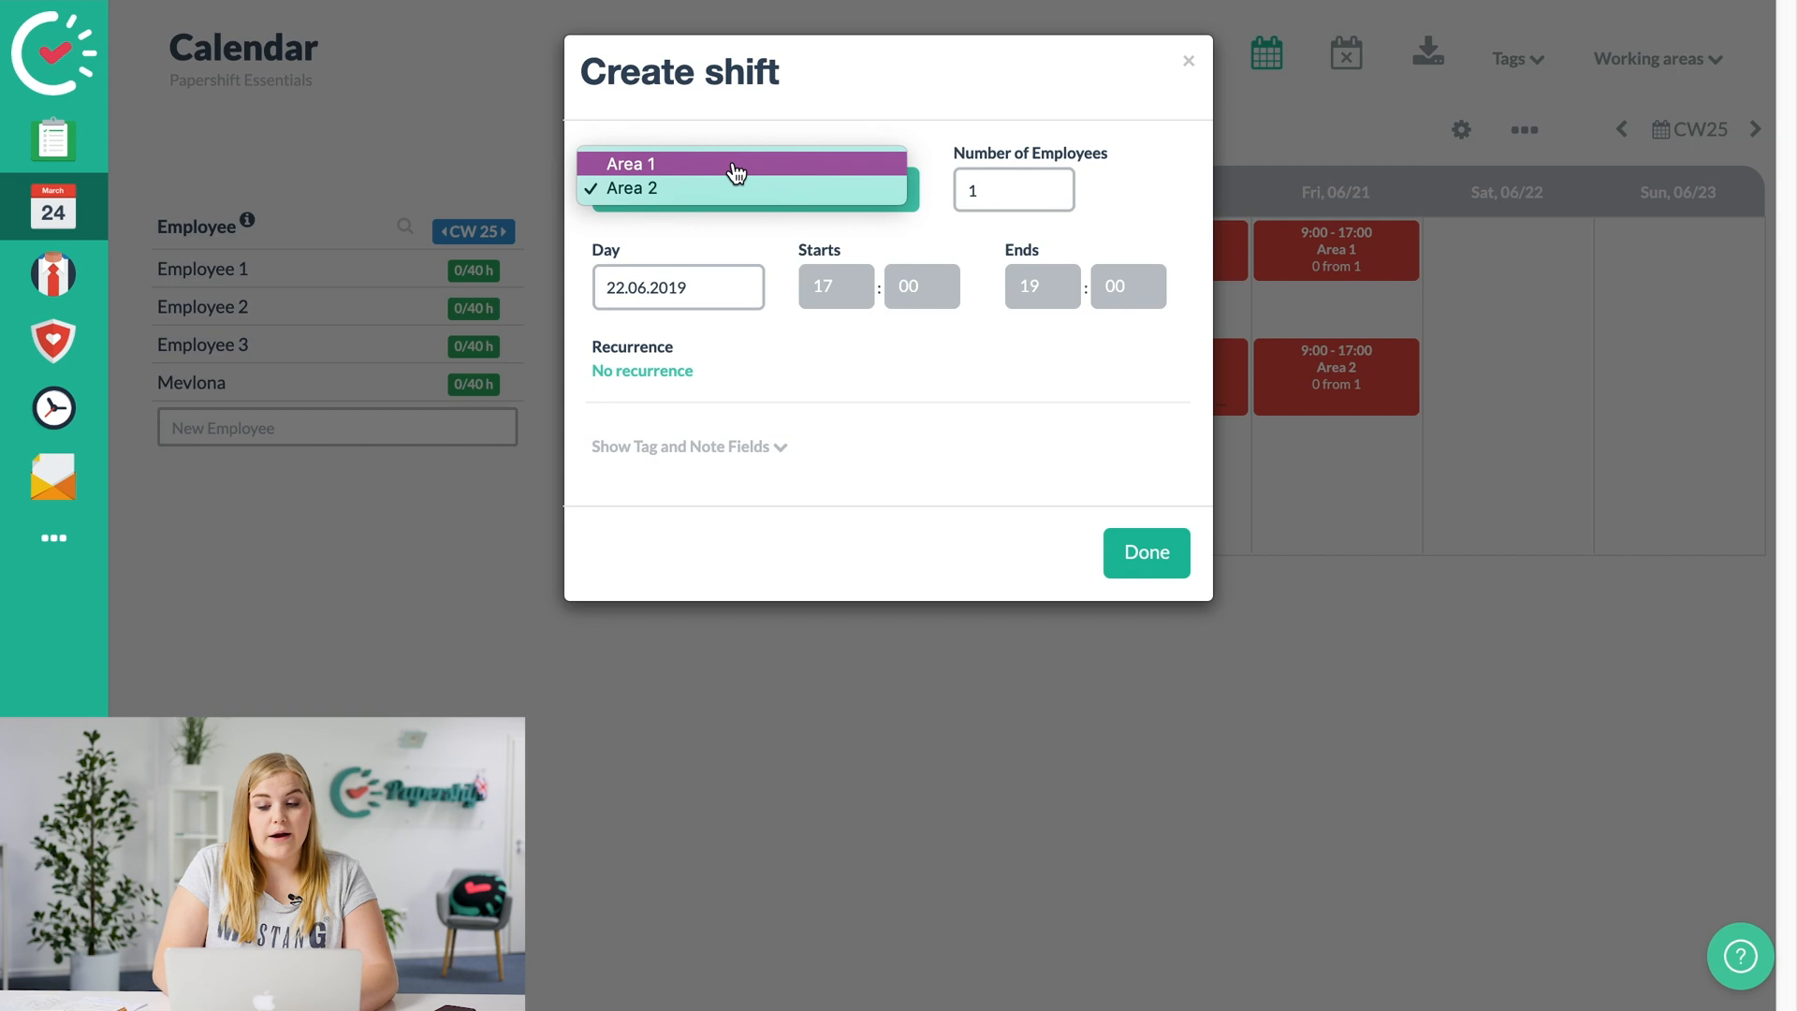
pyautogui.click(628, 163)
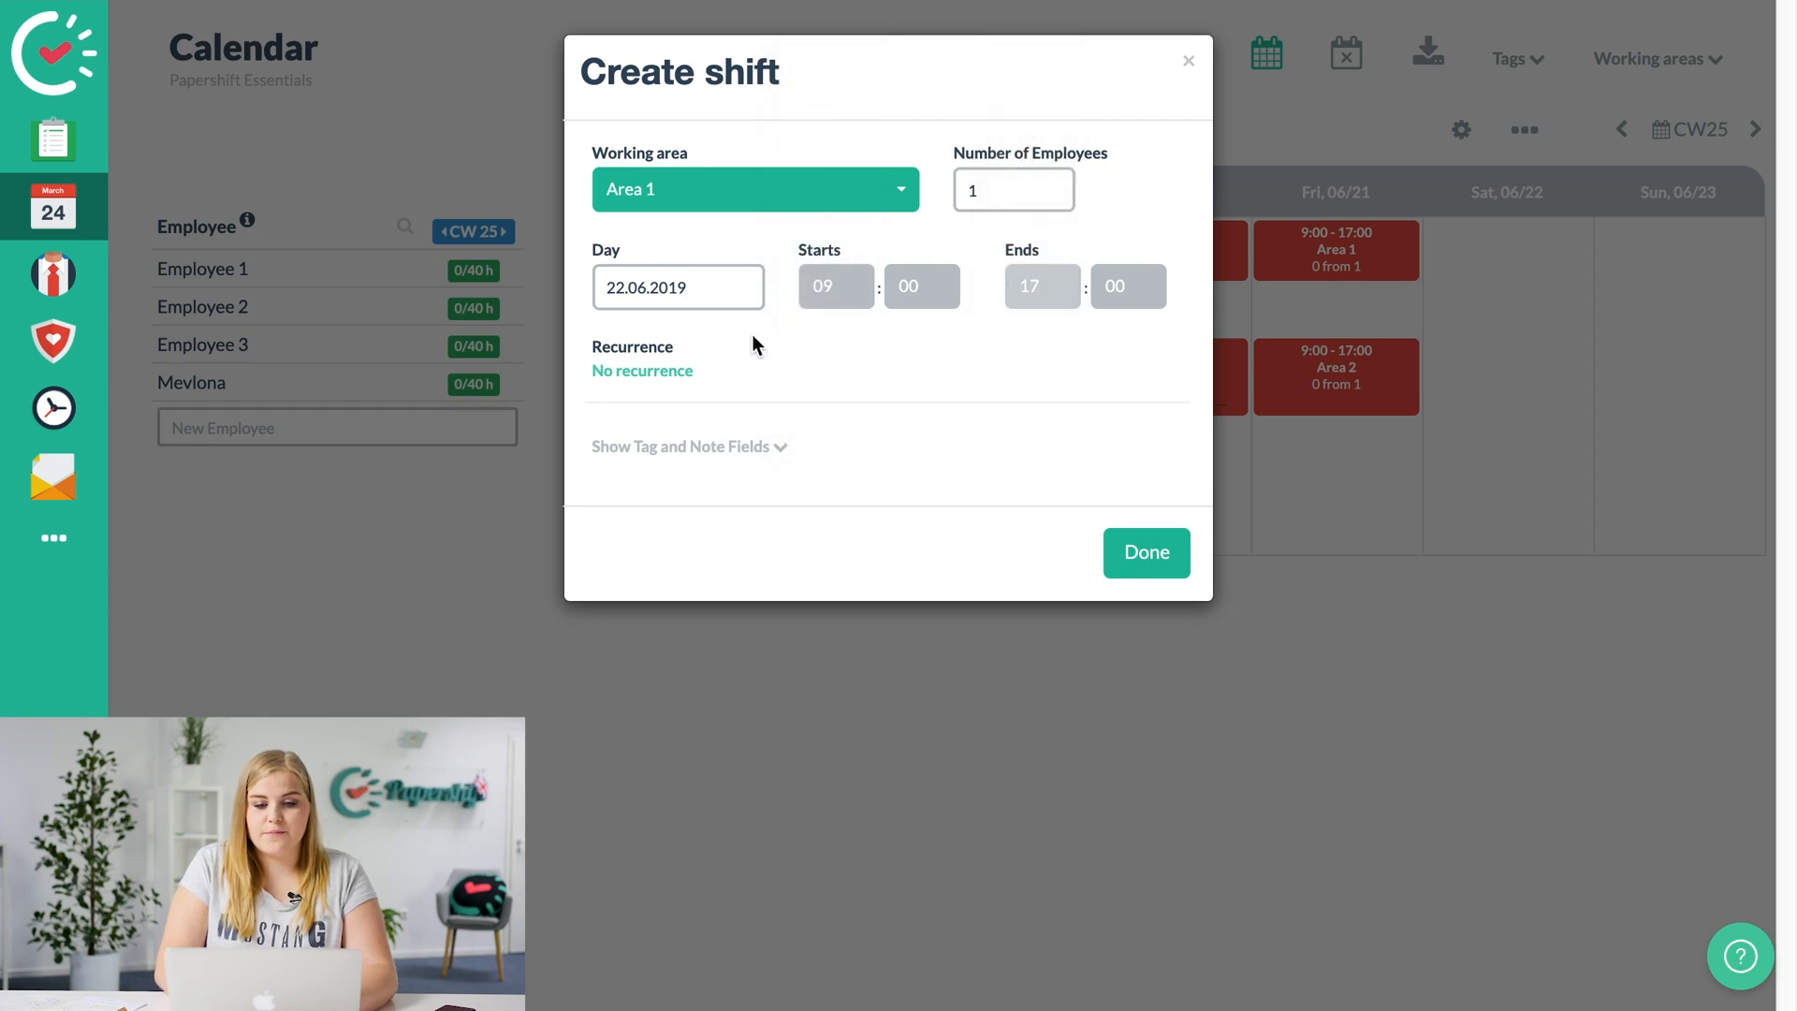
pyautogui.click(683, 446)
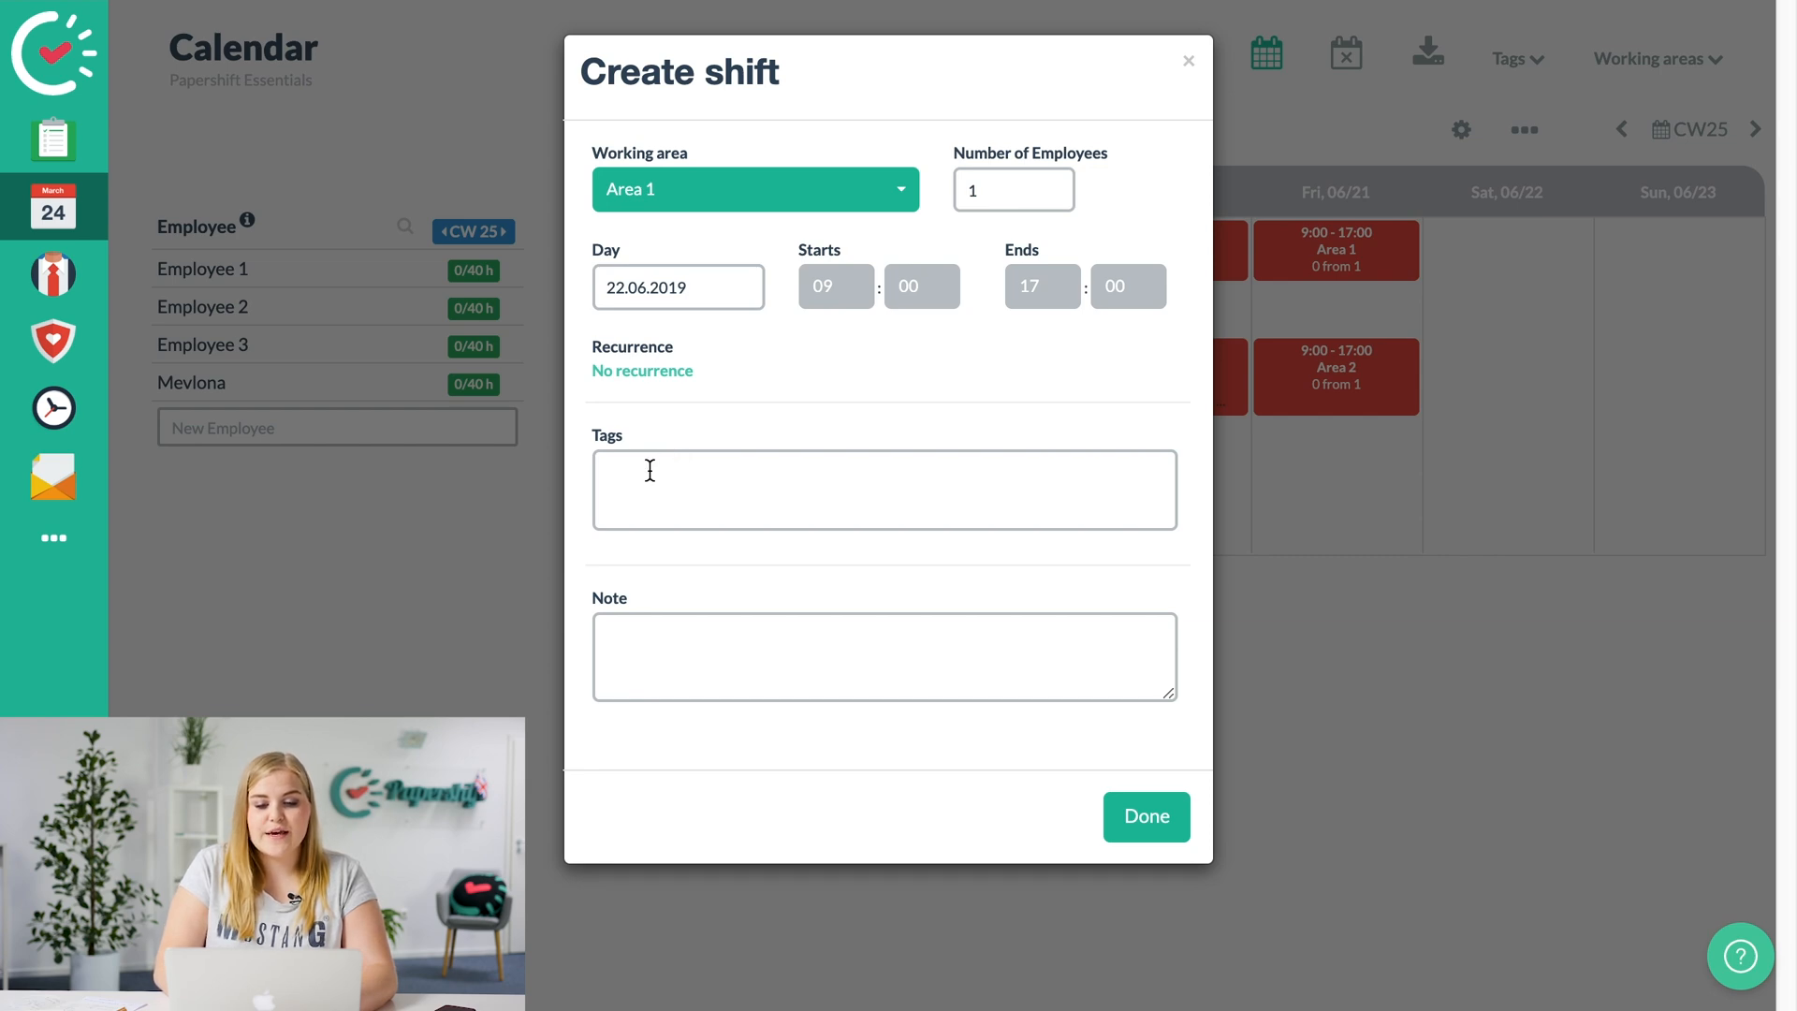
pyautogui.write('Weekend Shift')
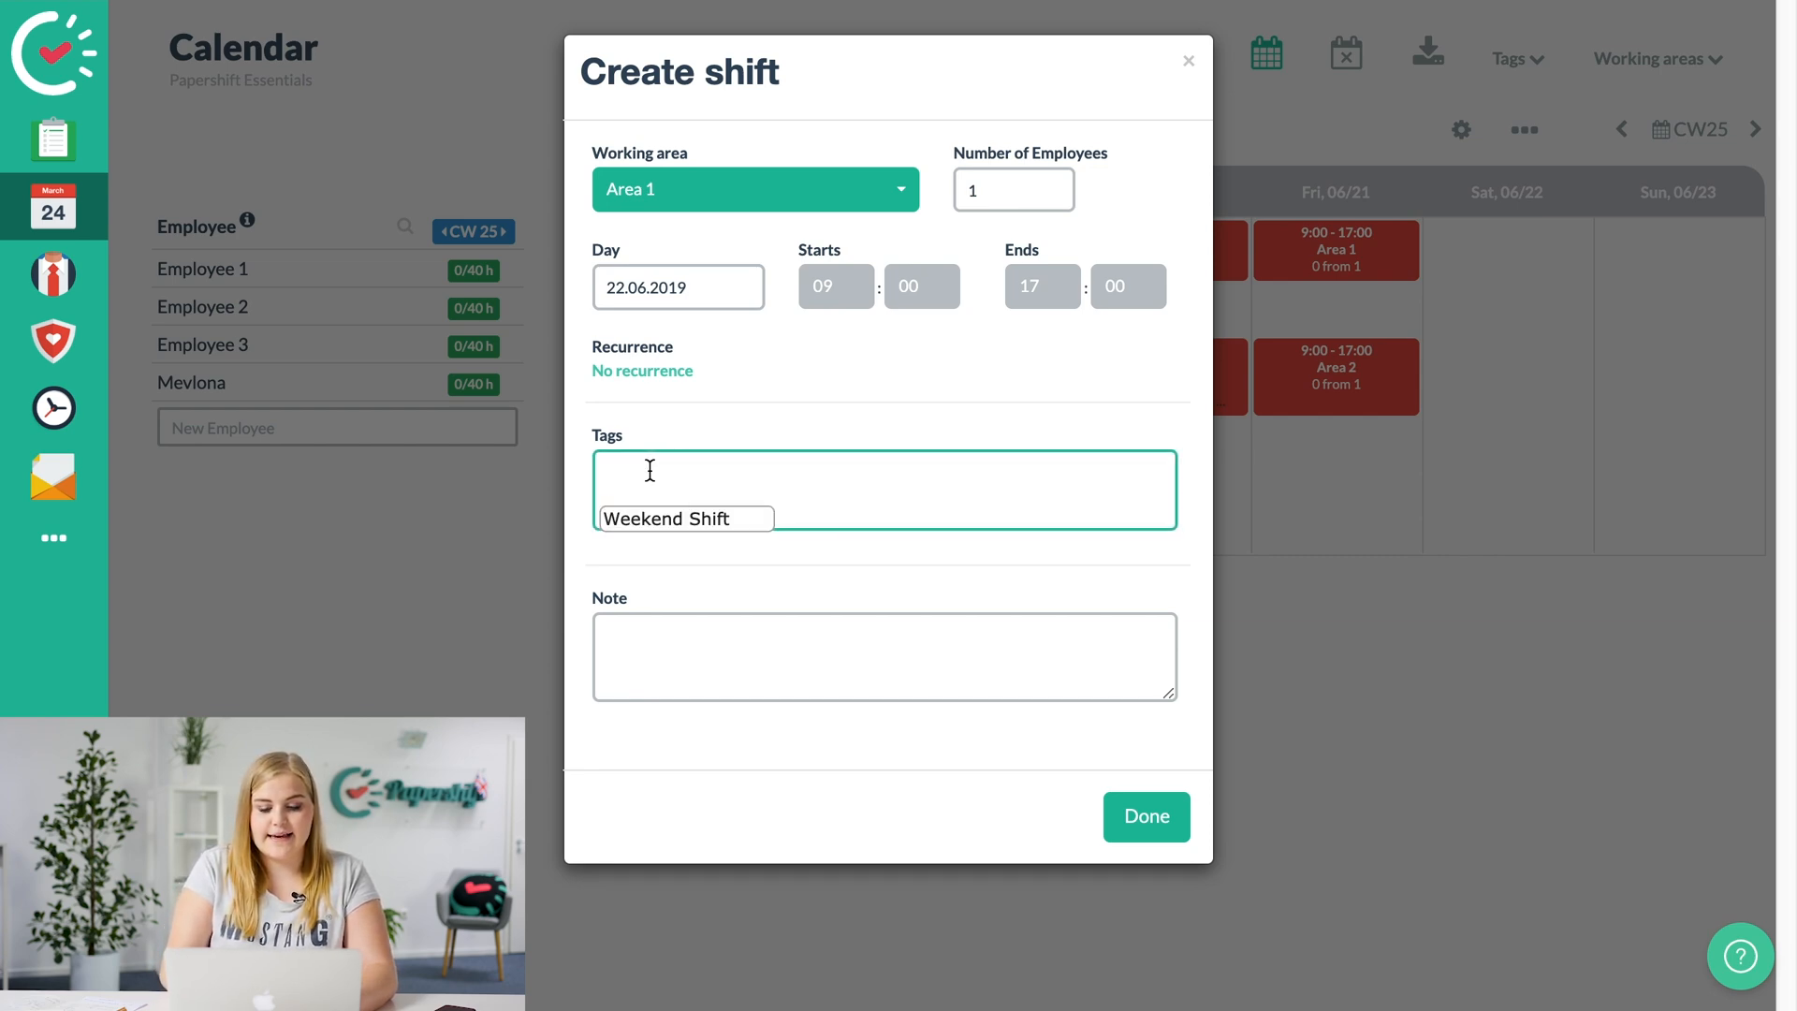
pyautogui.write('Wee')
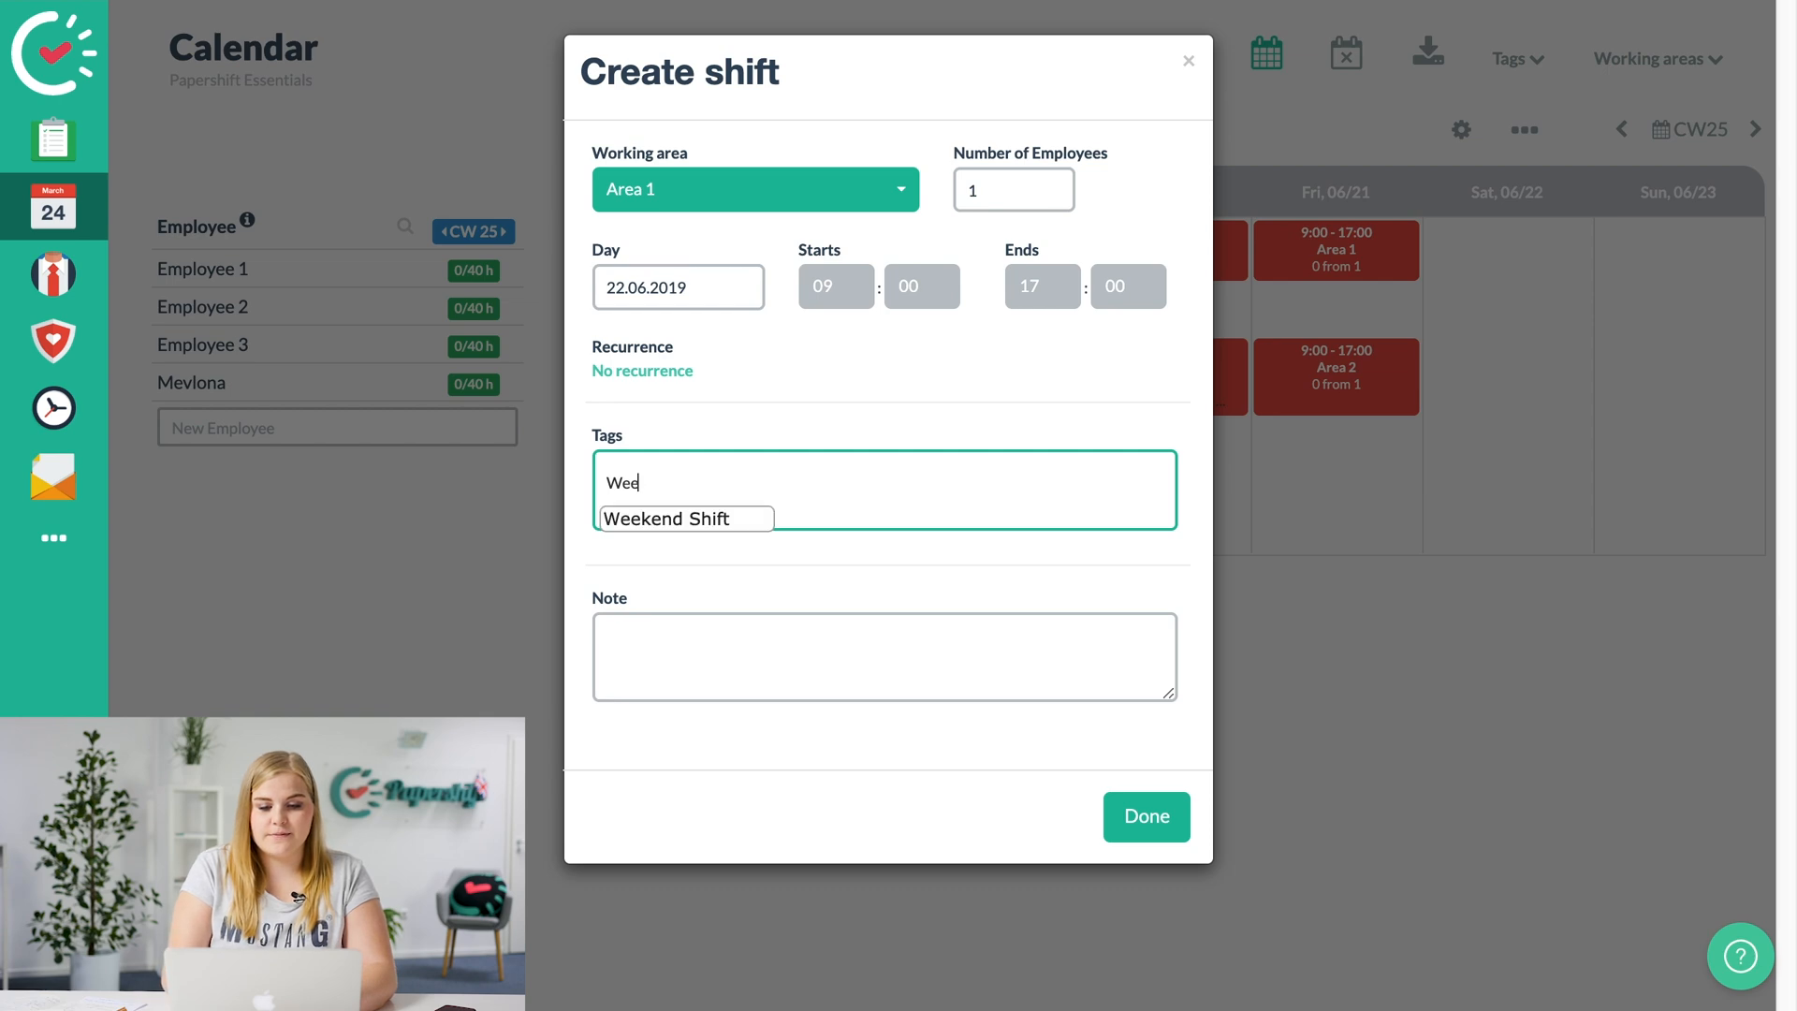
pyautogui.write('kend')
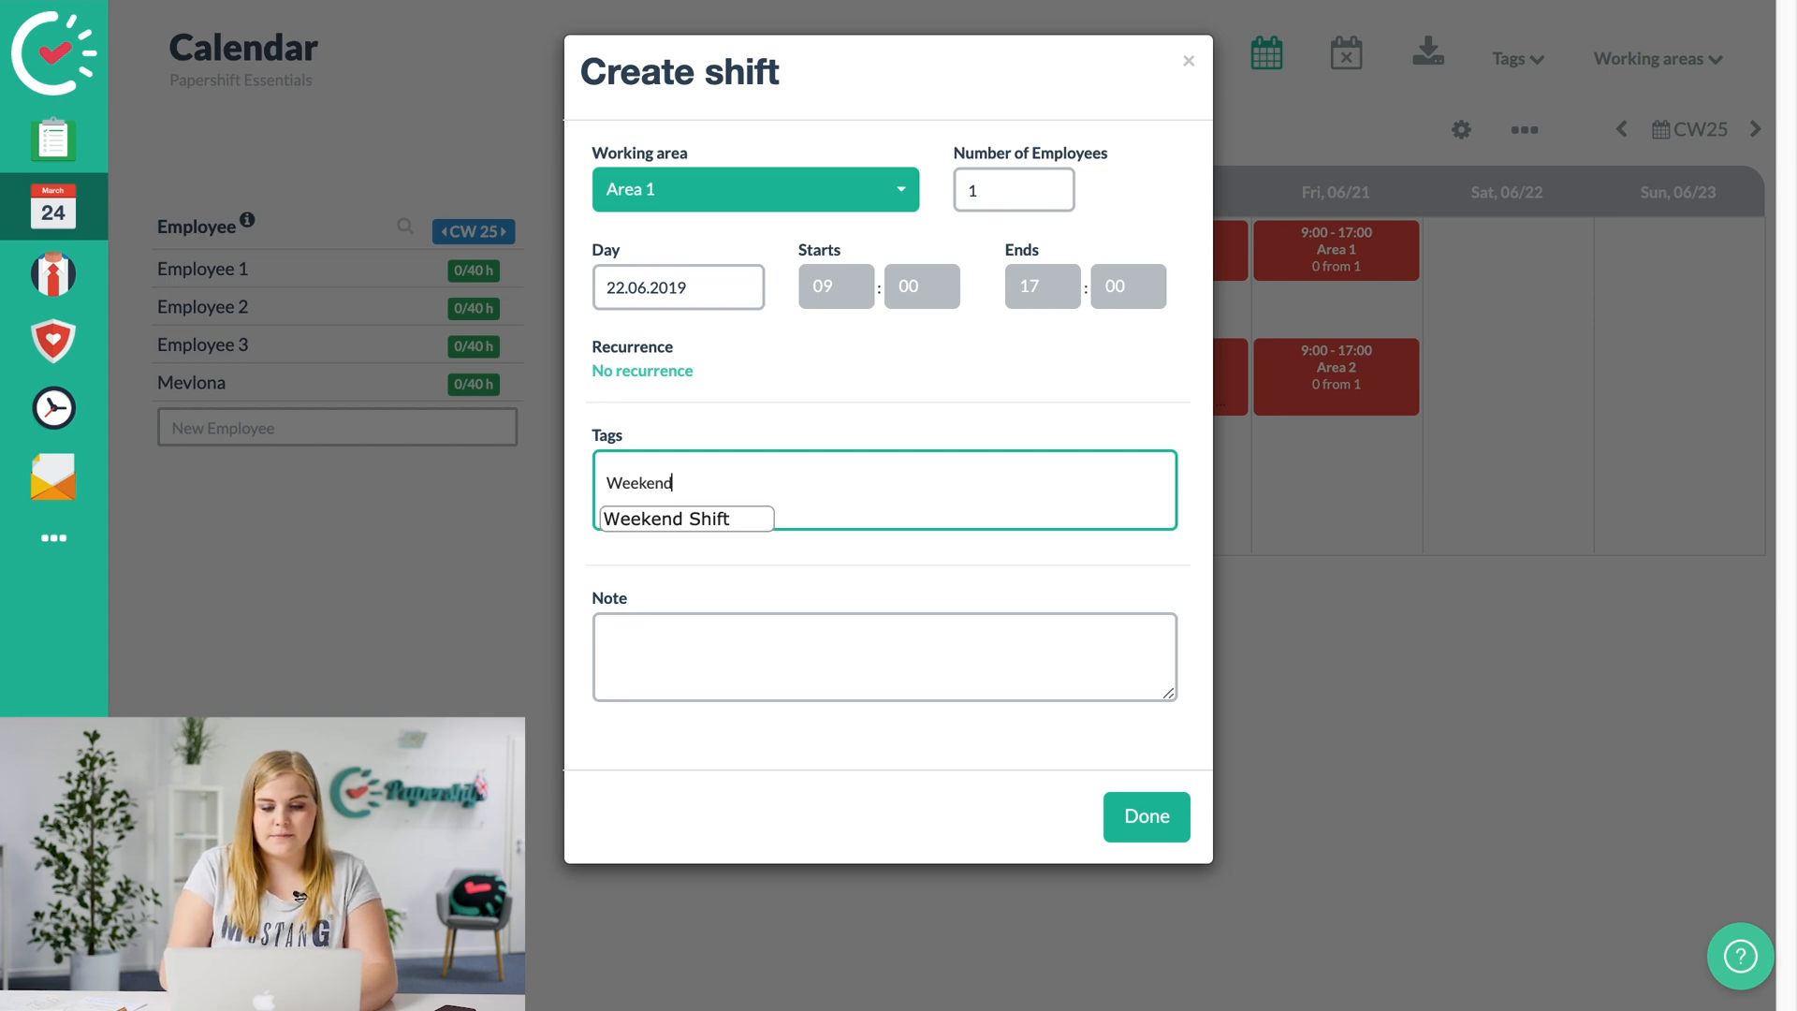
pyautogui.click(683, 517)
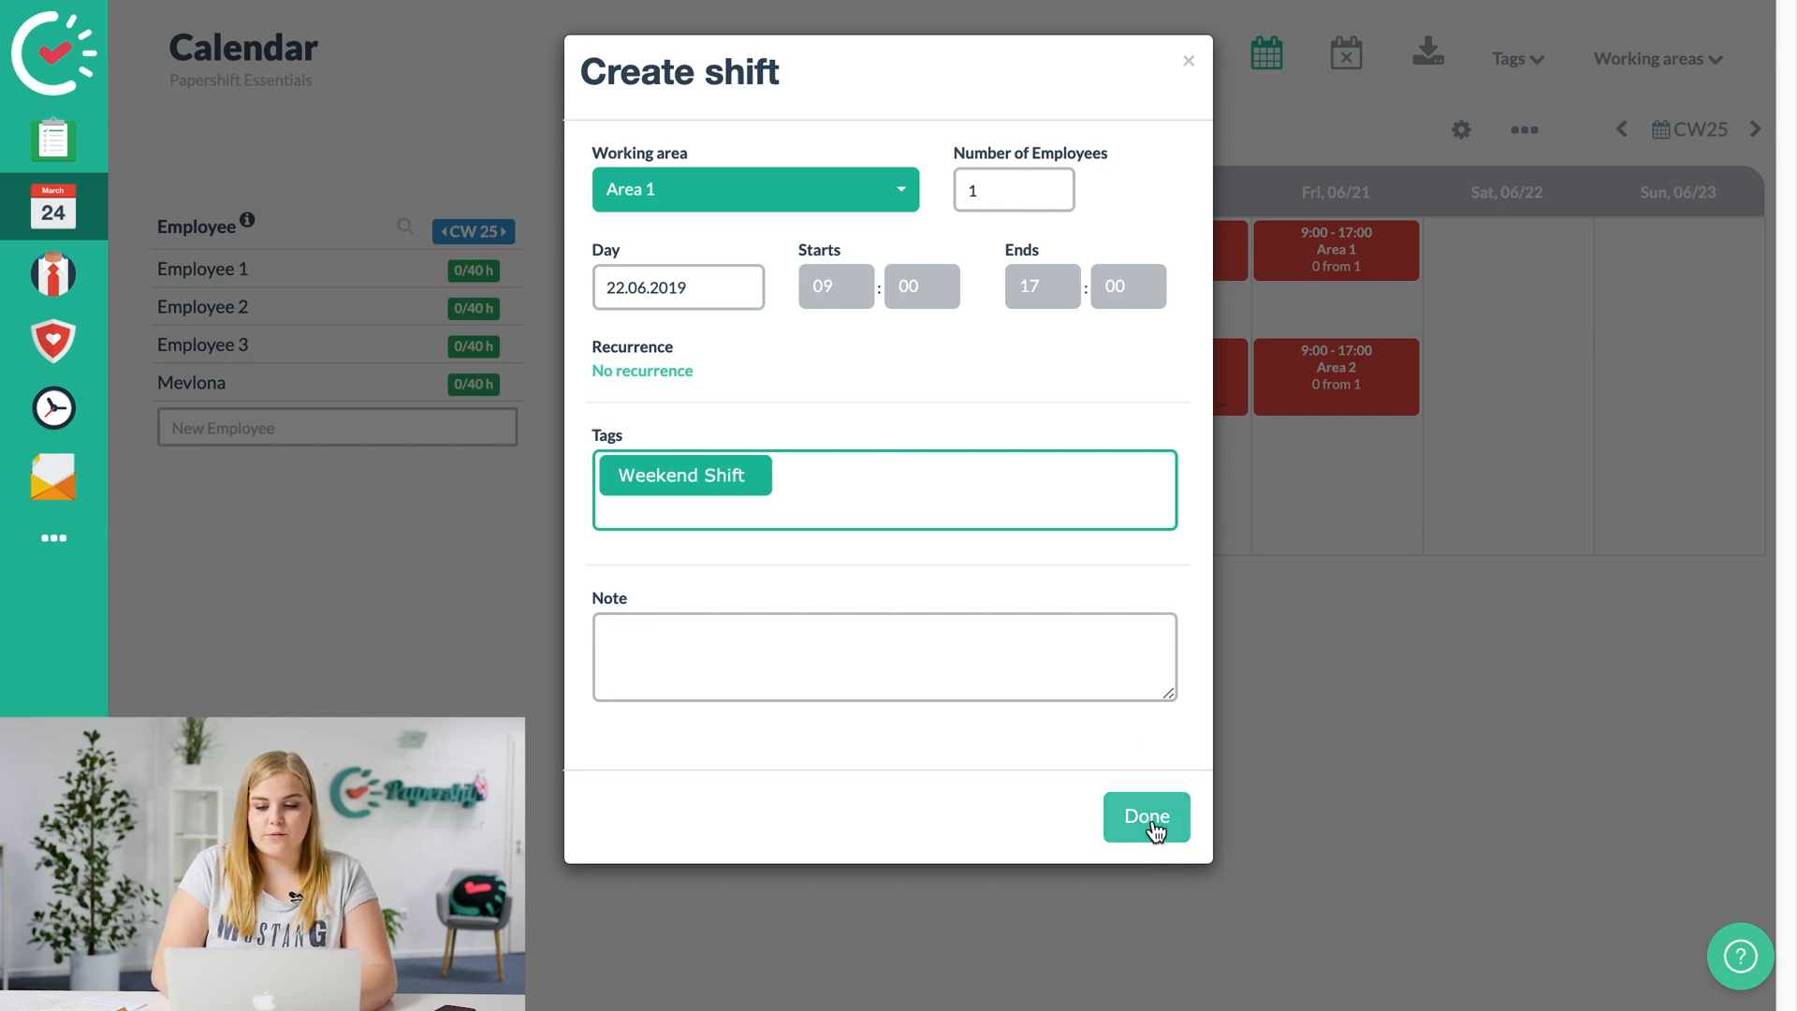
pyautogui.click(1145, 816)
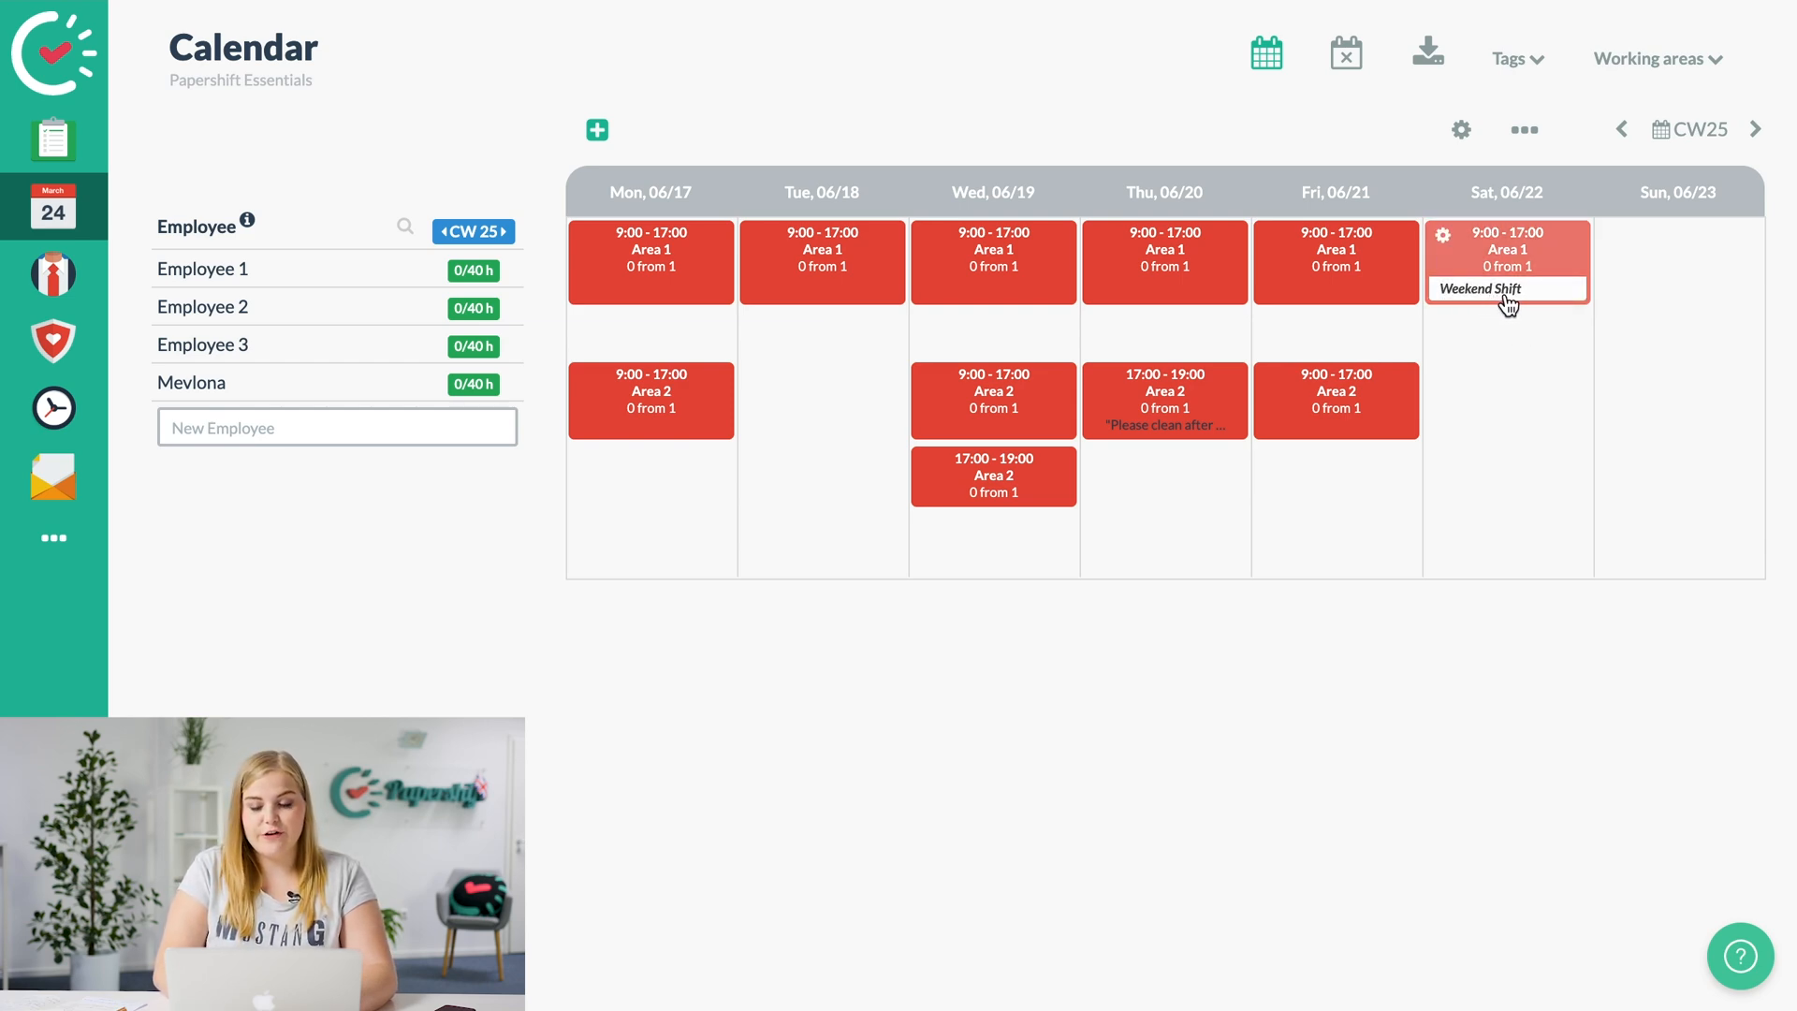
pyautogui.moveTo(1567, 356)
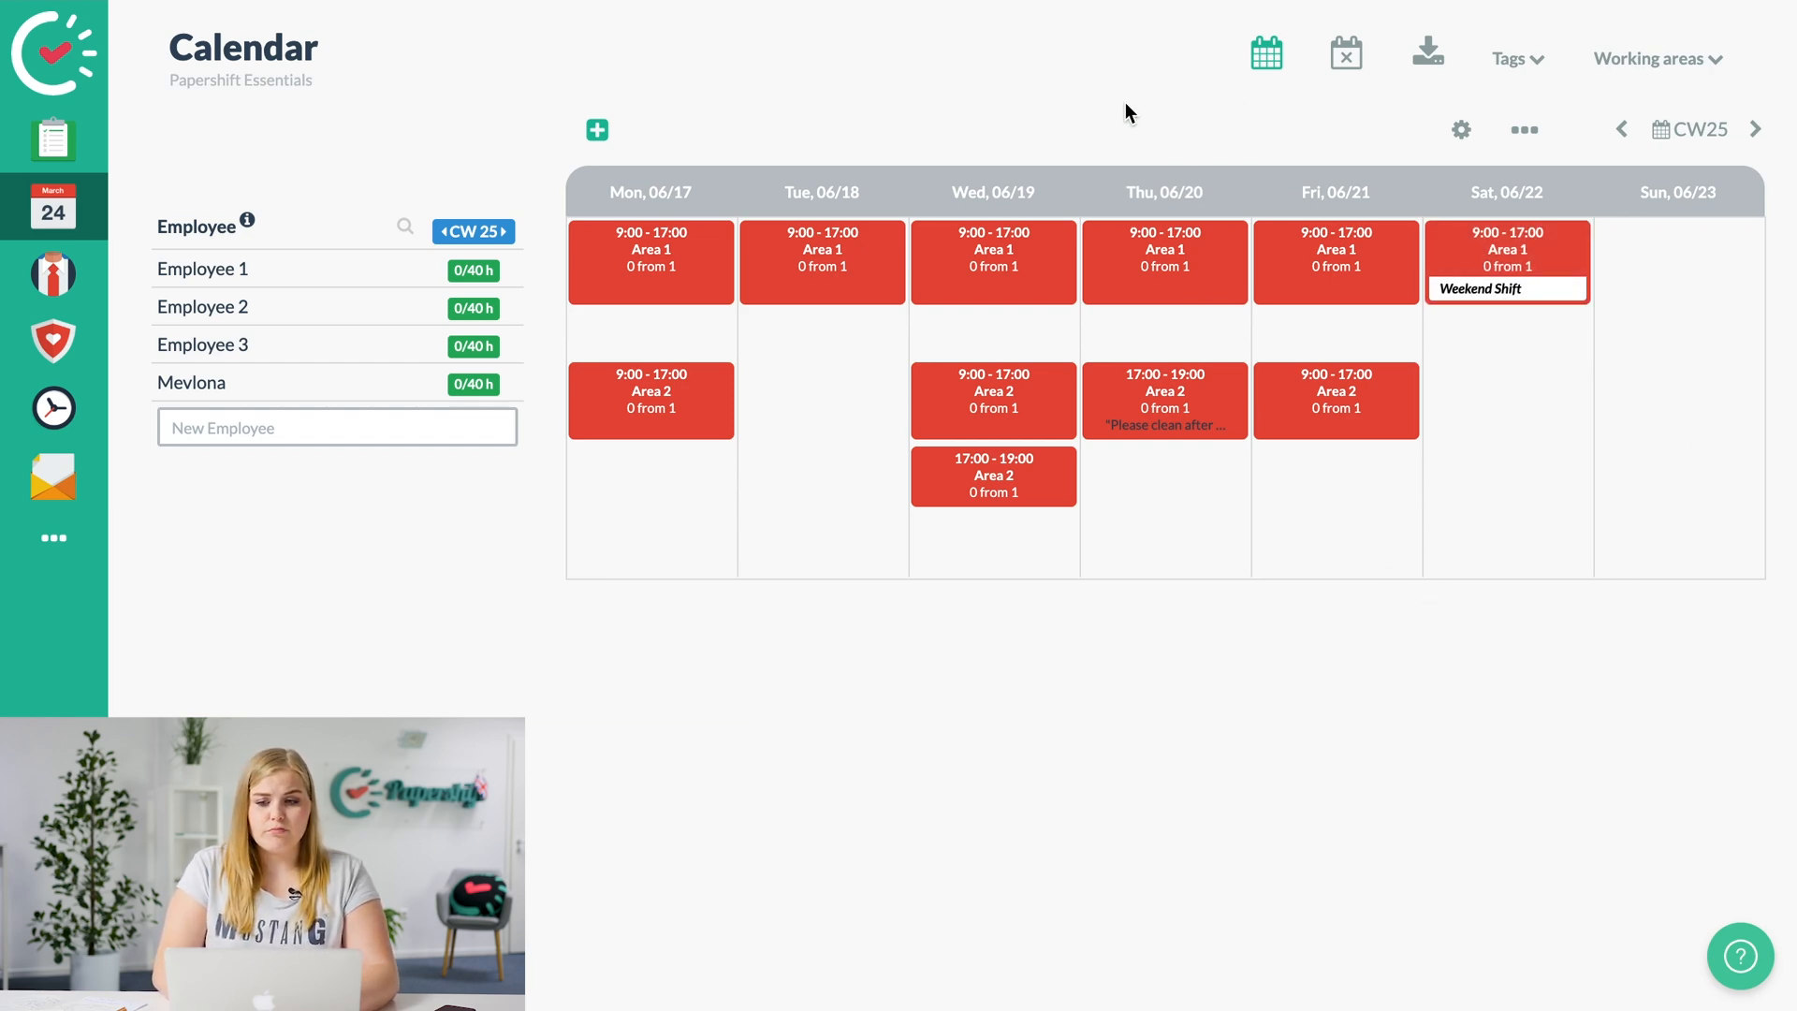
pyautogui.moveTo(1111, 110)
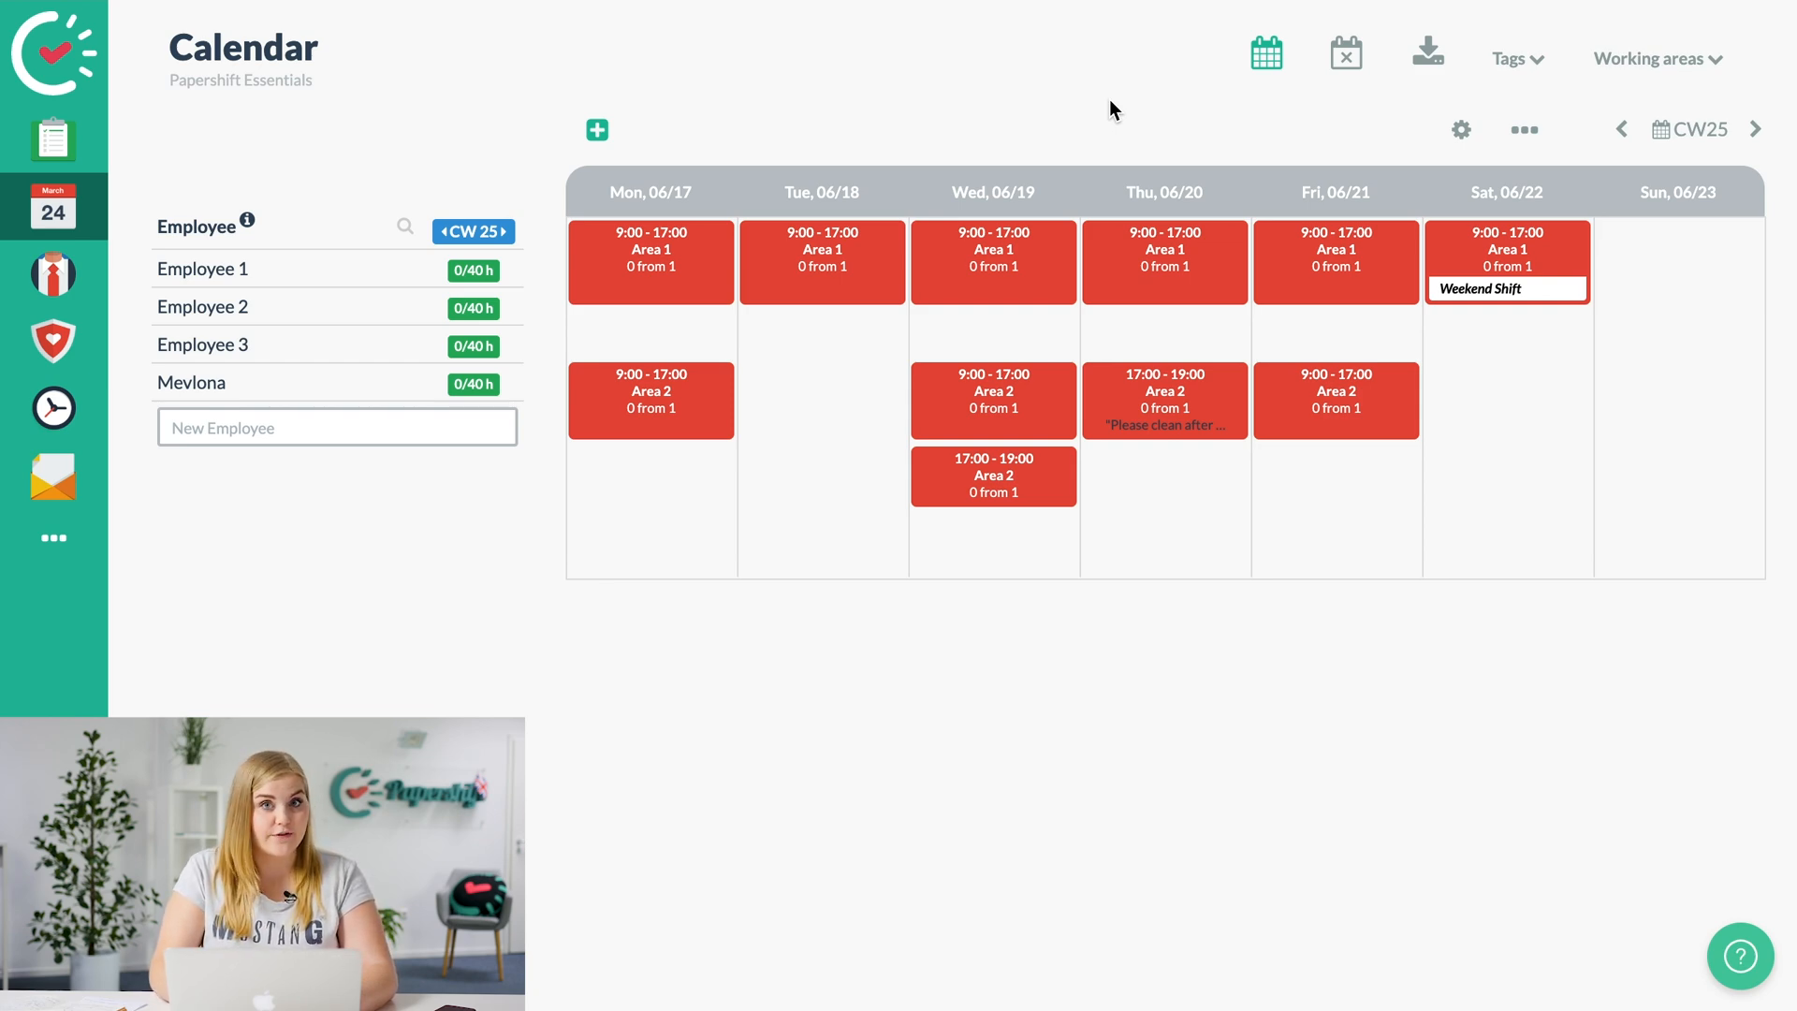
pyautogui.moveTo(1517, 58)
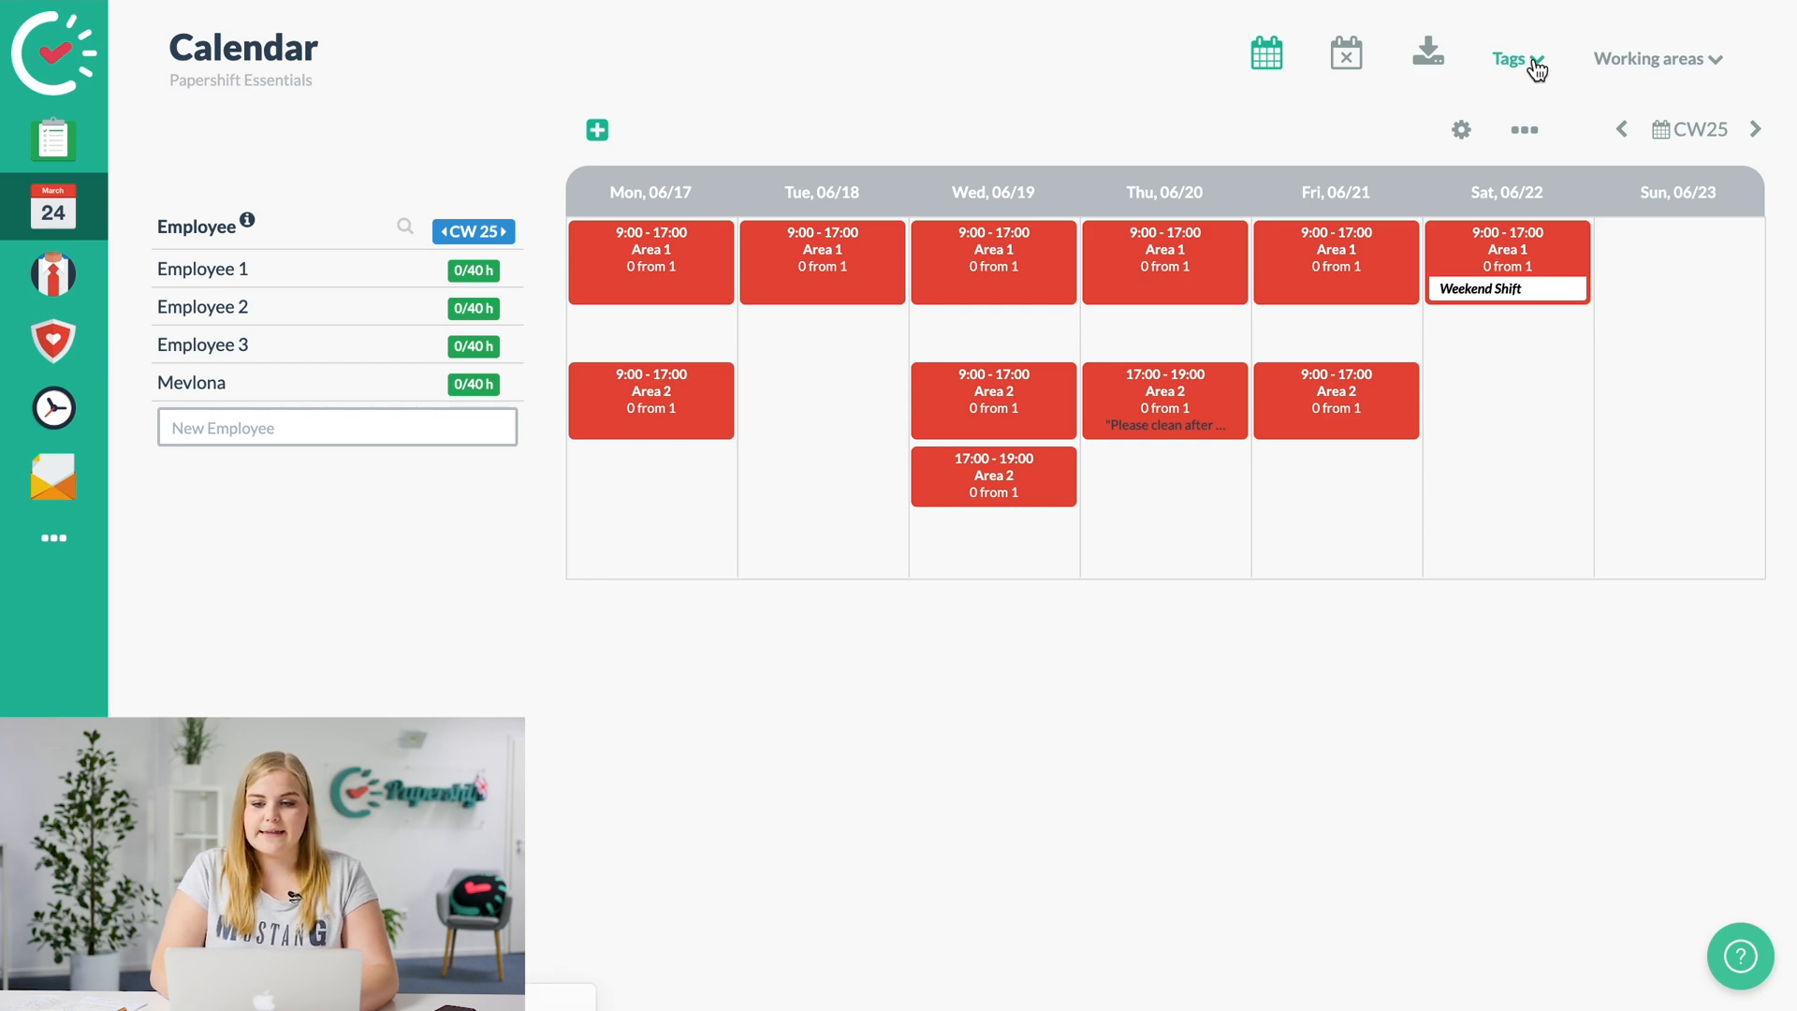
pyautogui.click(1510, 58)
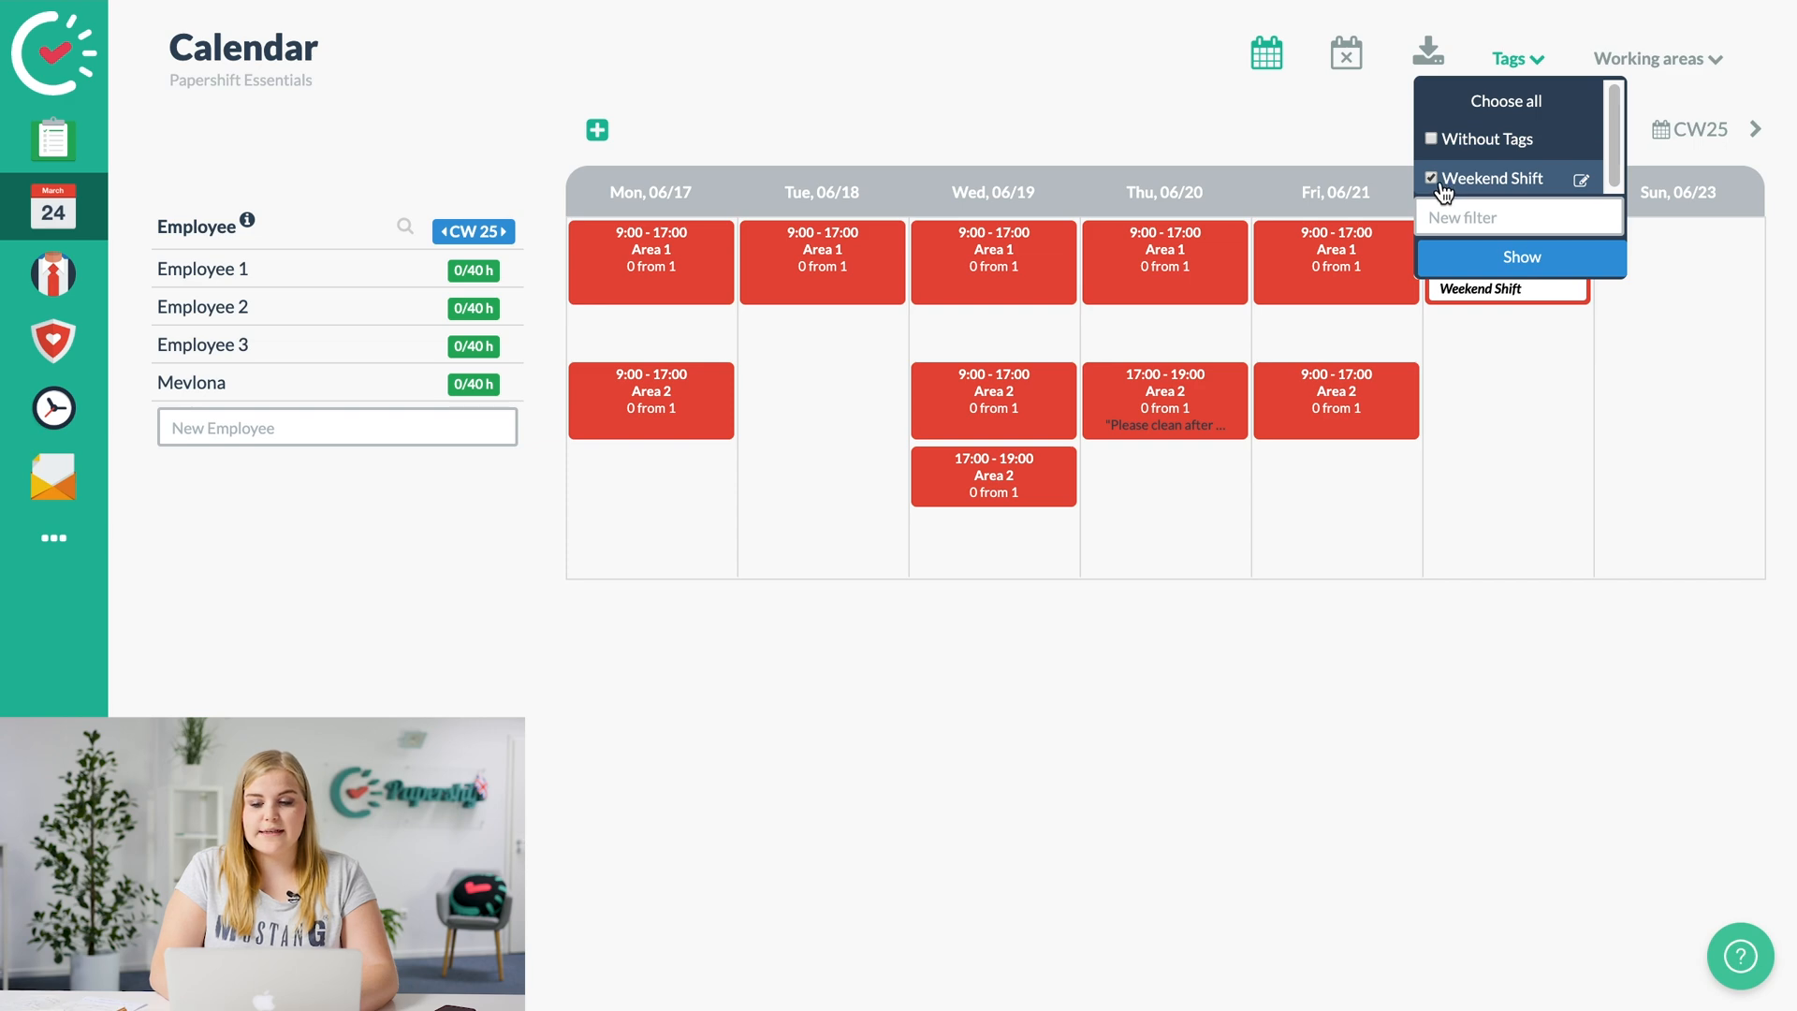
pyautogui.click(1521, 255)
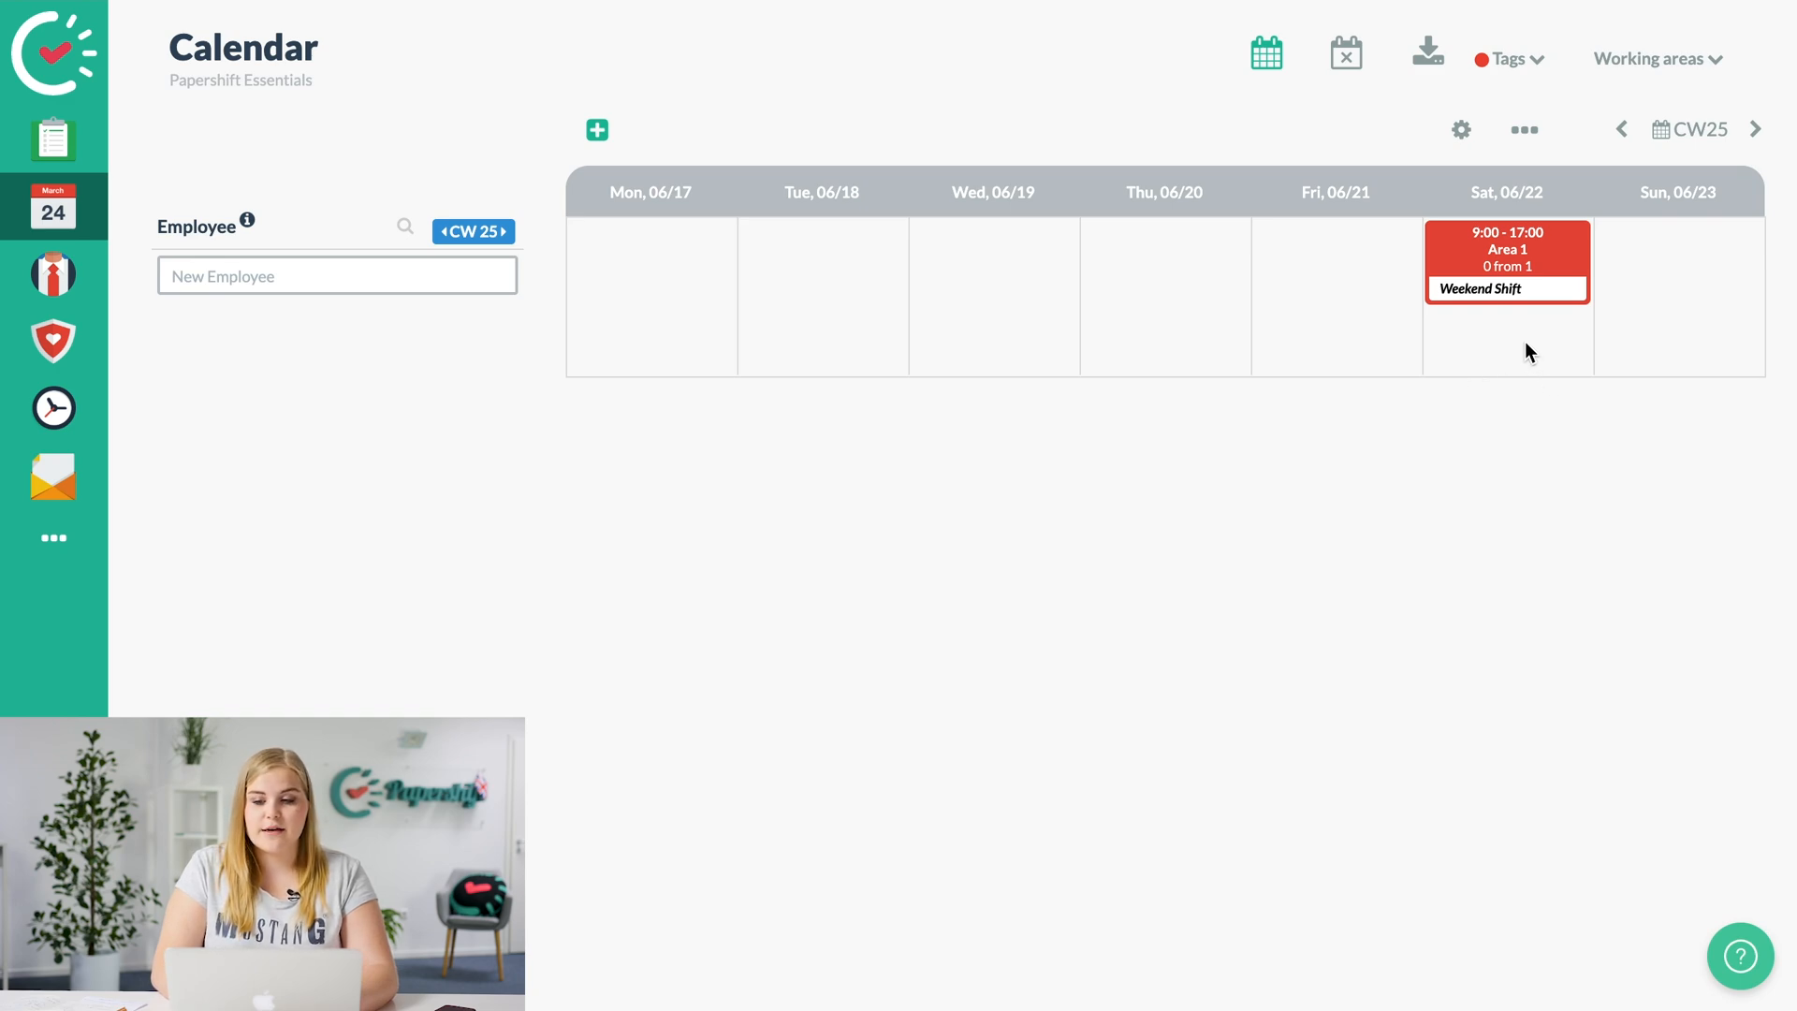
pyautogui.click(1508, 58)
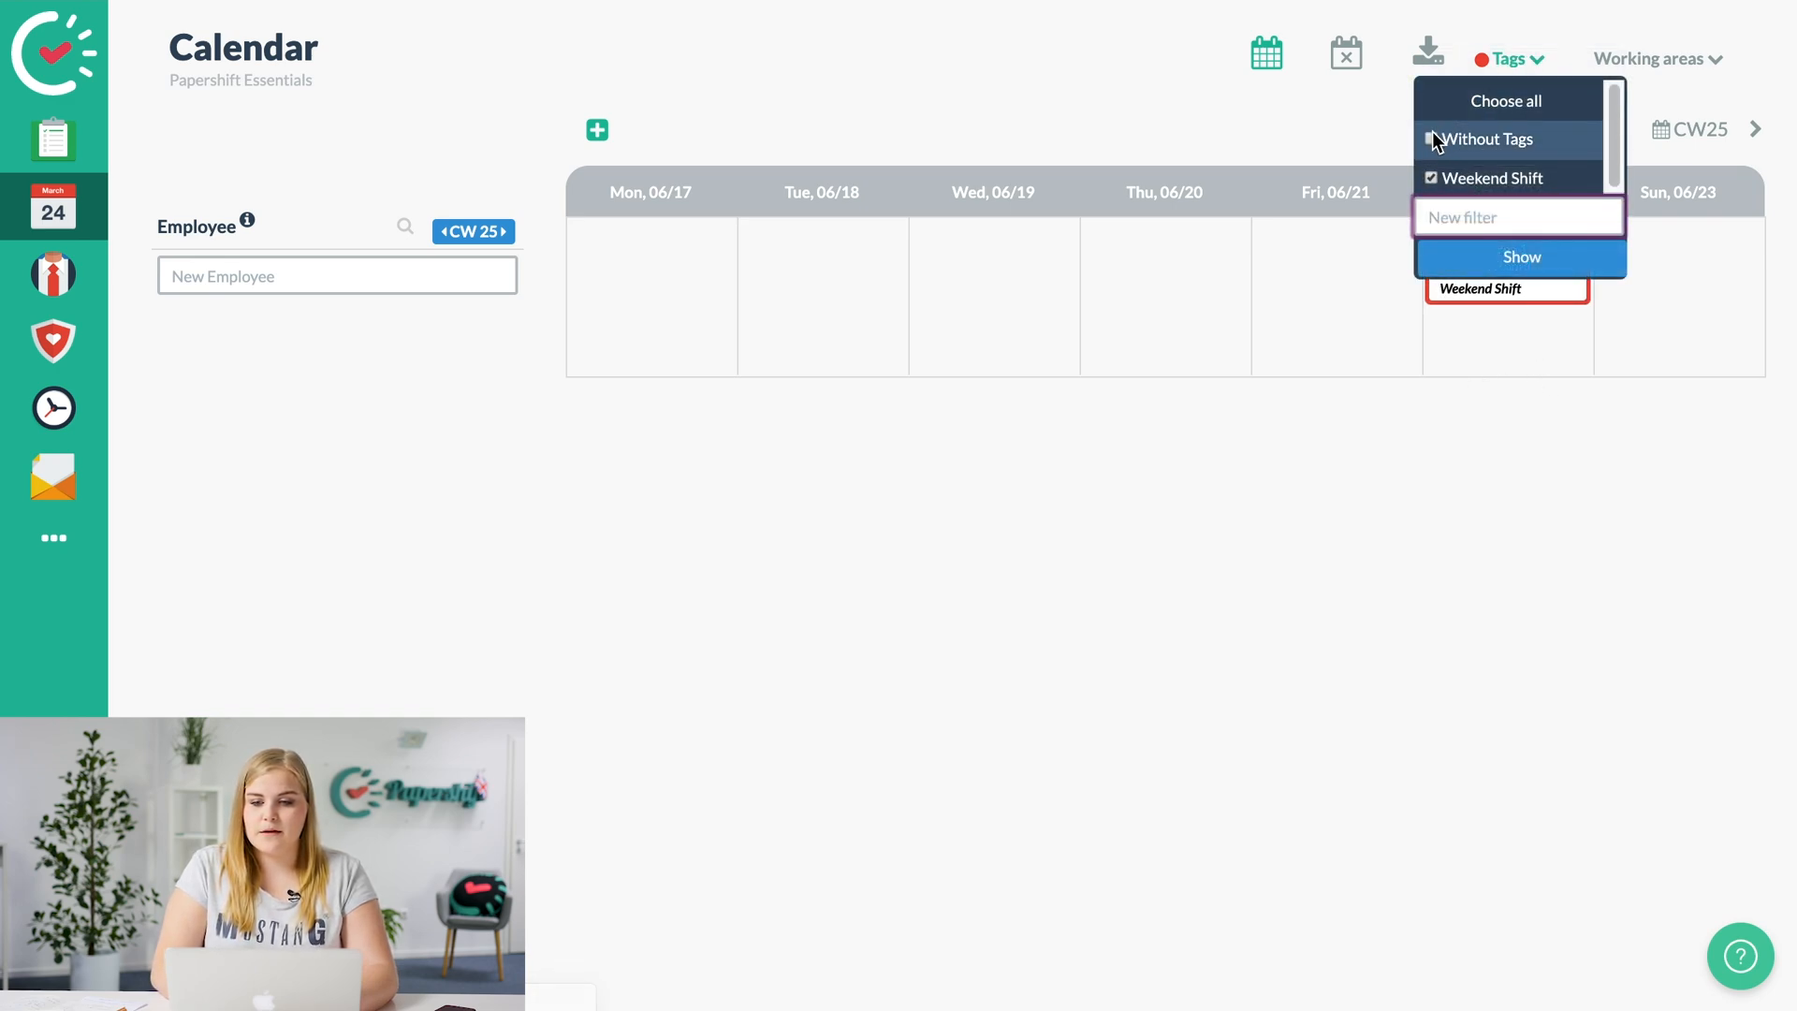
pyautogui.click(1429, 139)
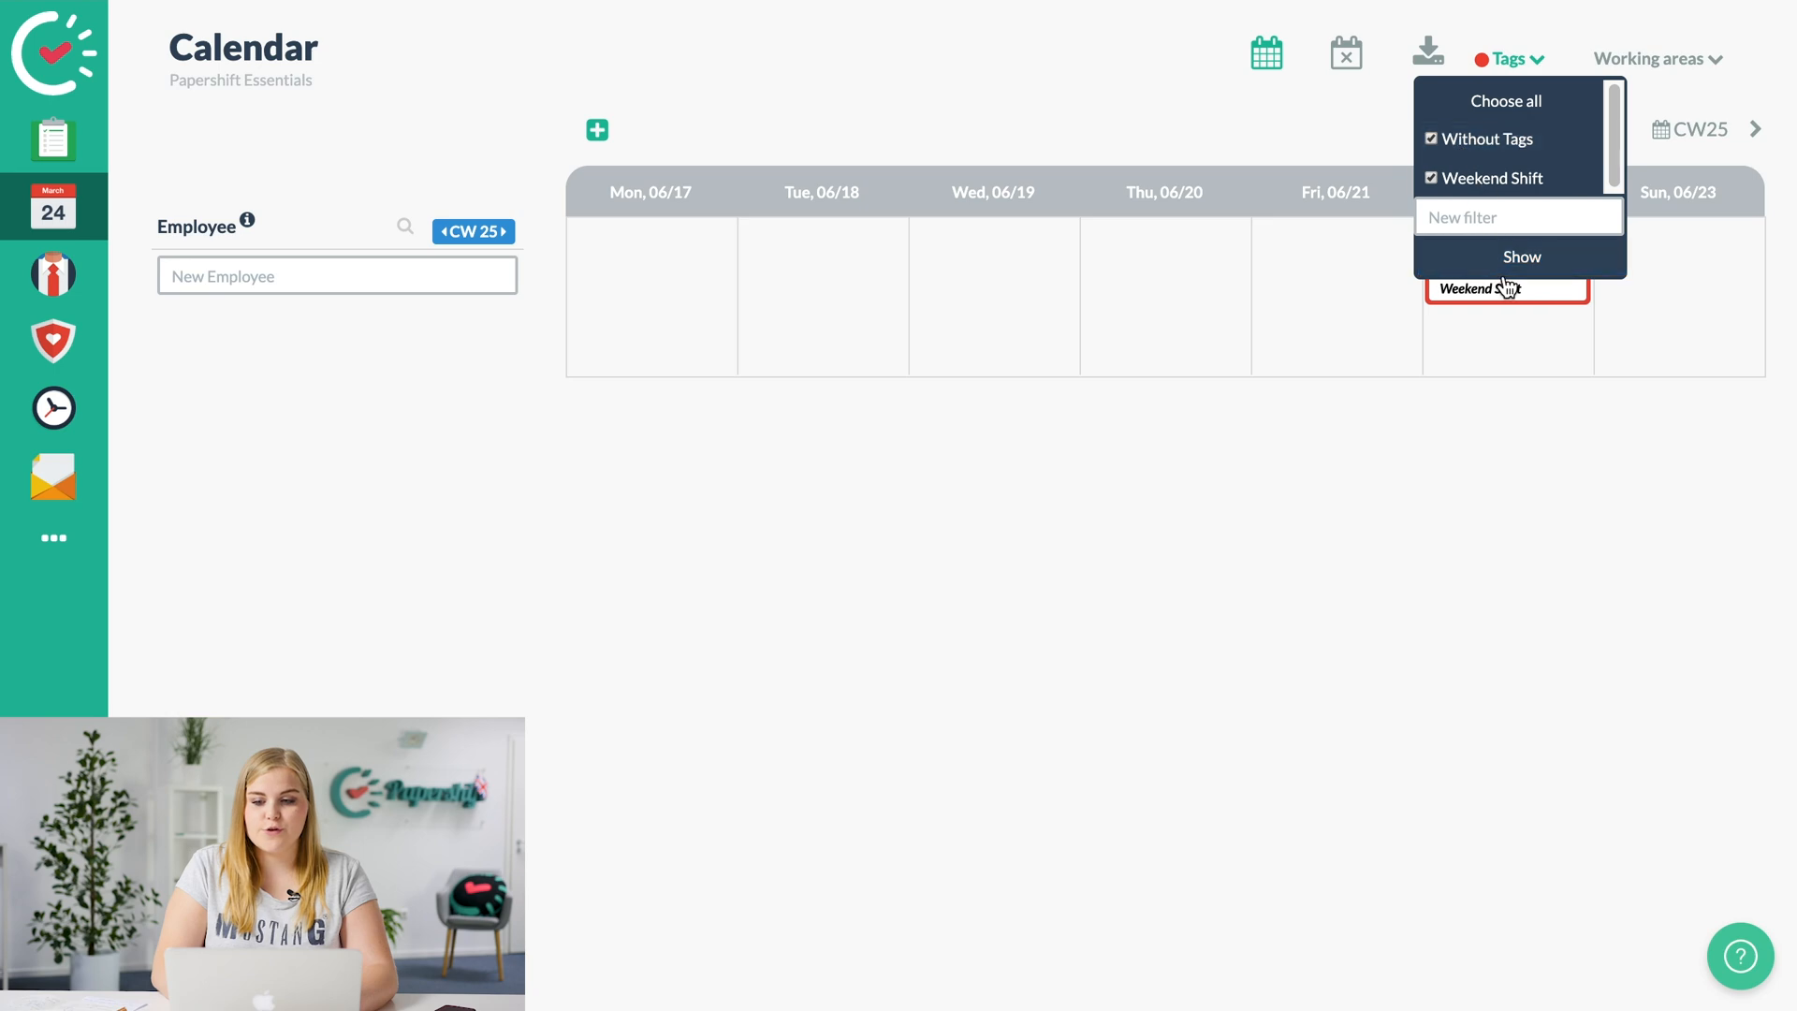
pyautogui.click(1521, 257)
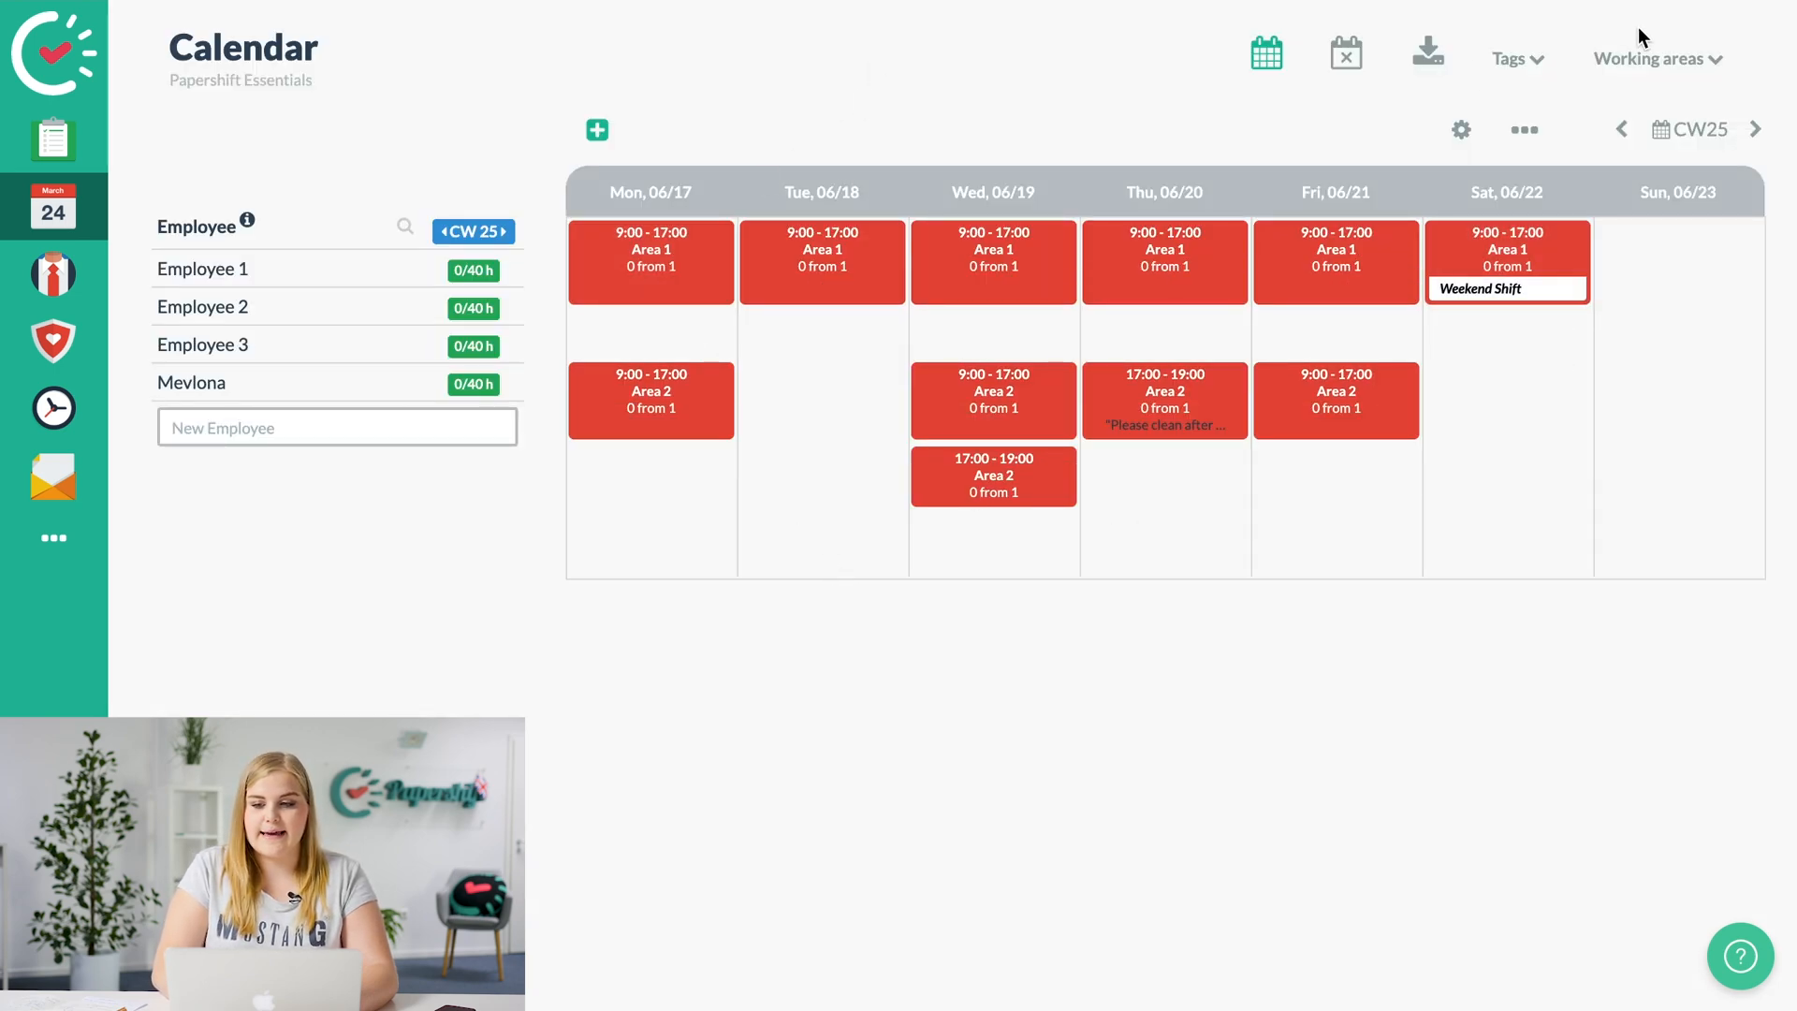
# Filter the working areas to exclude Area 2, leaving only Area 1 shifts.
pyautogui.click(1657, 58)
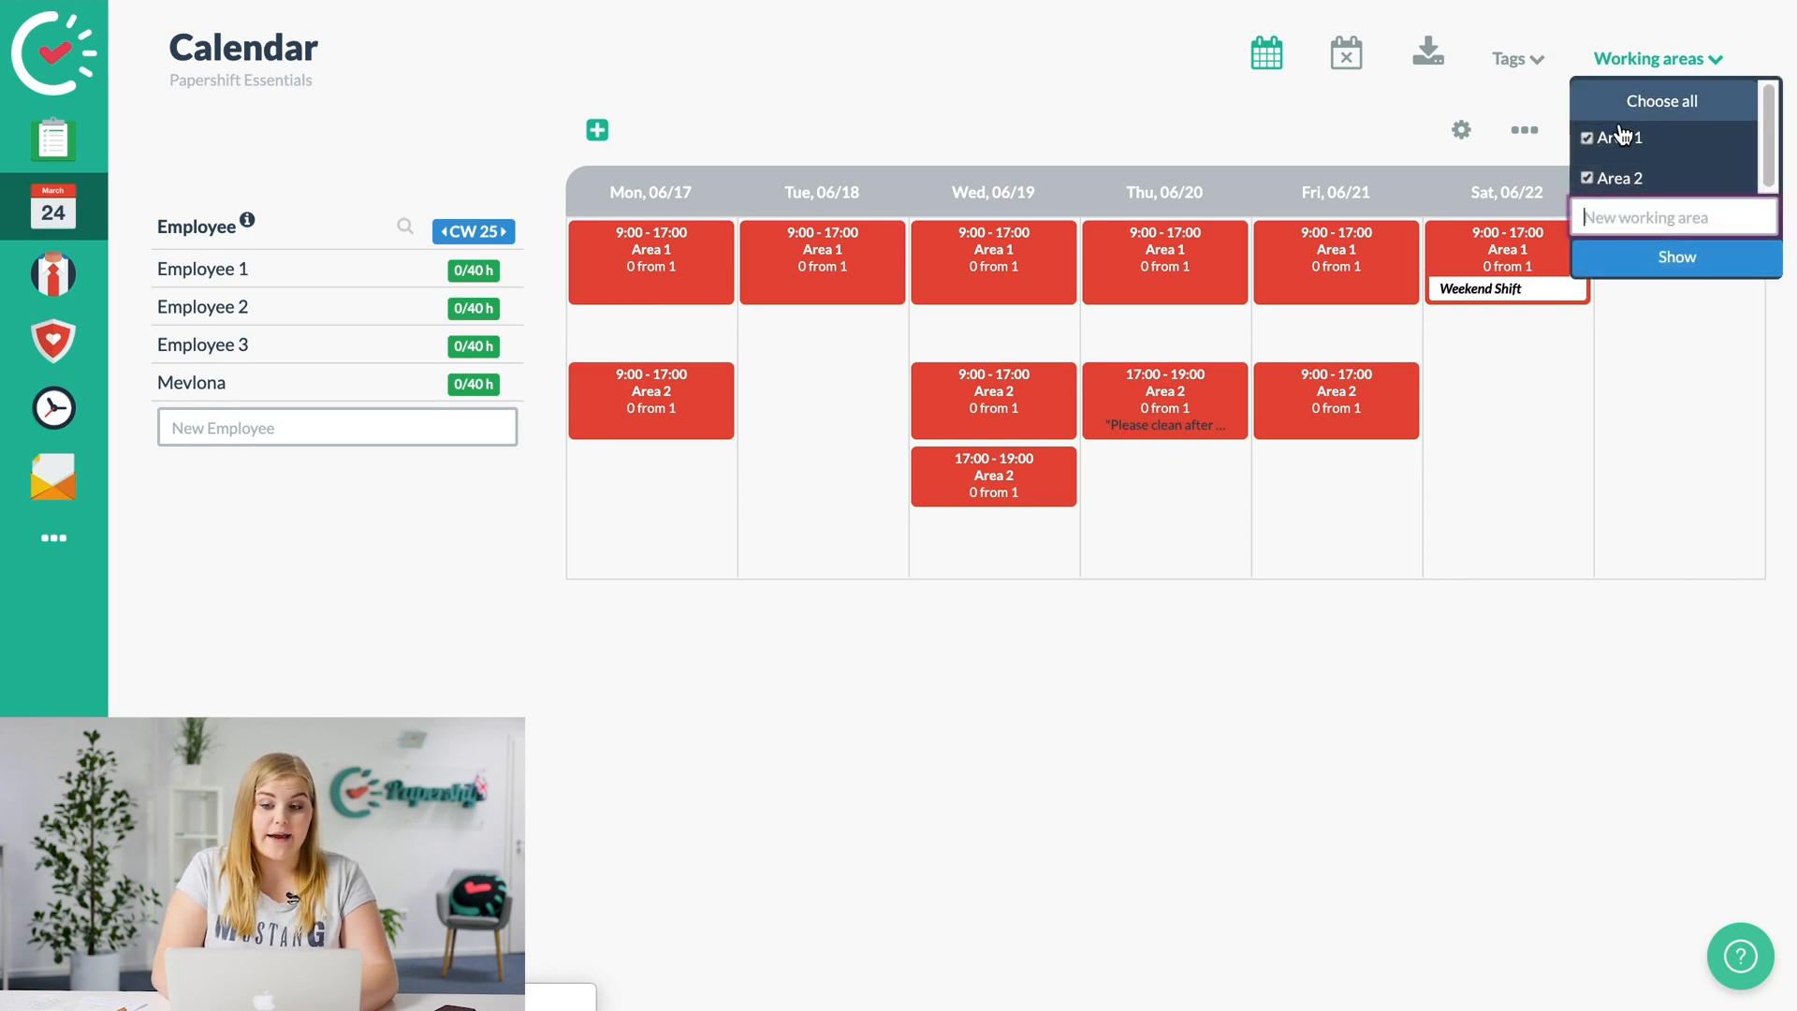
pyautogui.moveTo(1618, 178)
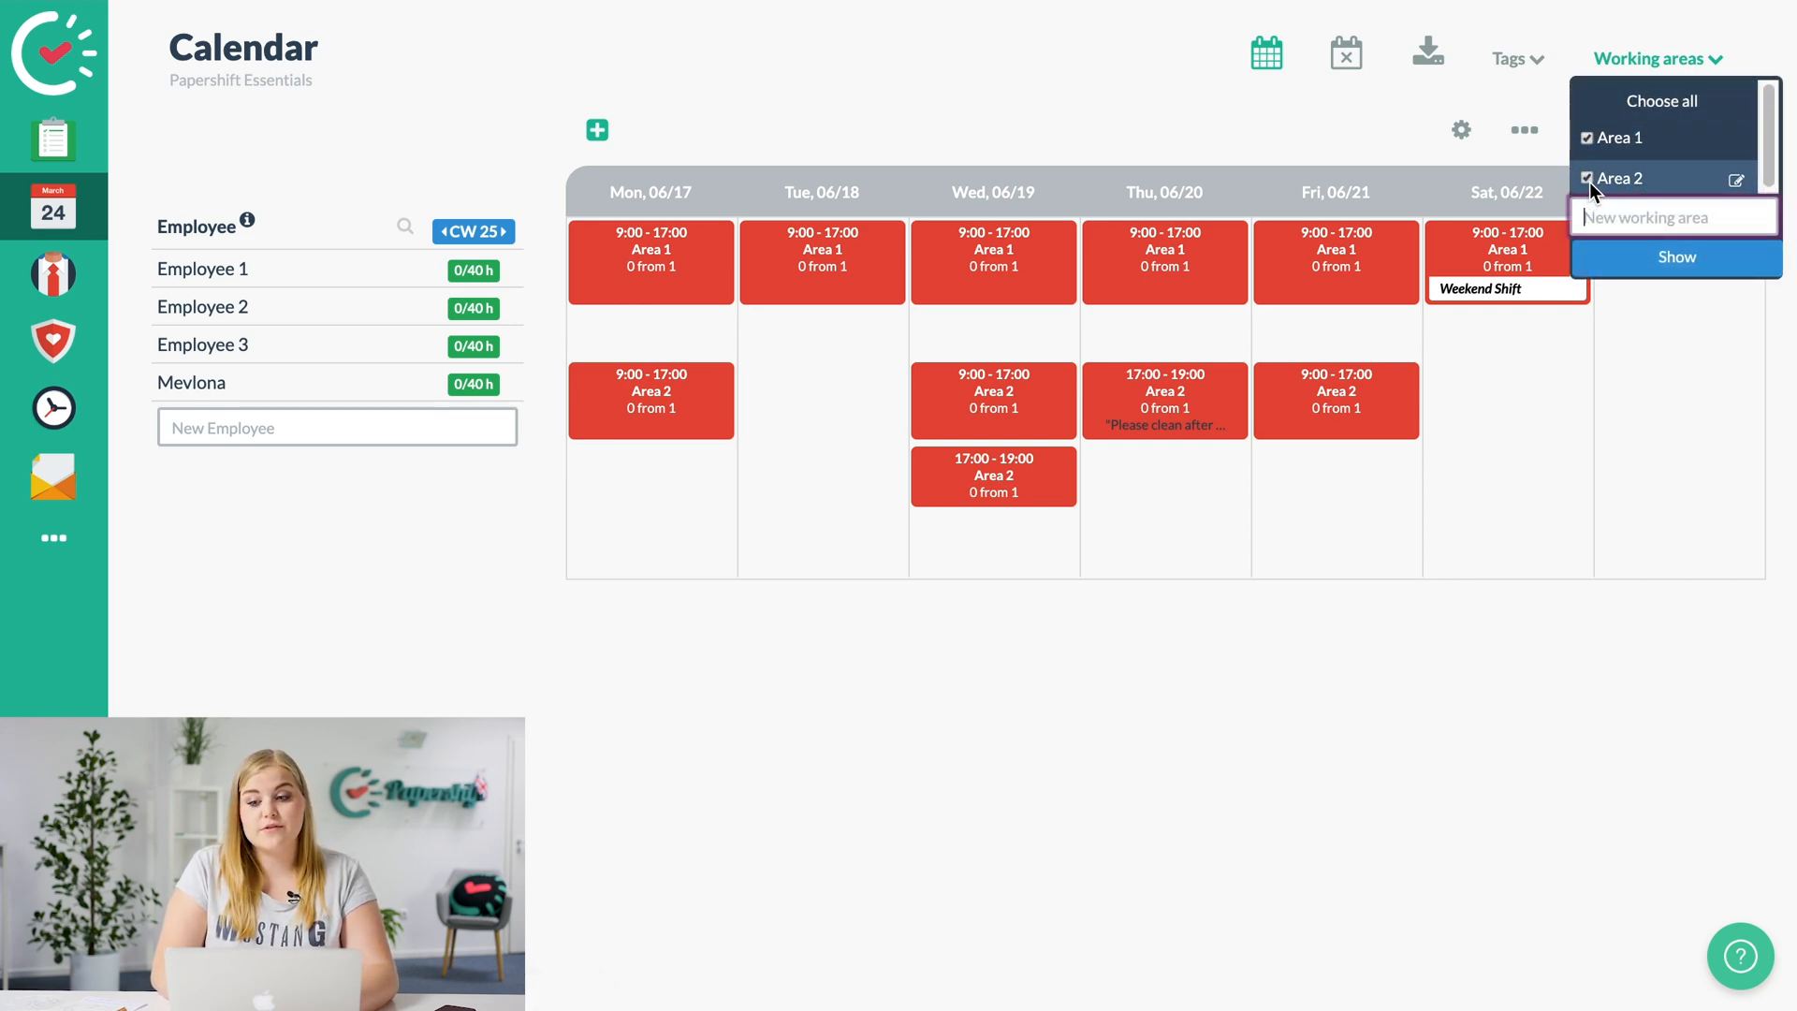
pyautogui.click(1586, 178)
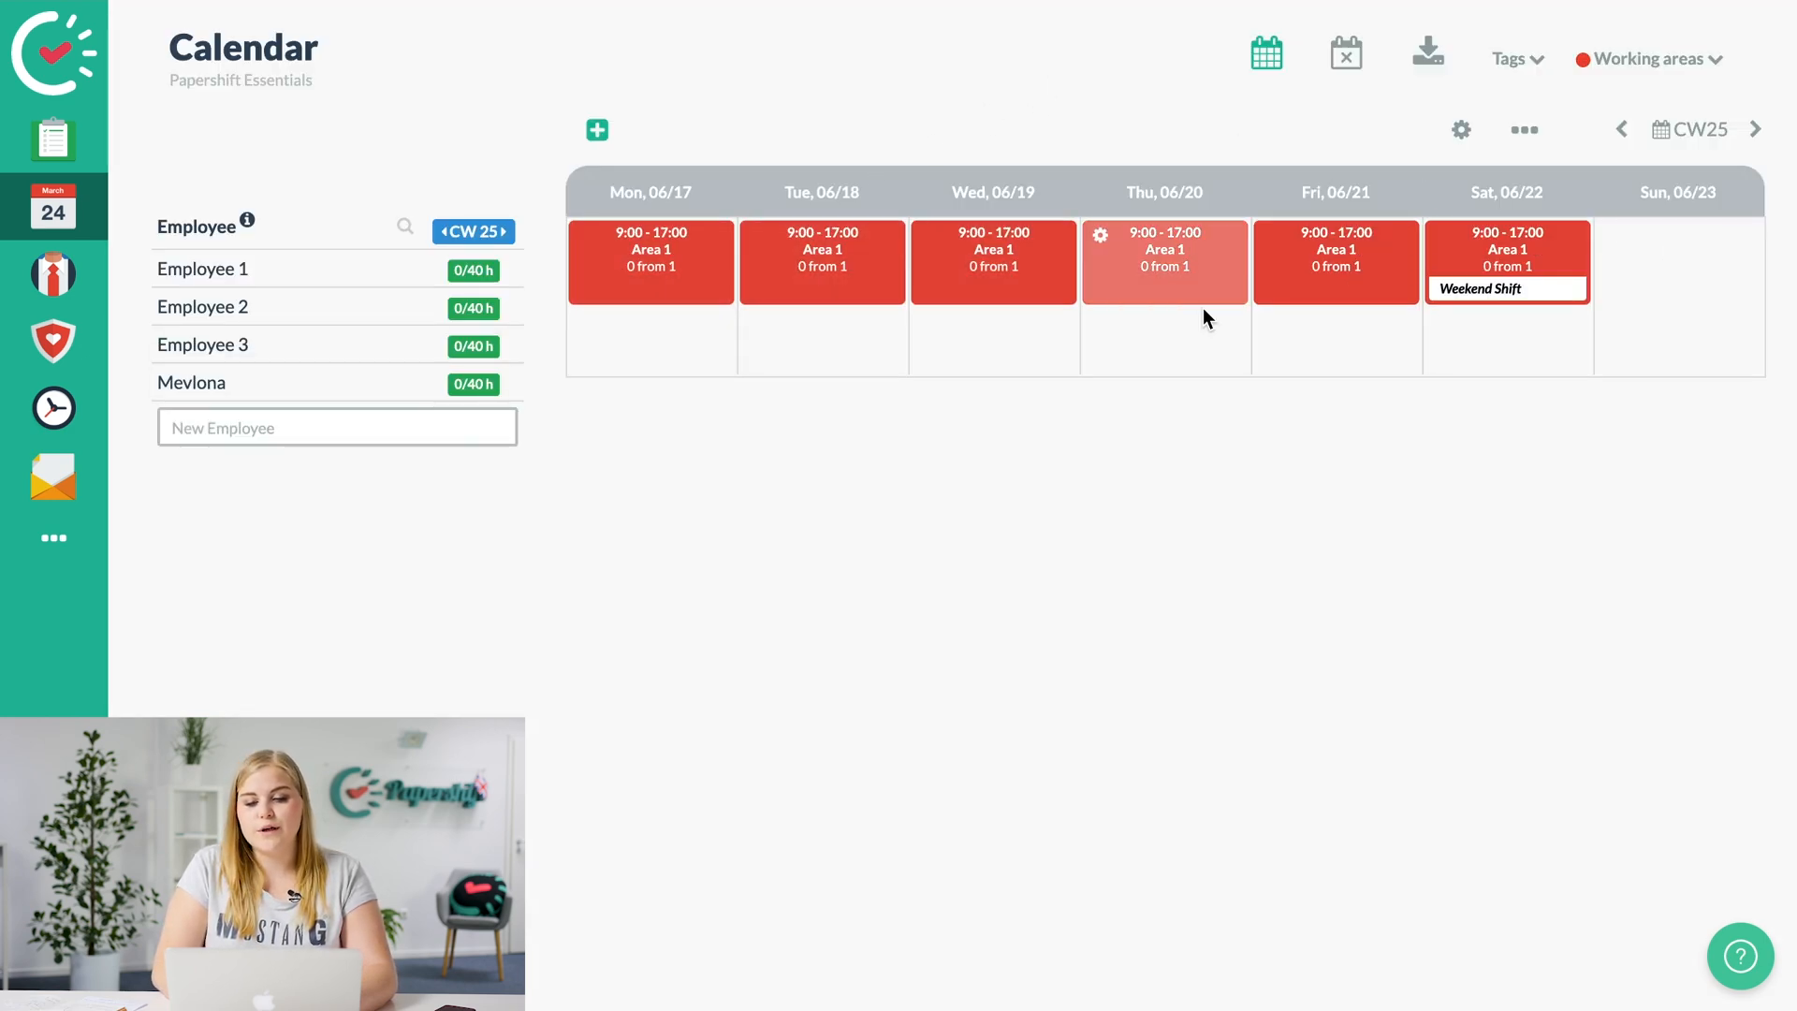
pyautogui.moveTo(1117, 62)
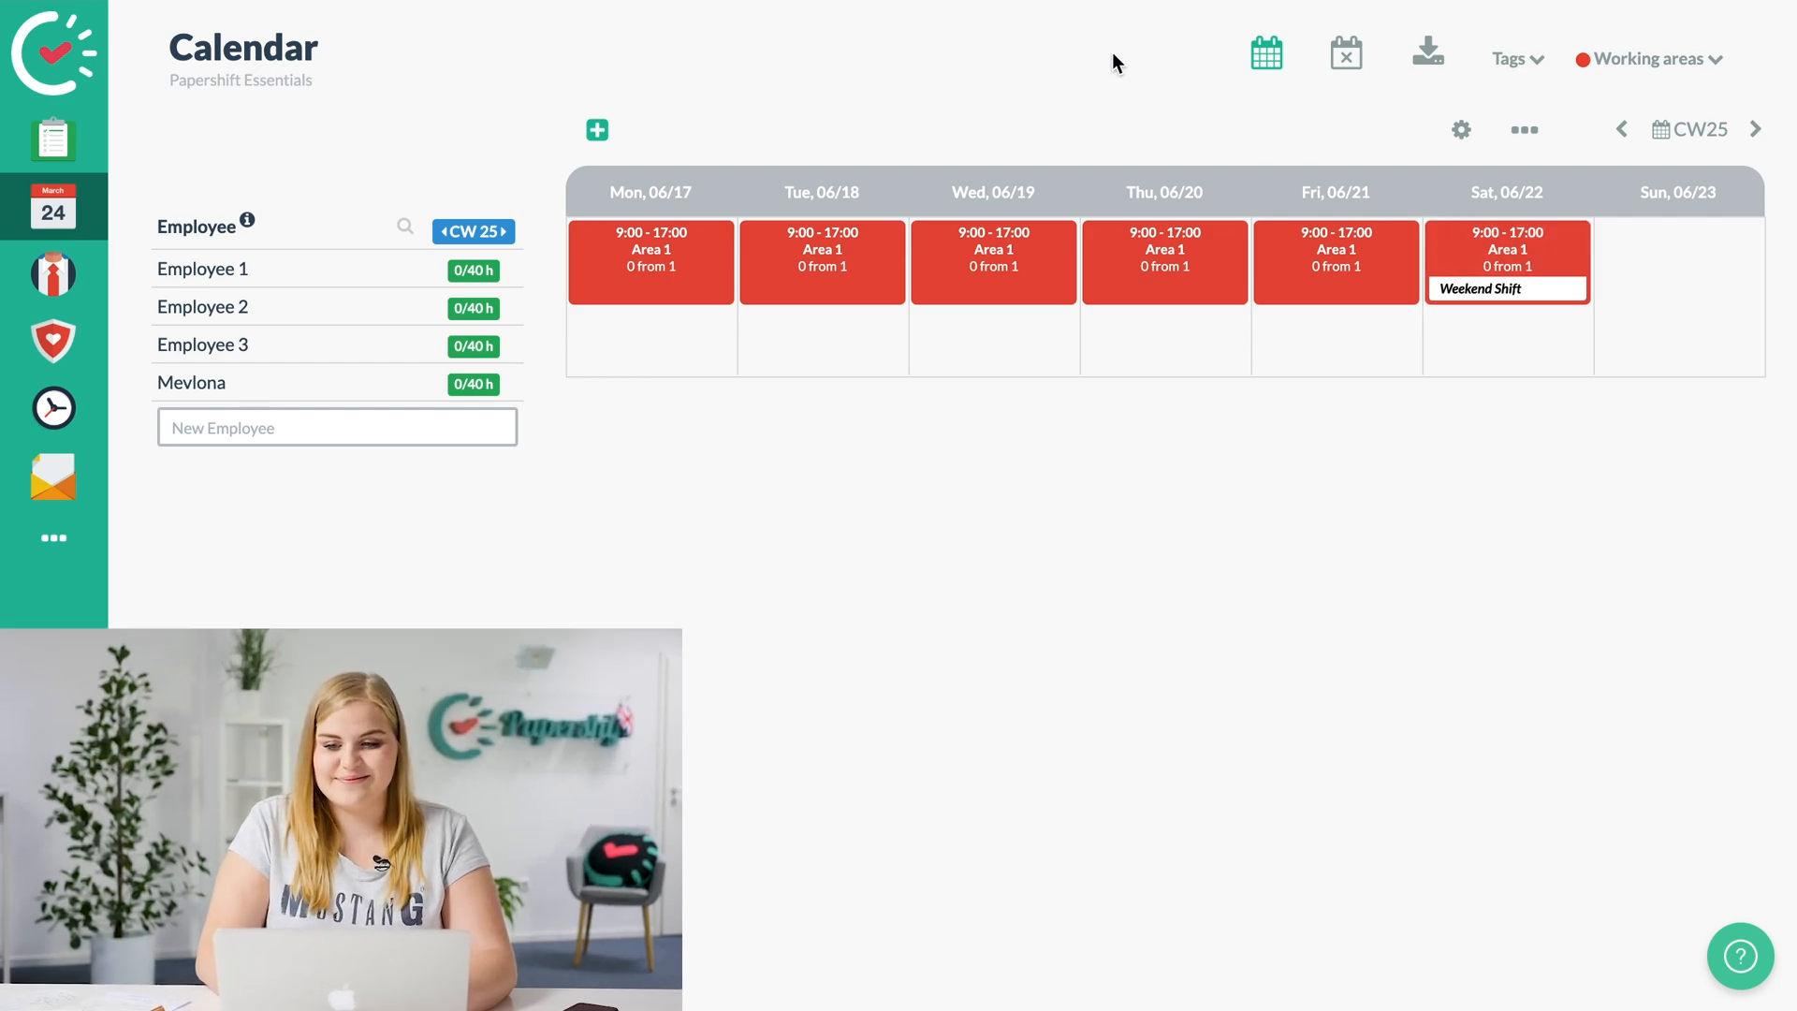